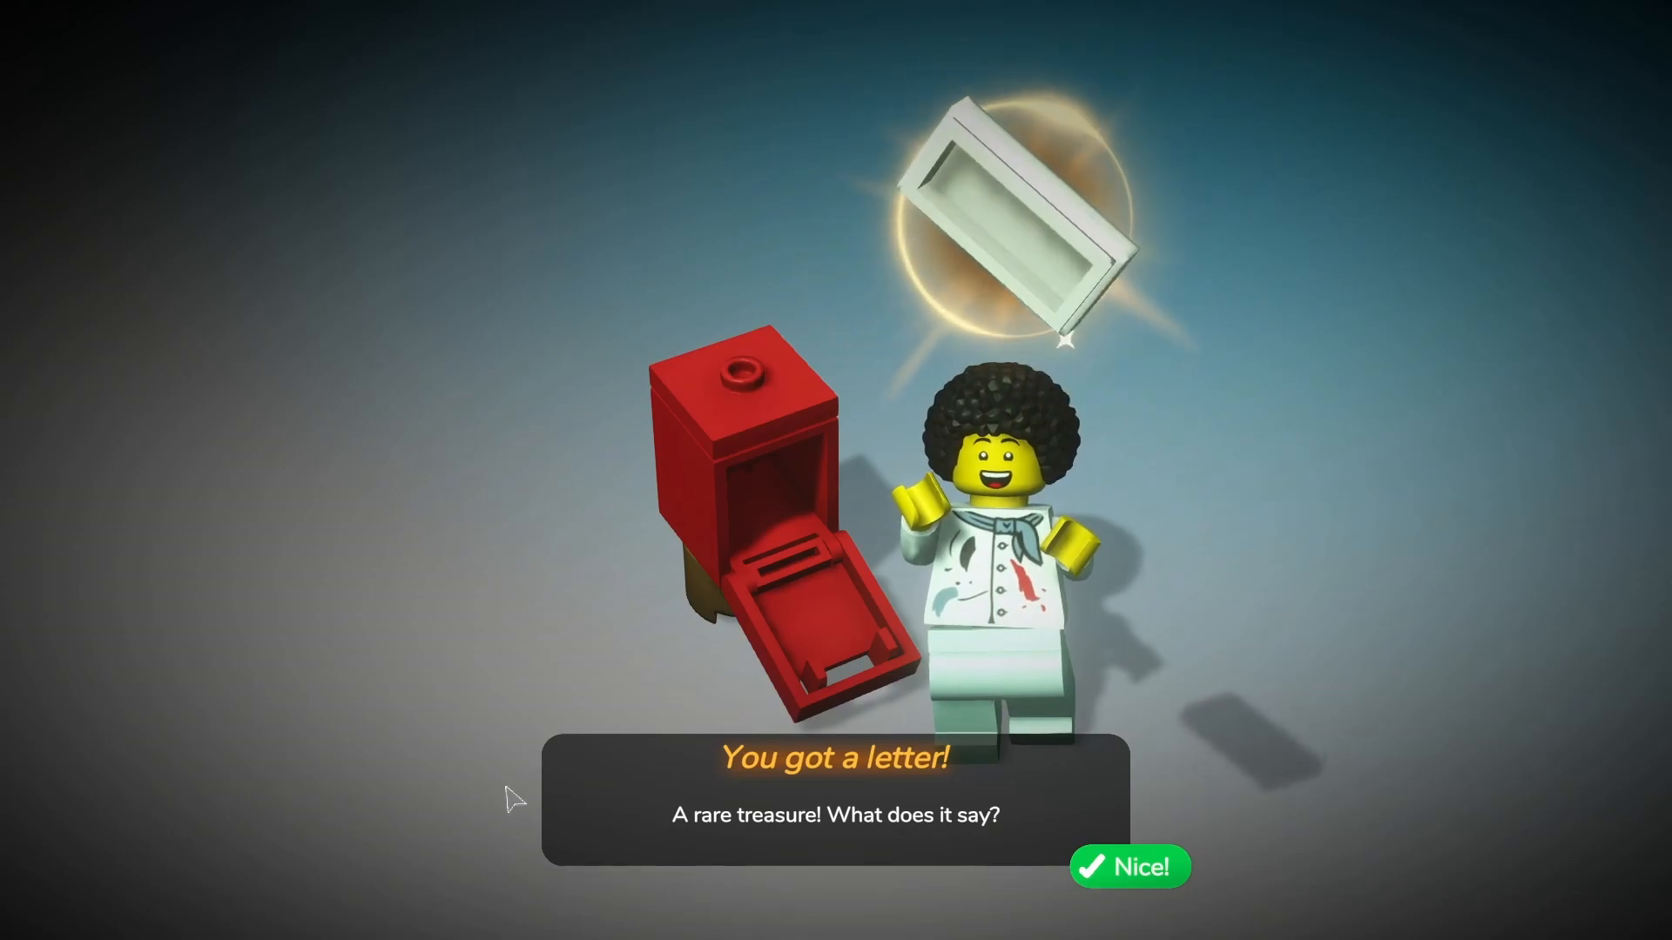
Step: Accept the rare letter reward with Nice! and return to the plaza
left_click(1126, 865)
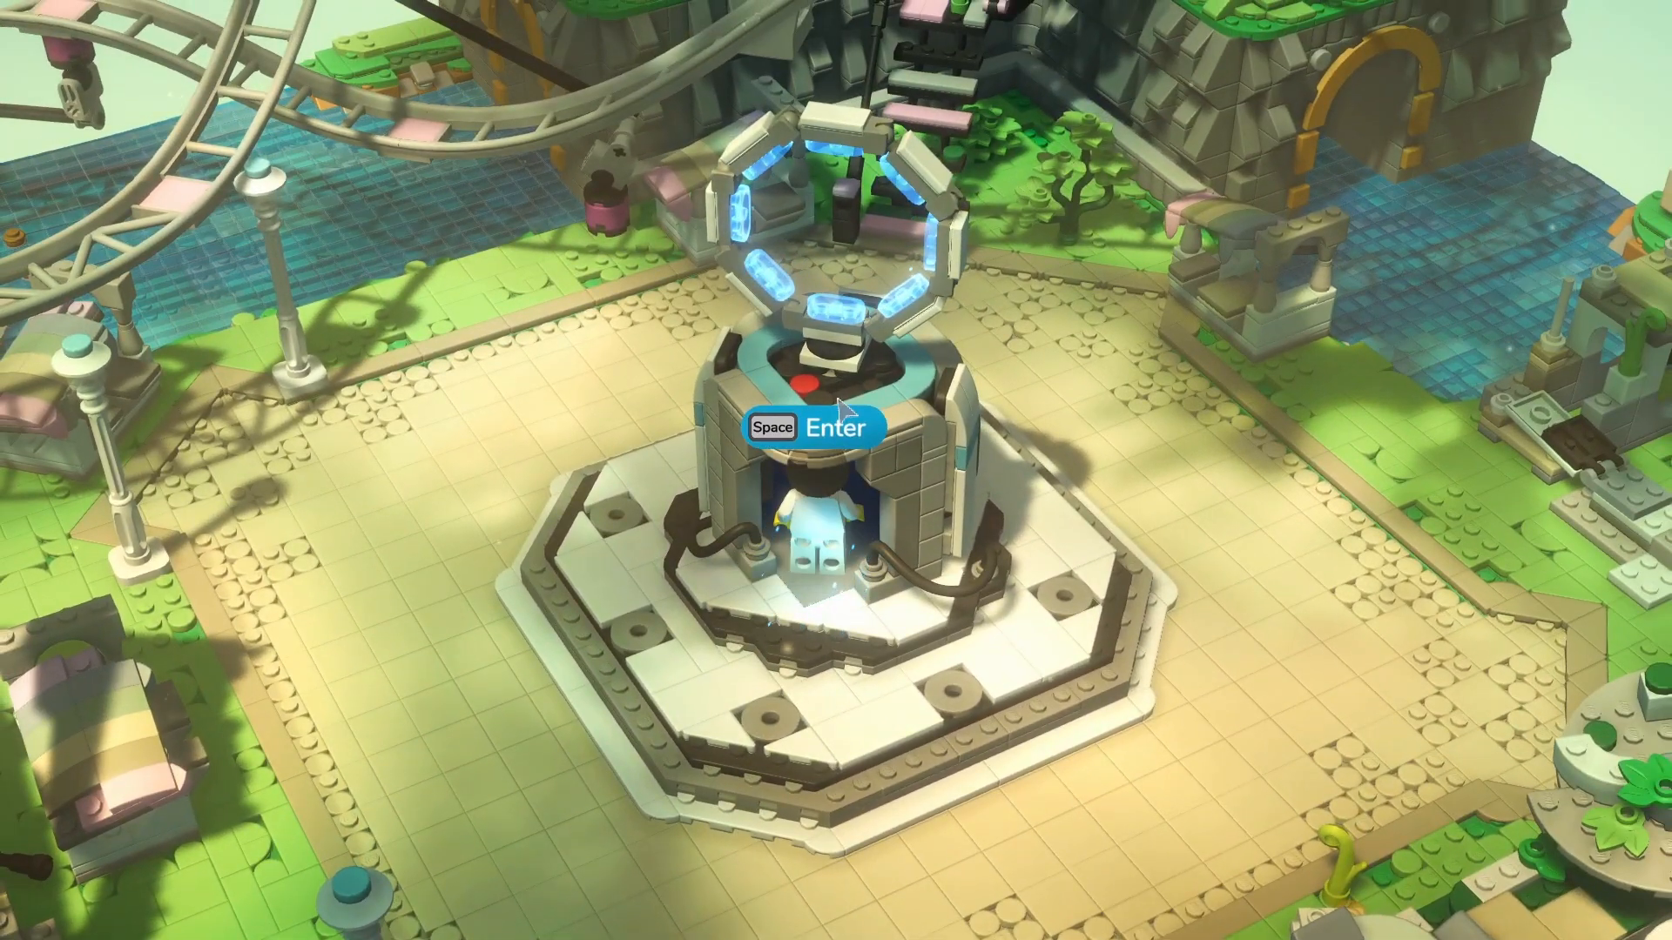
Step: Enter the portal machine and arrive in Grandpa's red-lit workshop
key("space")
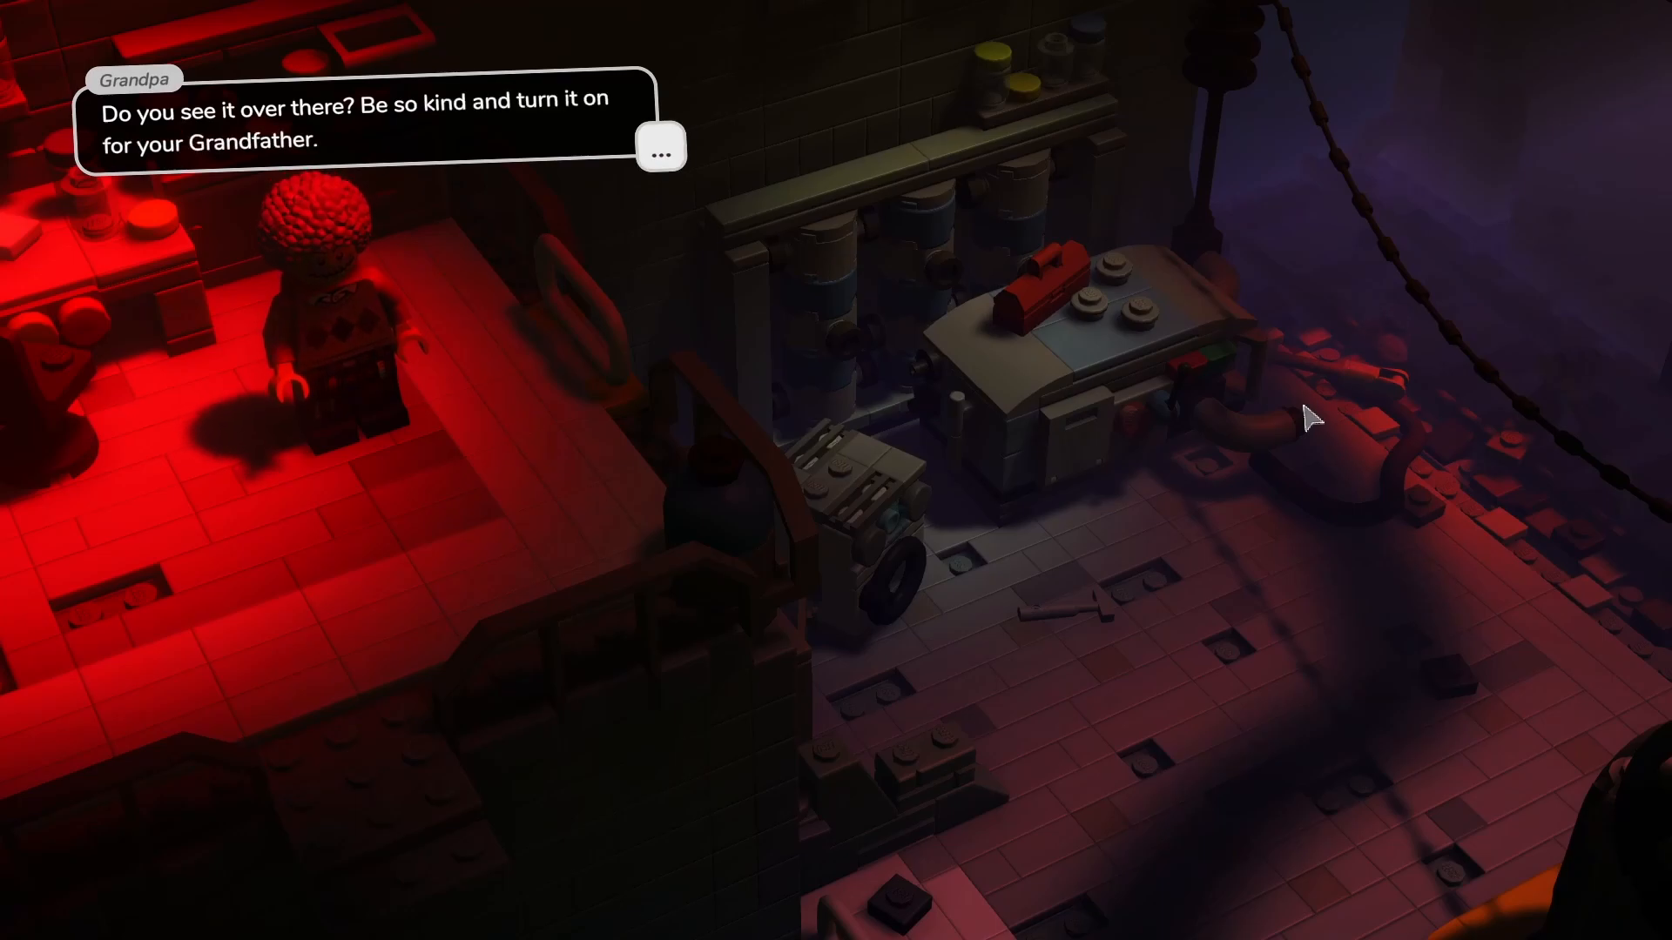
Step: Advance Grandpa's dialogue about the old machine with unplugged wires
left_click(659, 146)
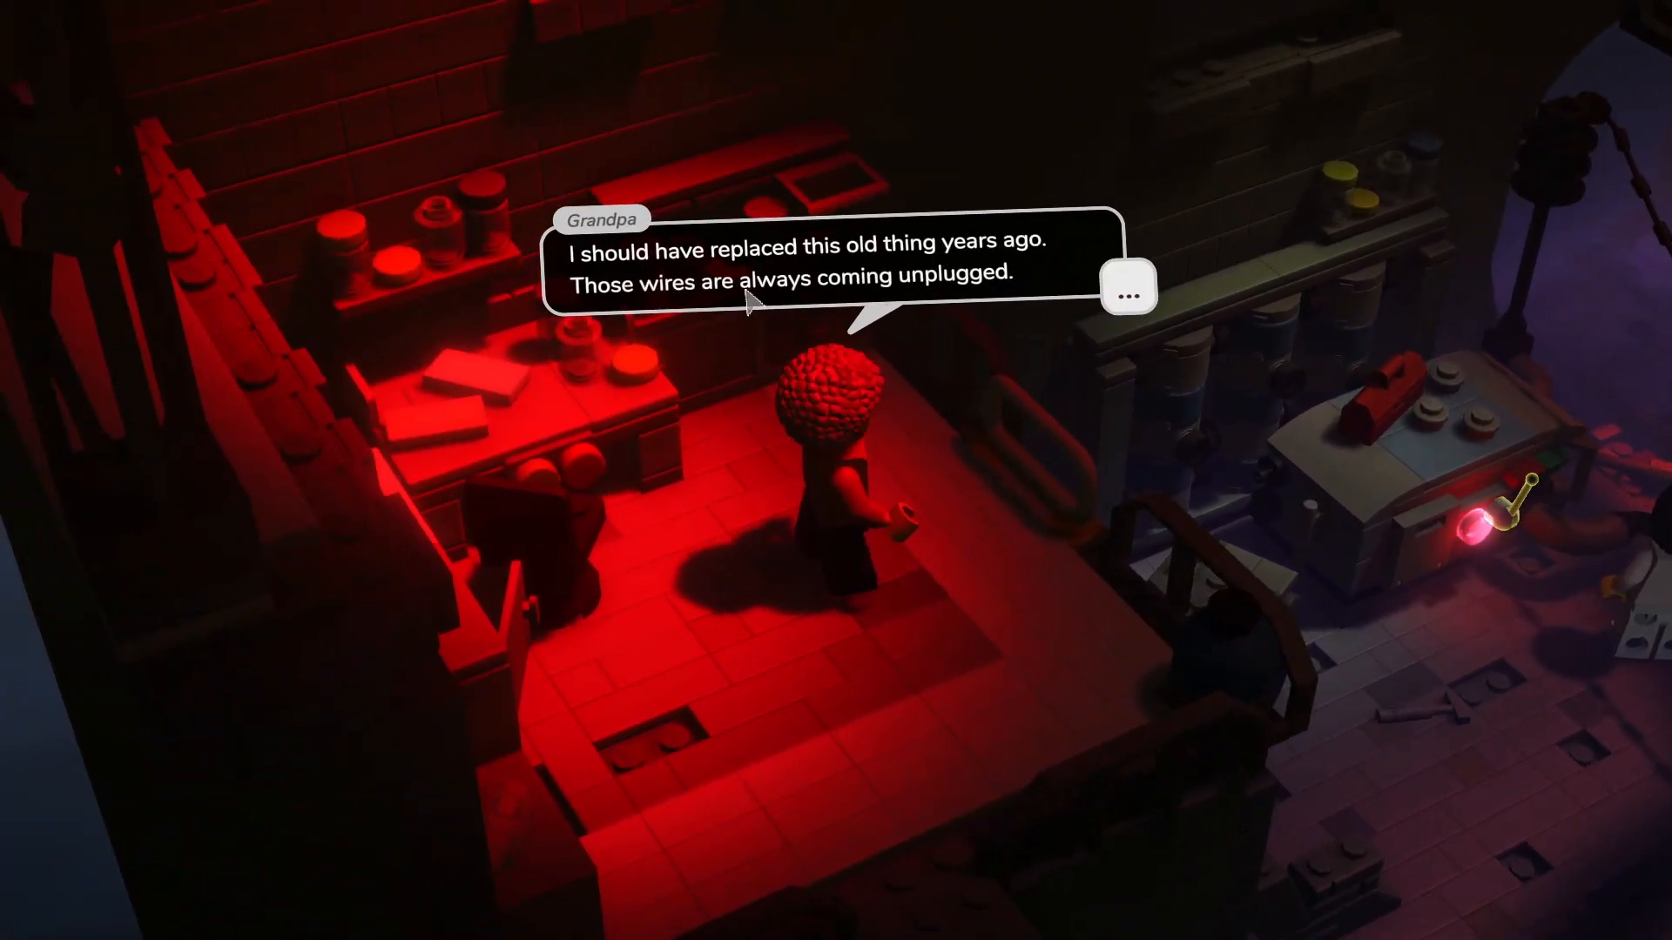
mouse_move(1130, 522)
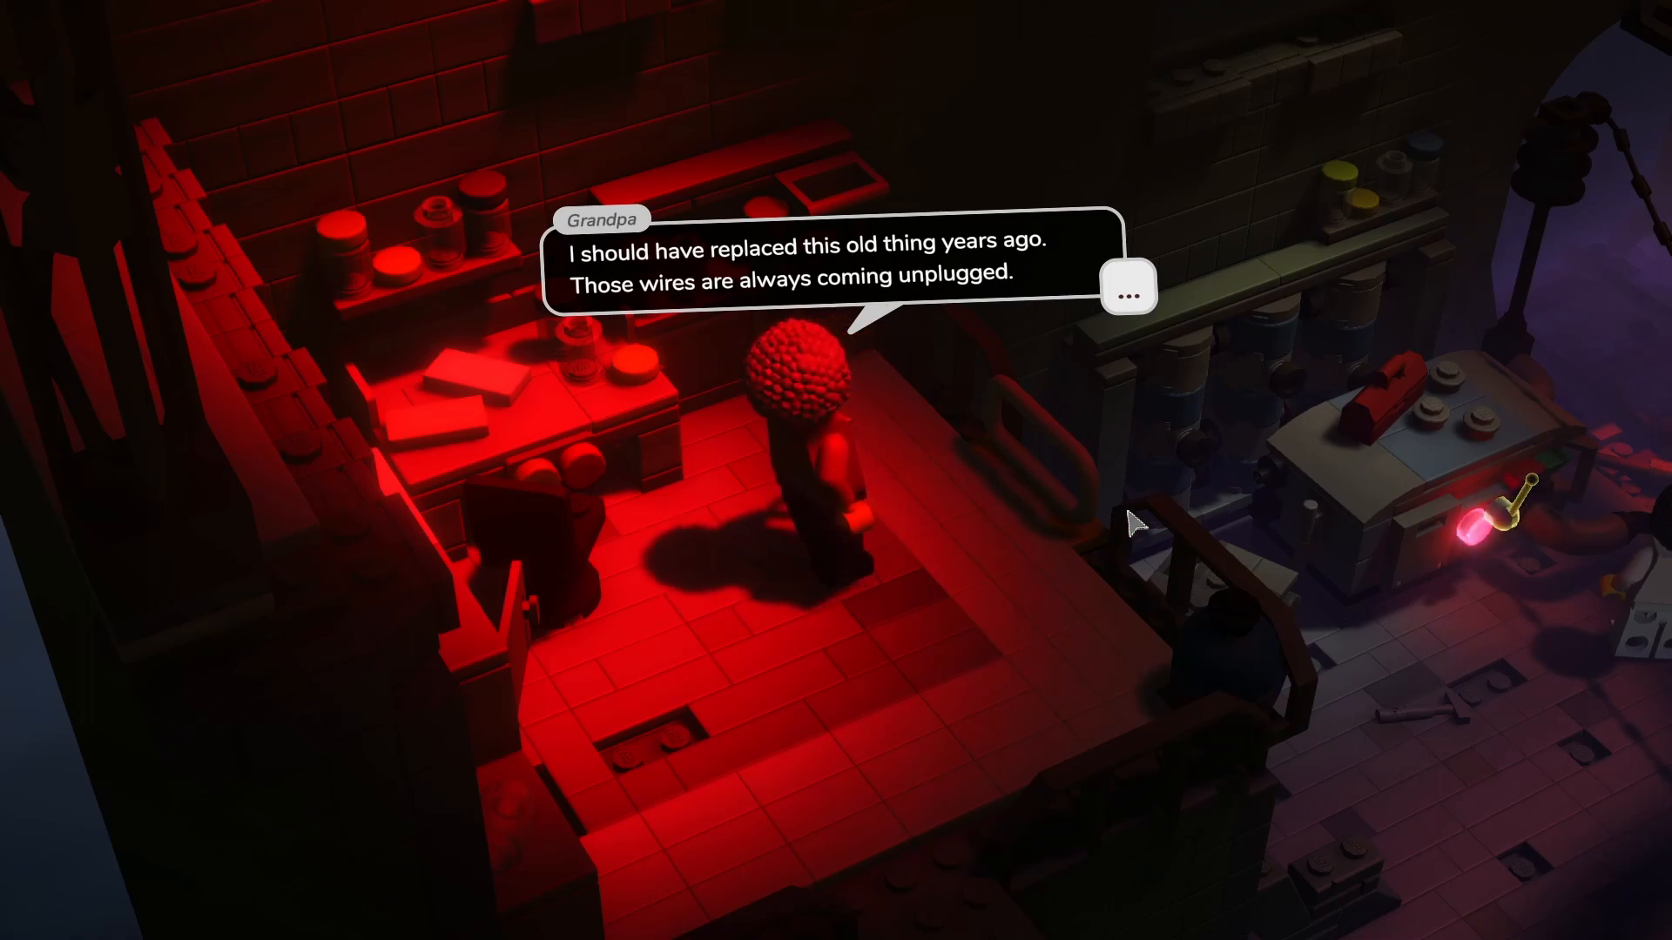
left_click(1126, 287)
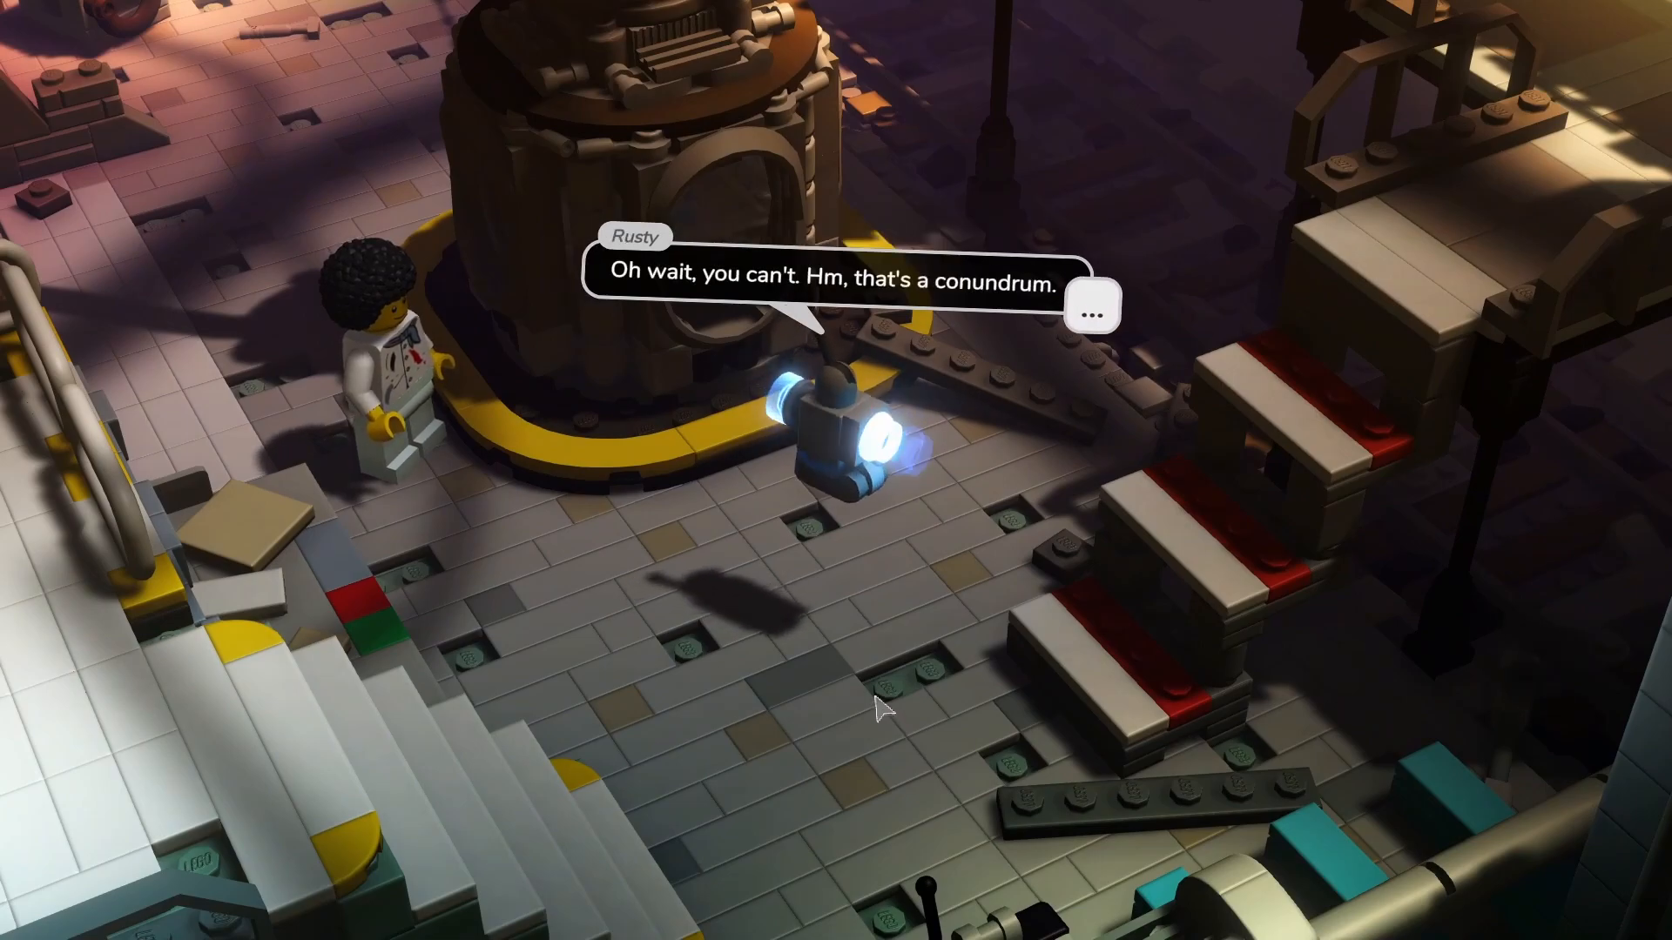
Step: Finish Rusty's dialogue about the broken stairs and reach the lesson marker
left_click(1089, 317)
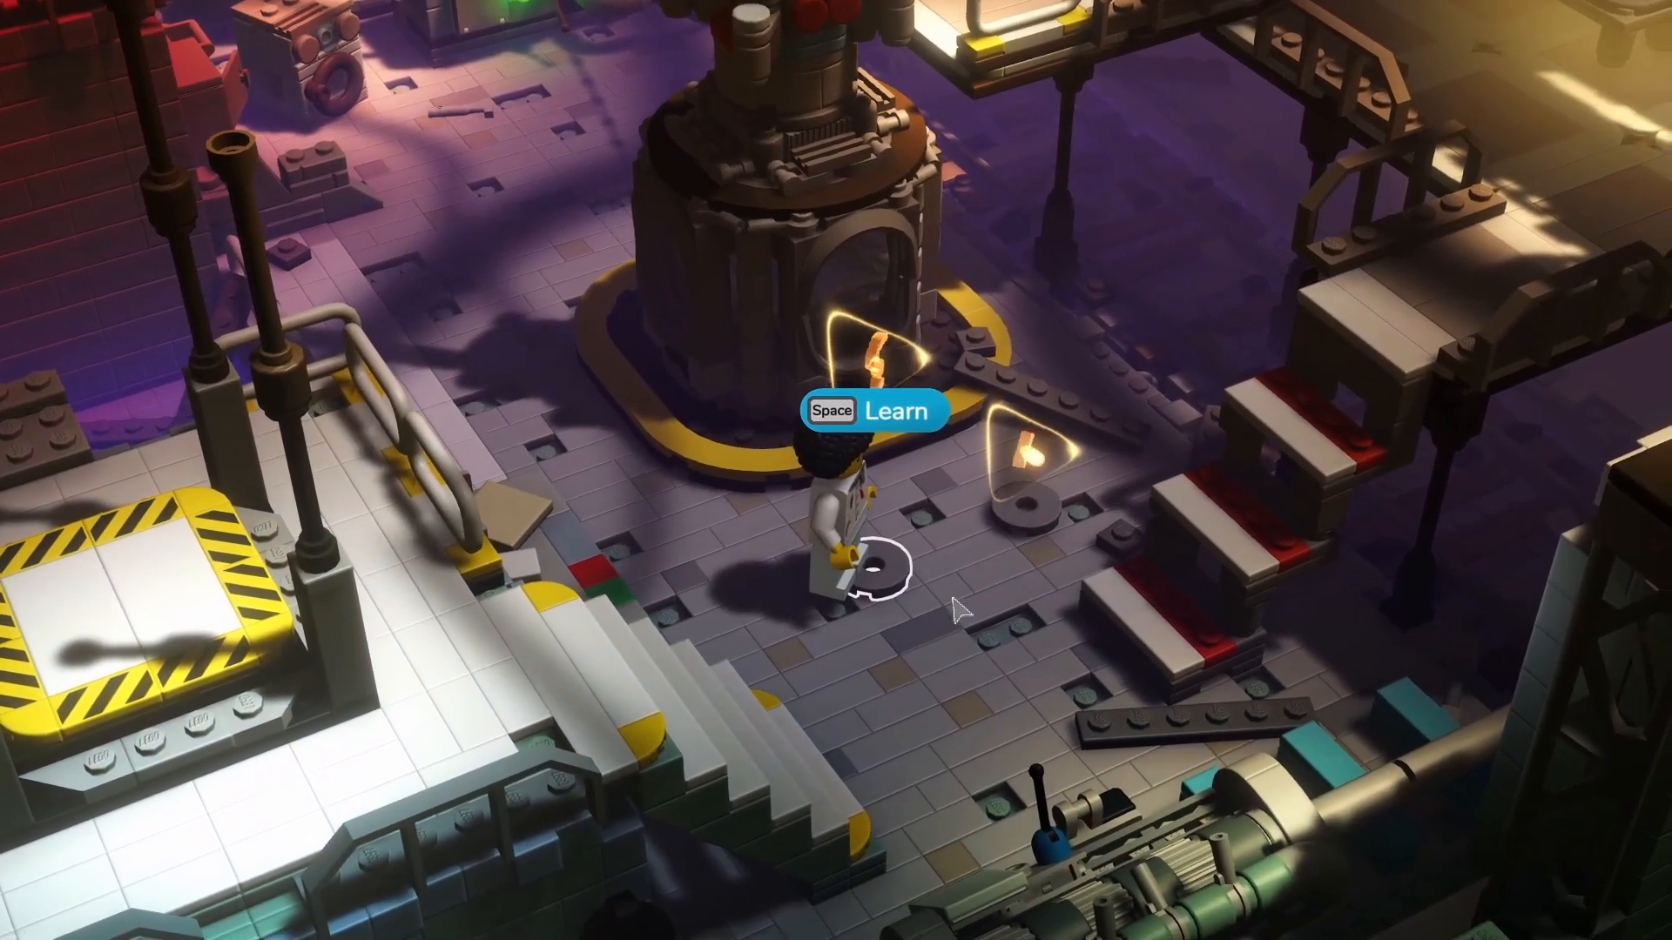
Step: Start and work through the brick-manipulation lesson's introduction
key("space")
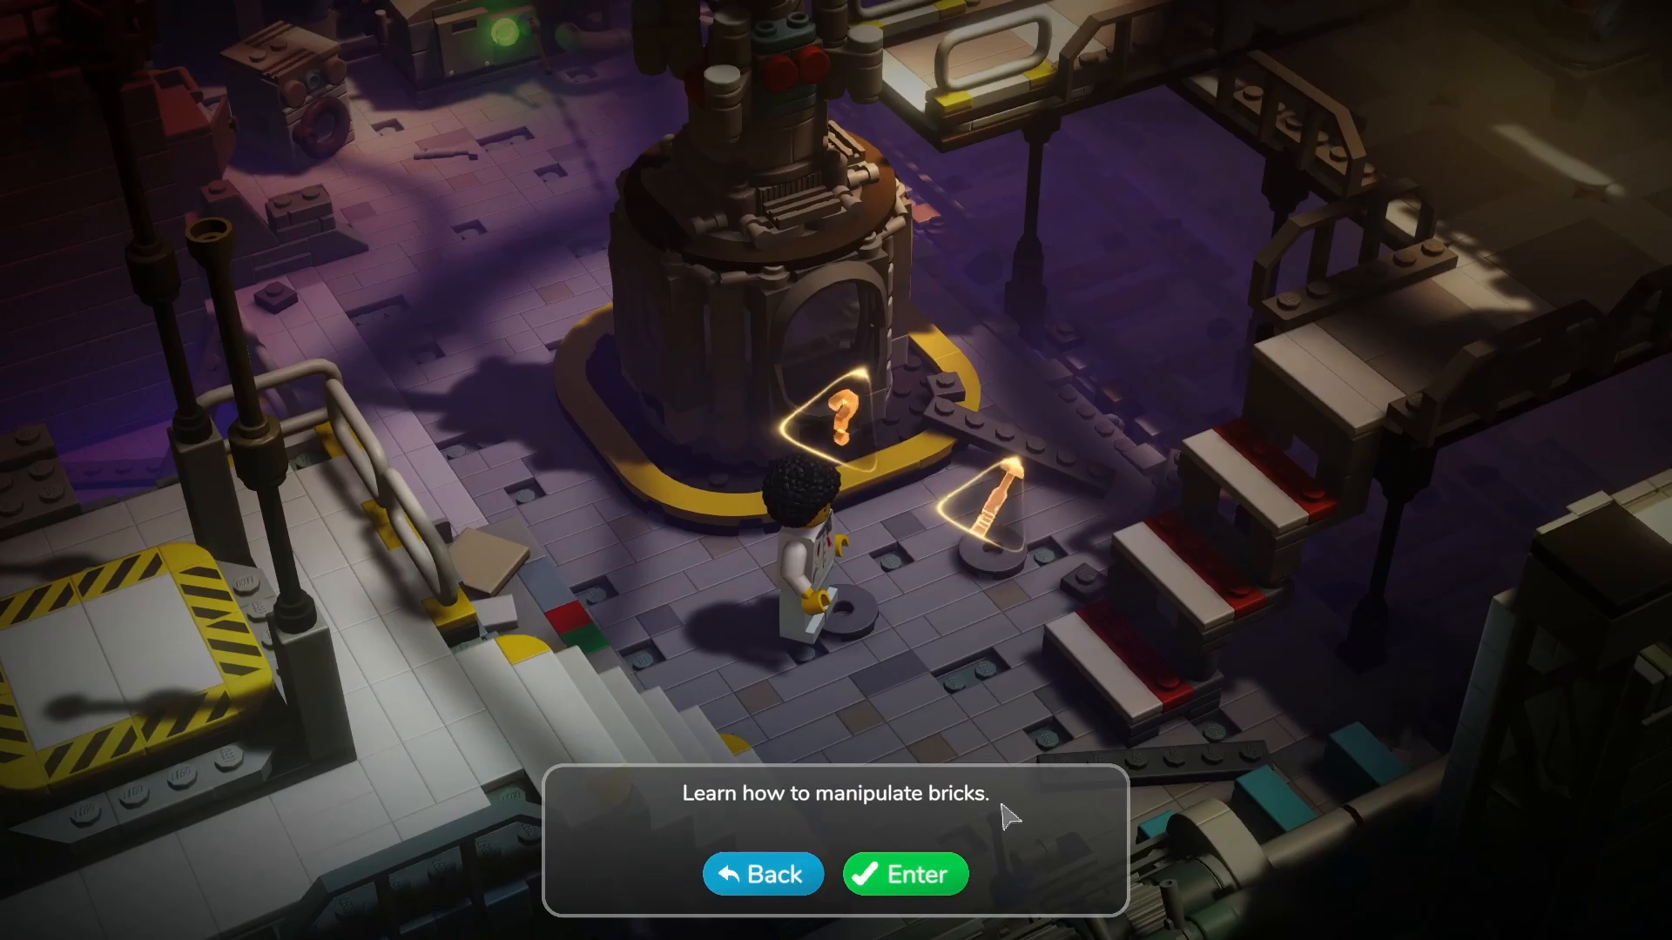
left_click(904, 873)
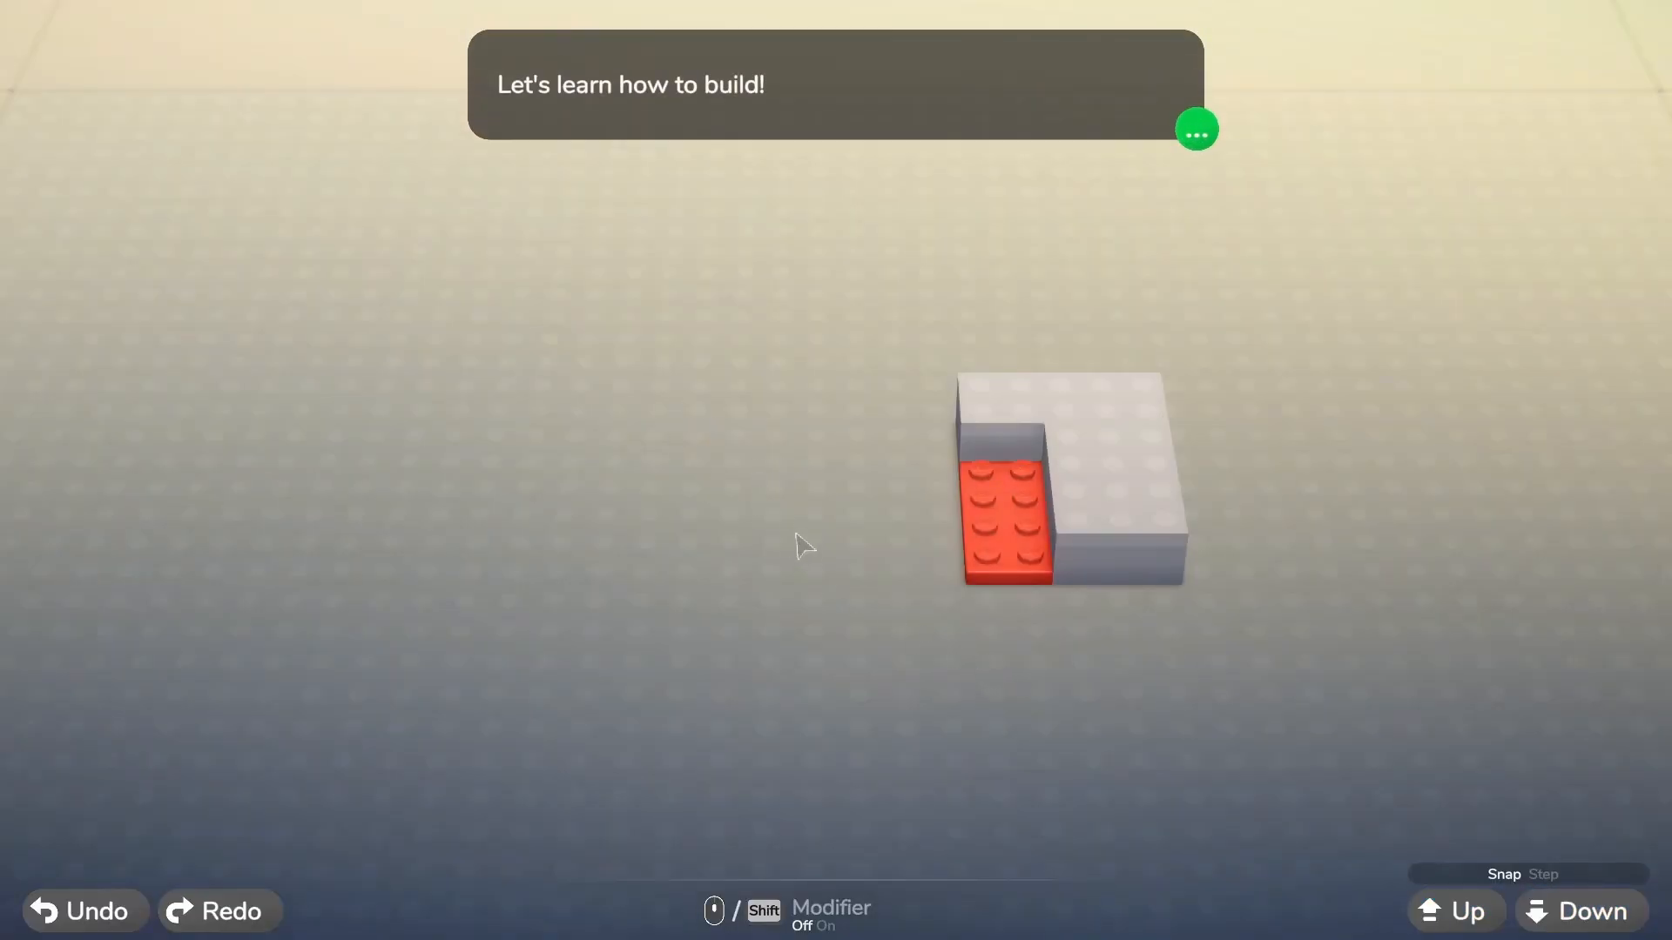
left_click(1196, 130)
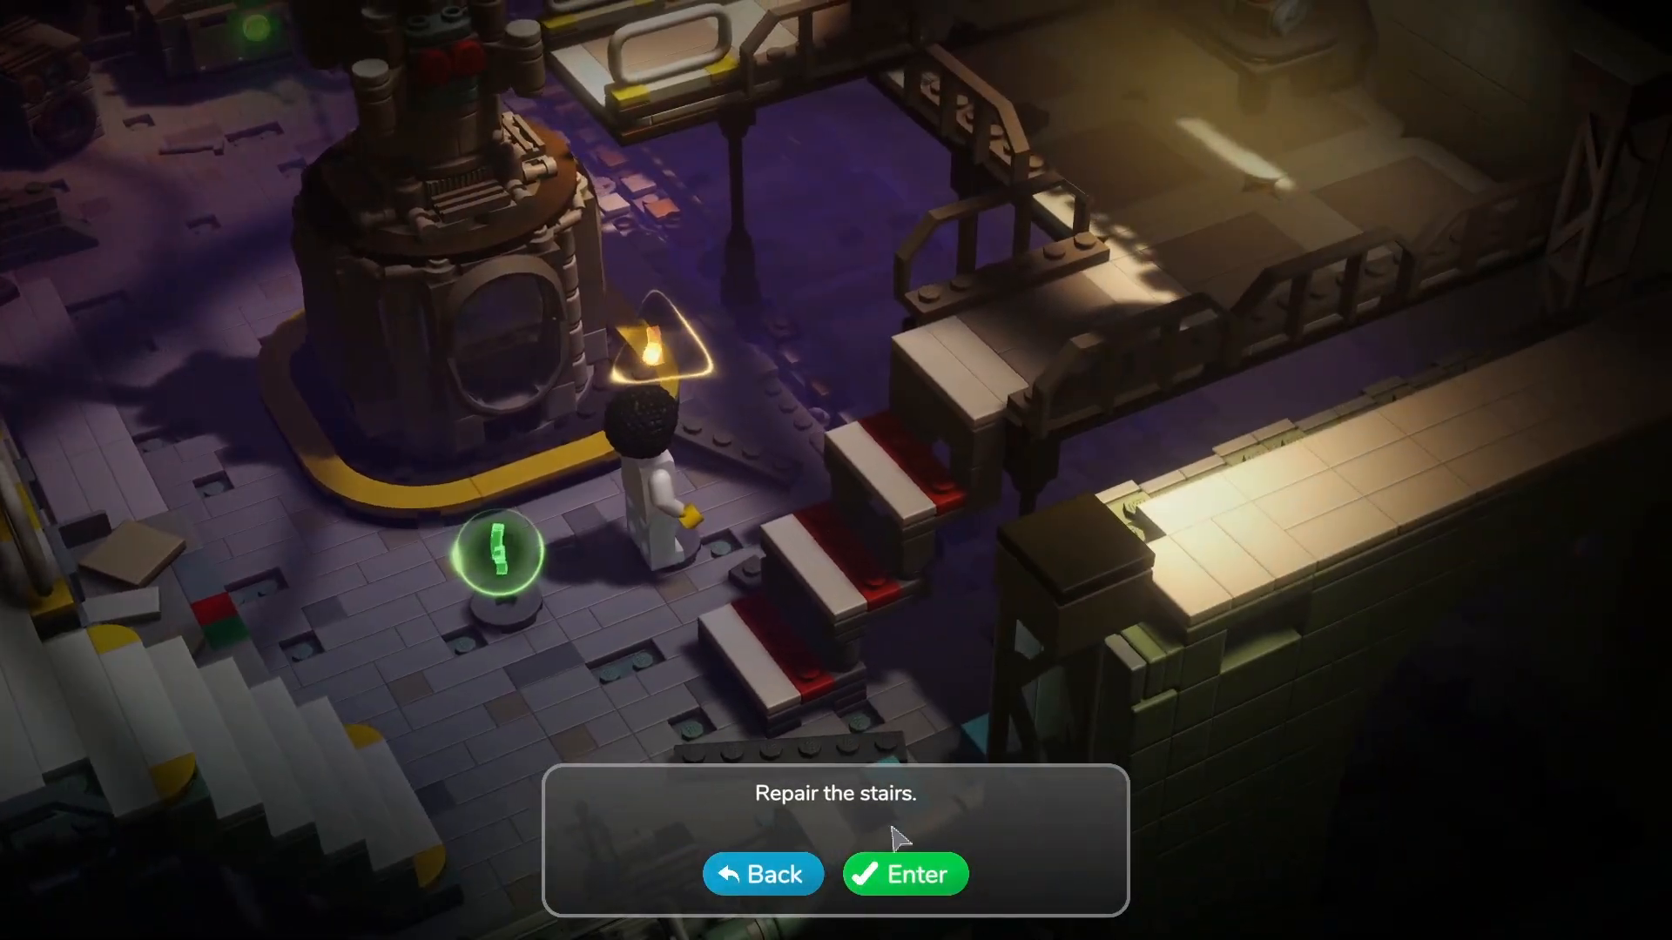
Step: Repair the stairs with three blue steps and finish the build
left_click(904, 873)
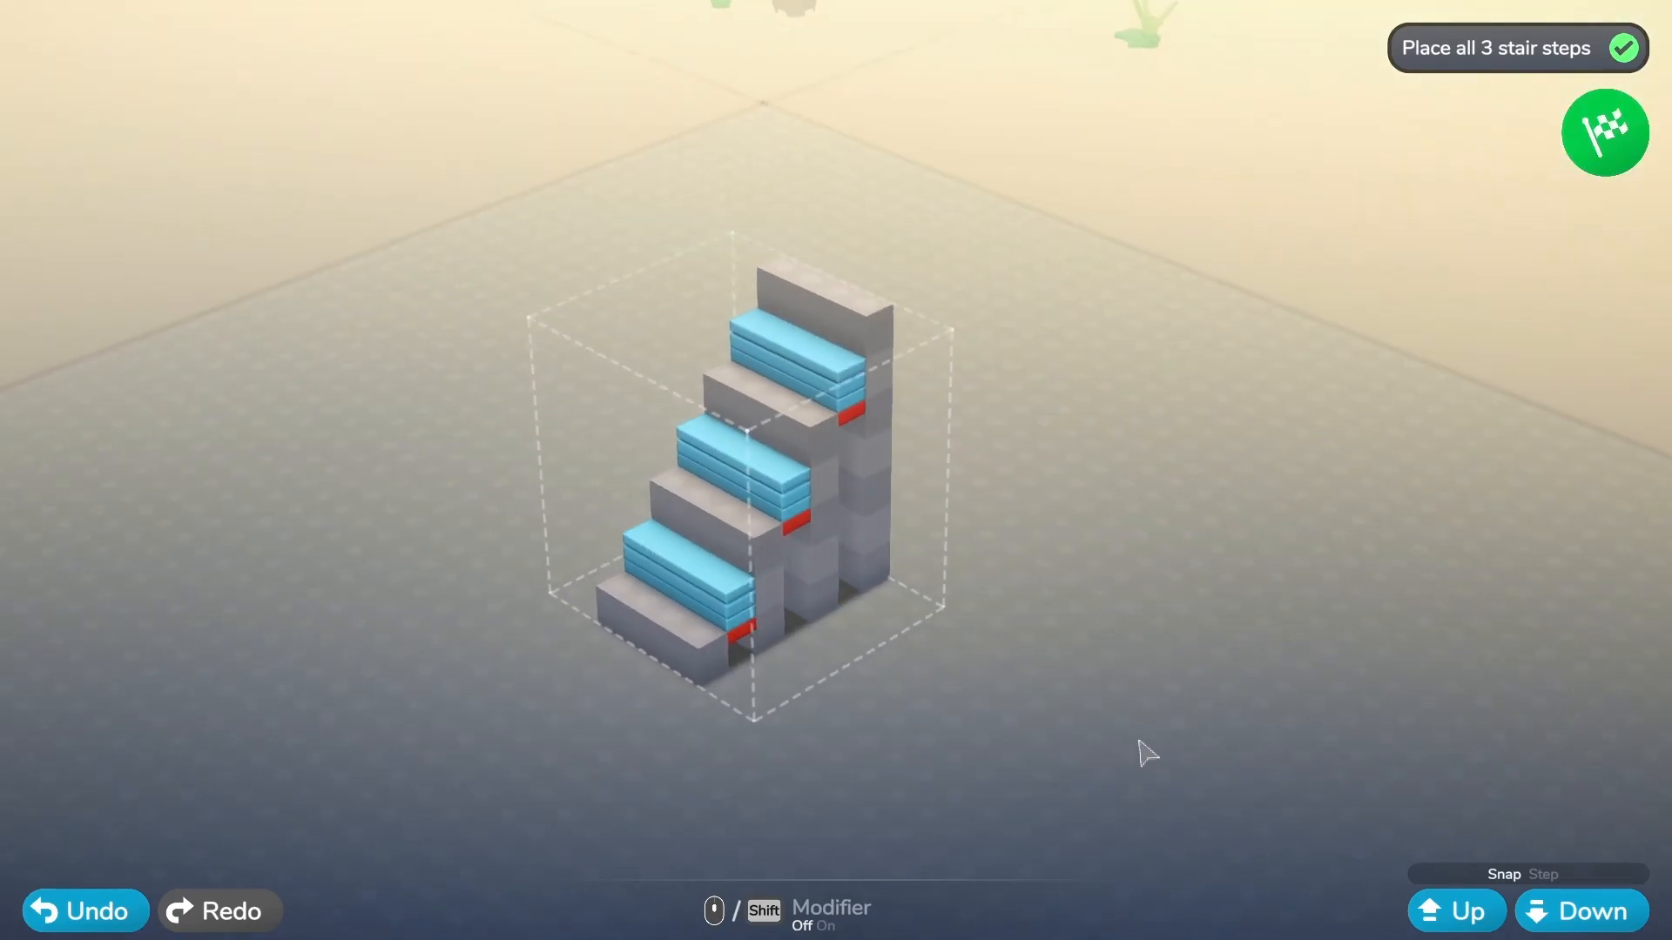
left_click(1604, 133)
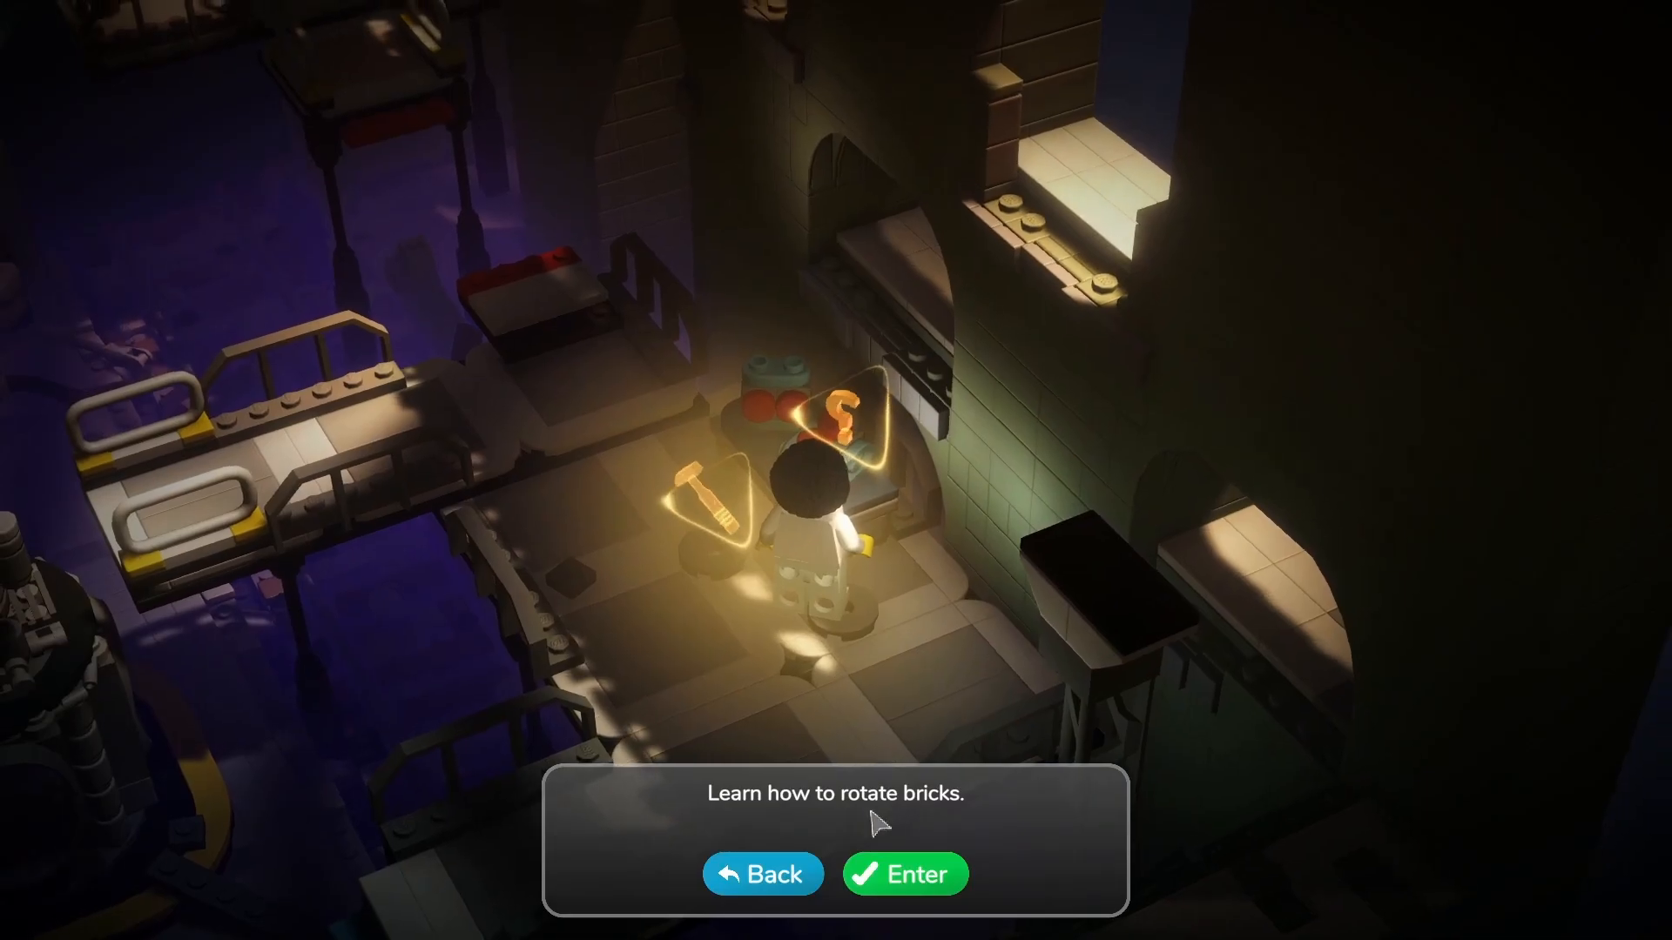
Step: Rotate the blue brick counter-clockwise and place it left of the red plate
left_click(904, 875)
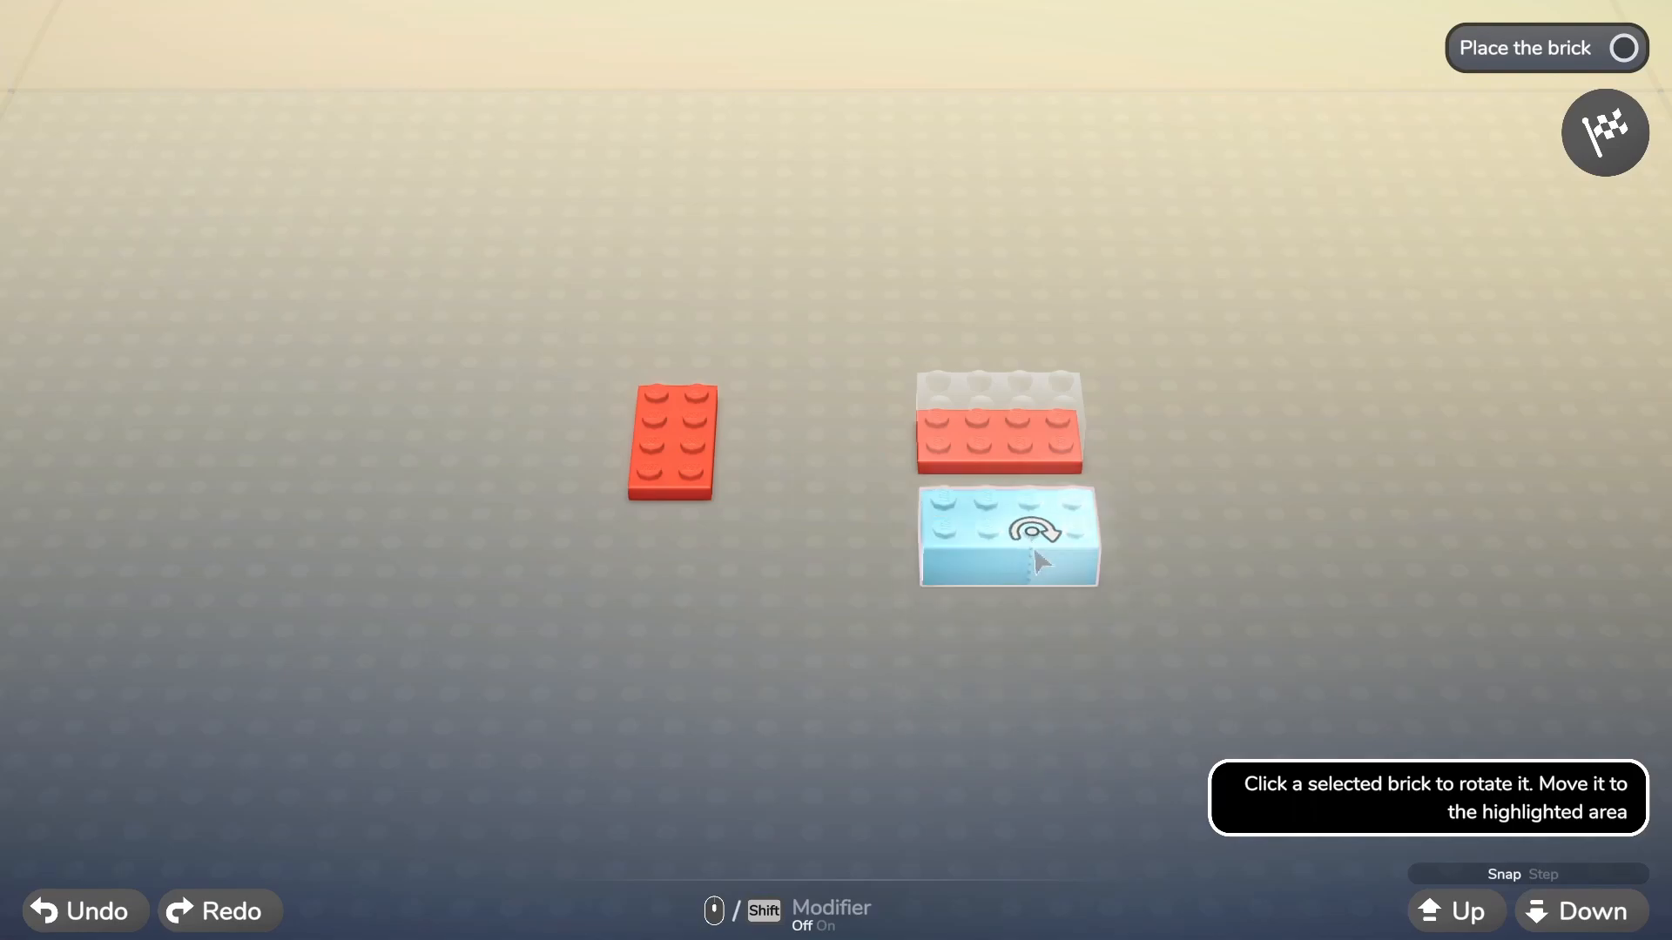
left_click(1005, 535)
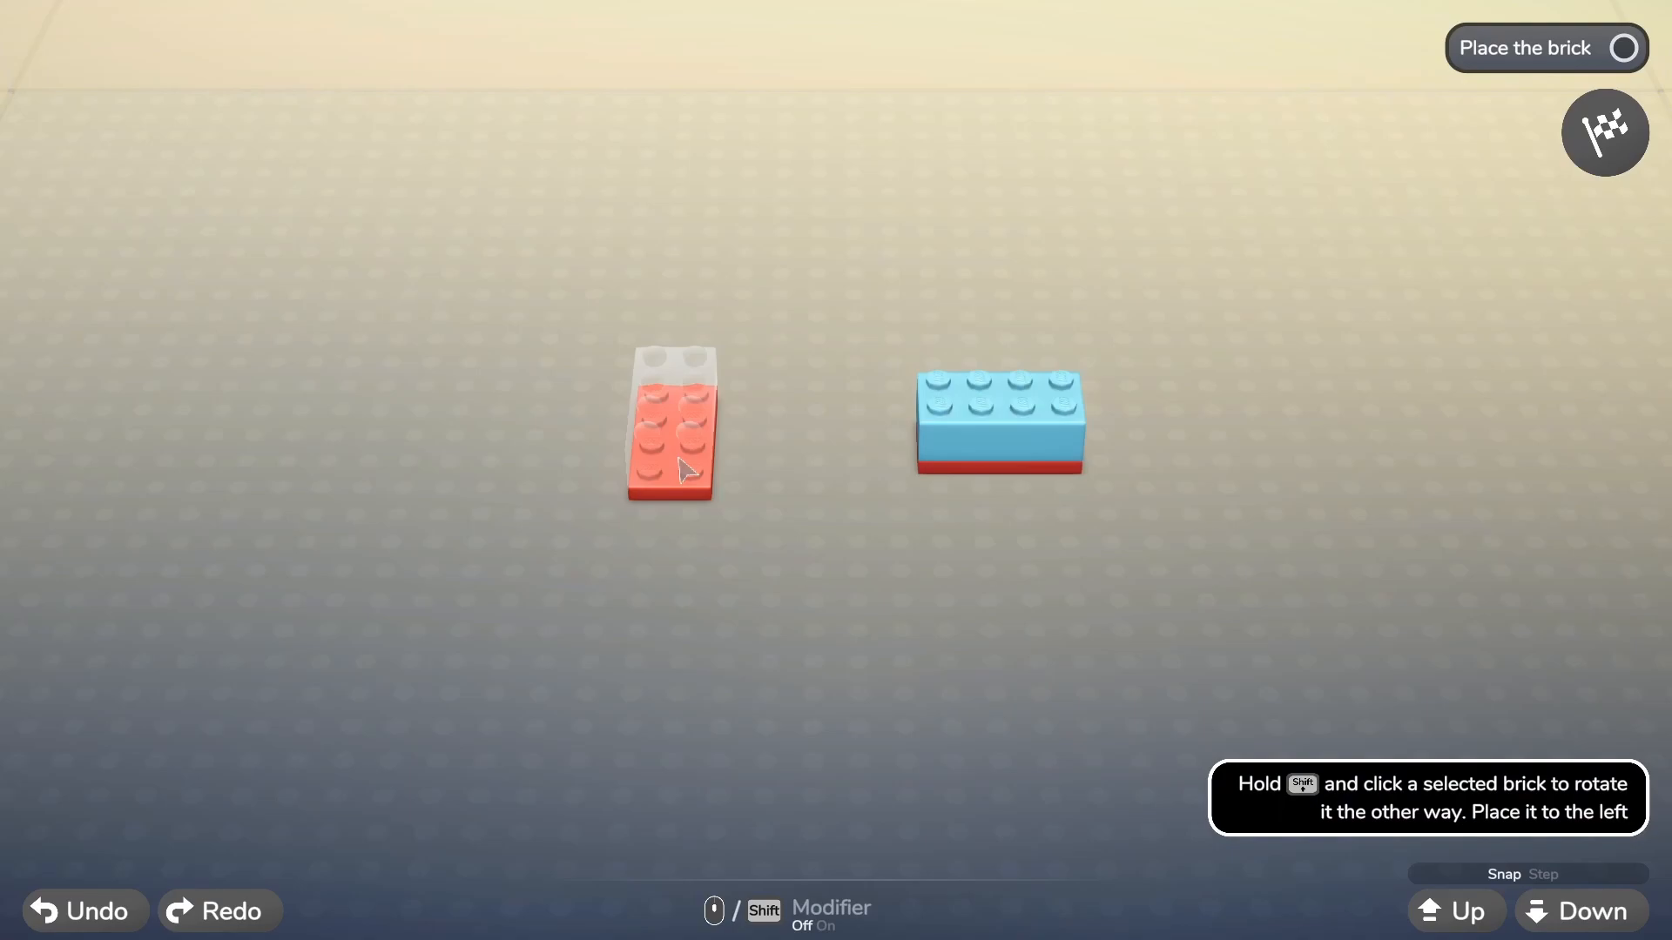
left_click(960, 437)
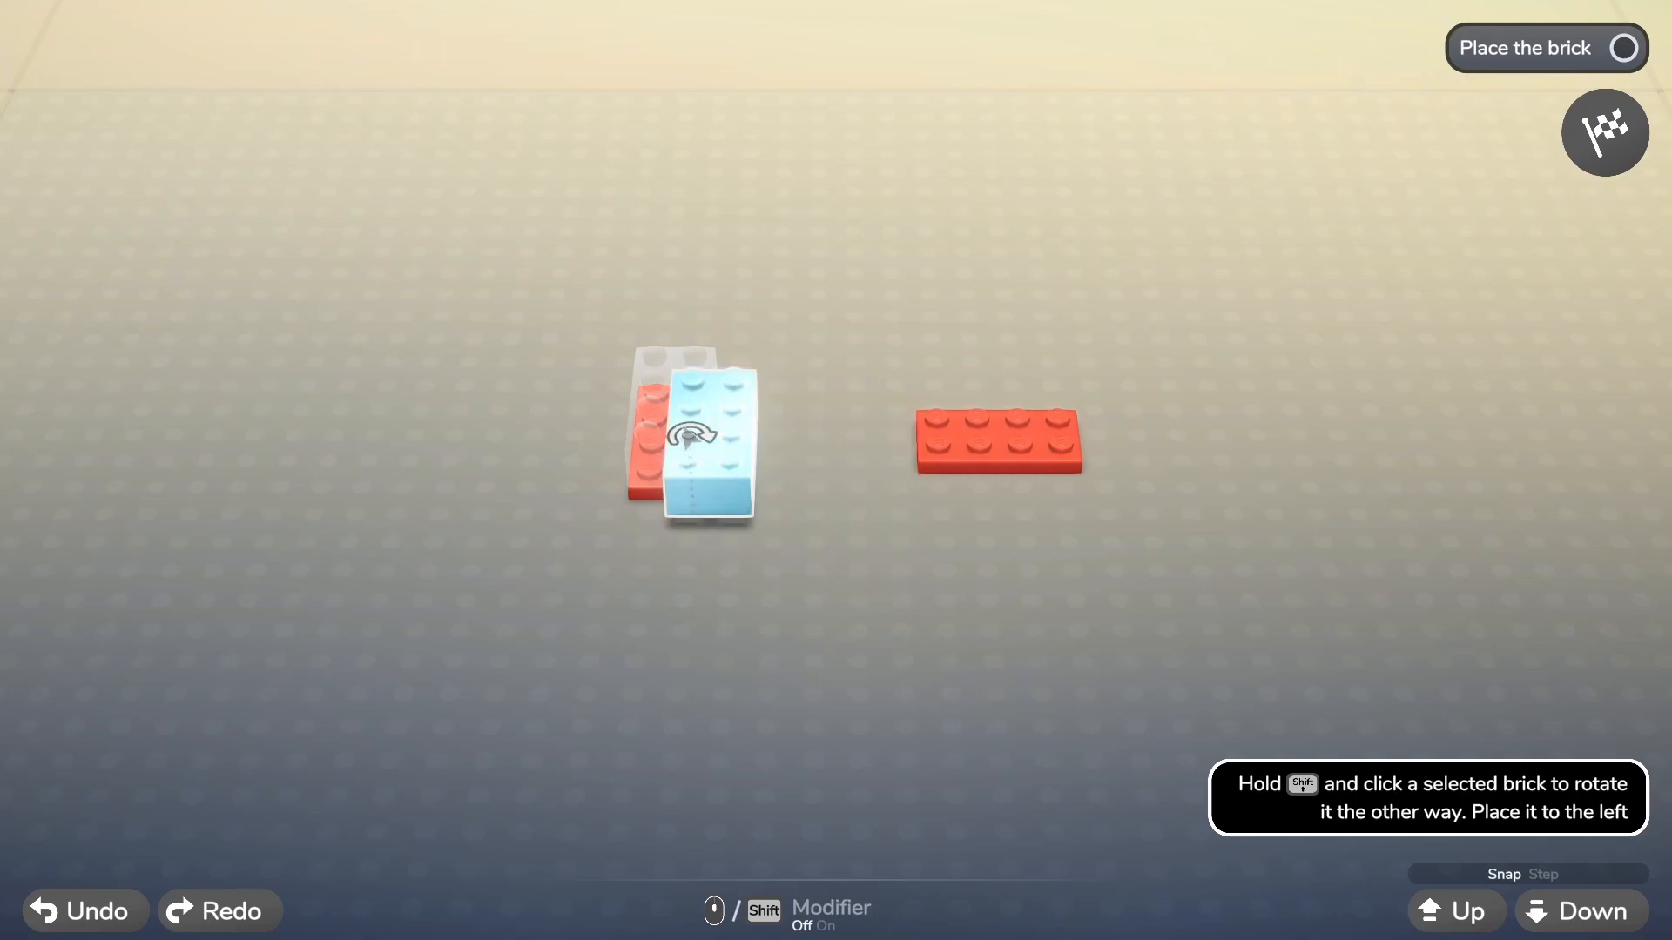
left_click(694, 437)
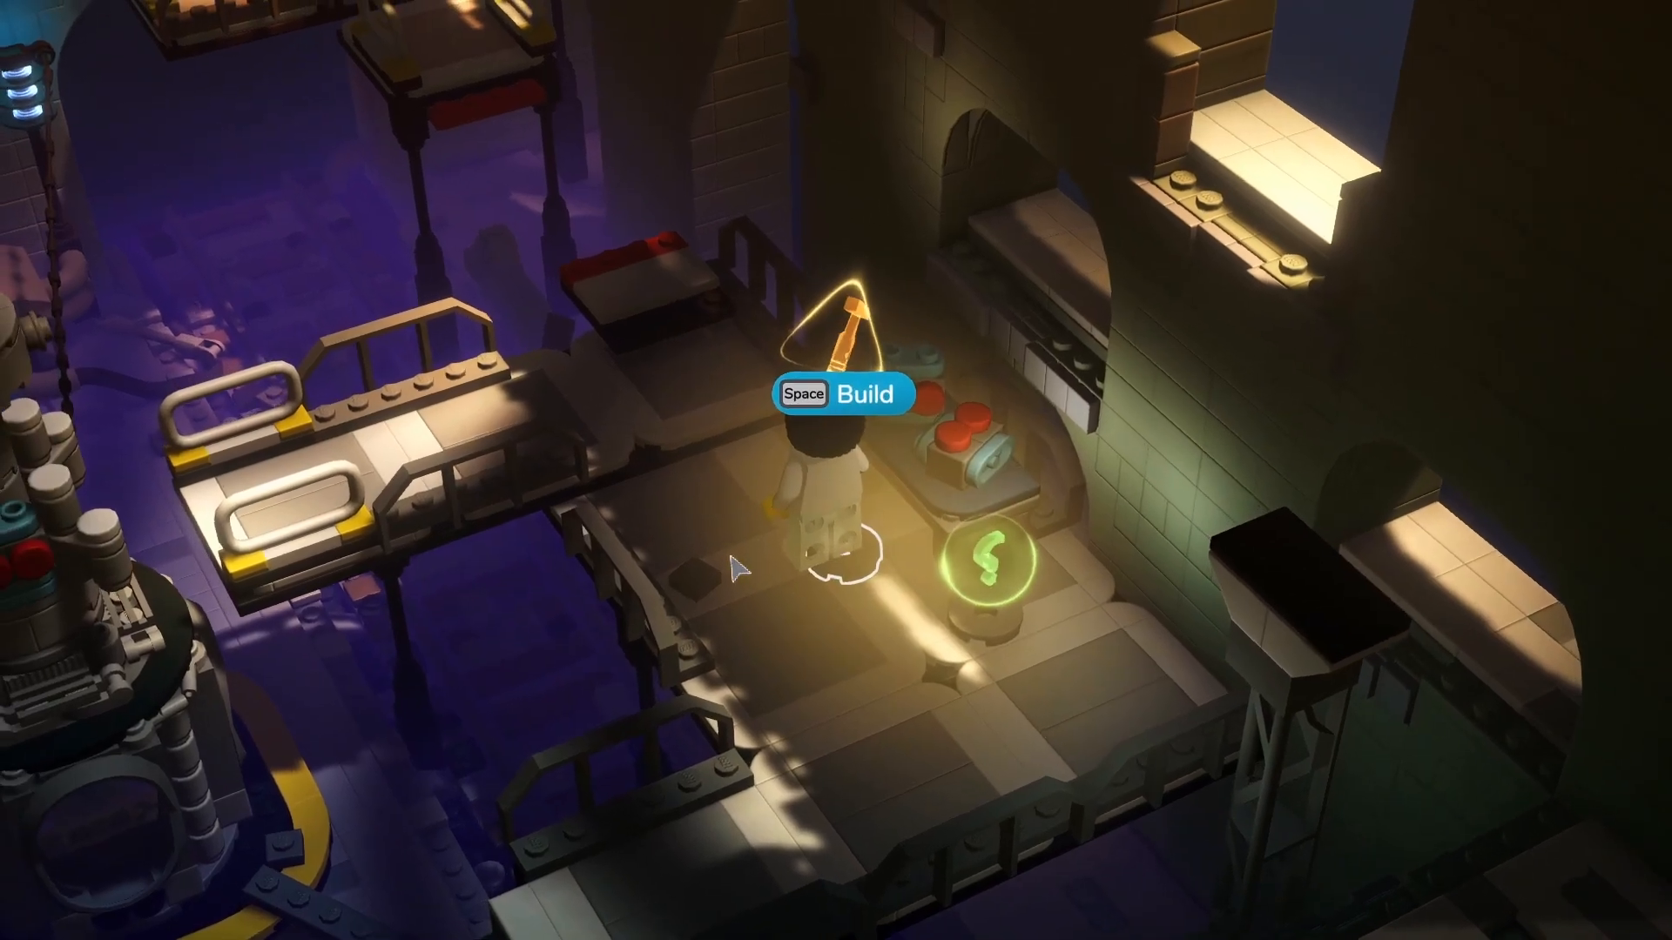
Step: Start the workbench task to assemble the missing fuse
key("space")
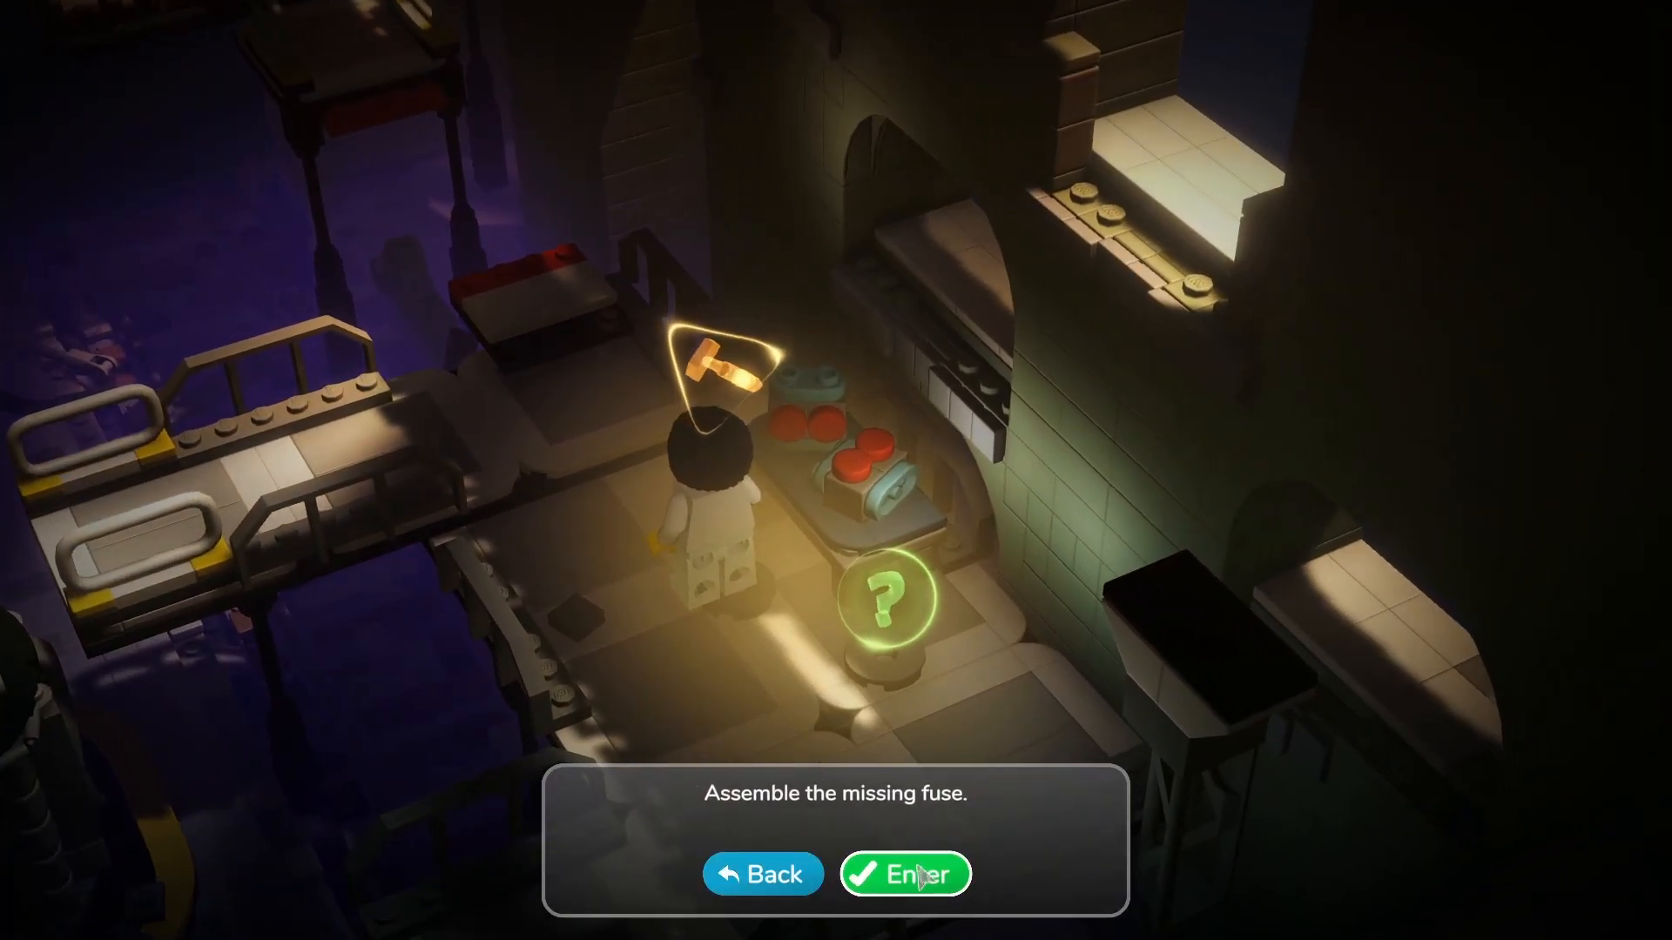
left_click(904, 873)
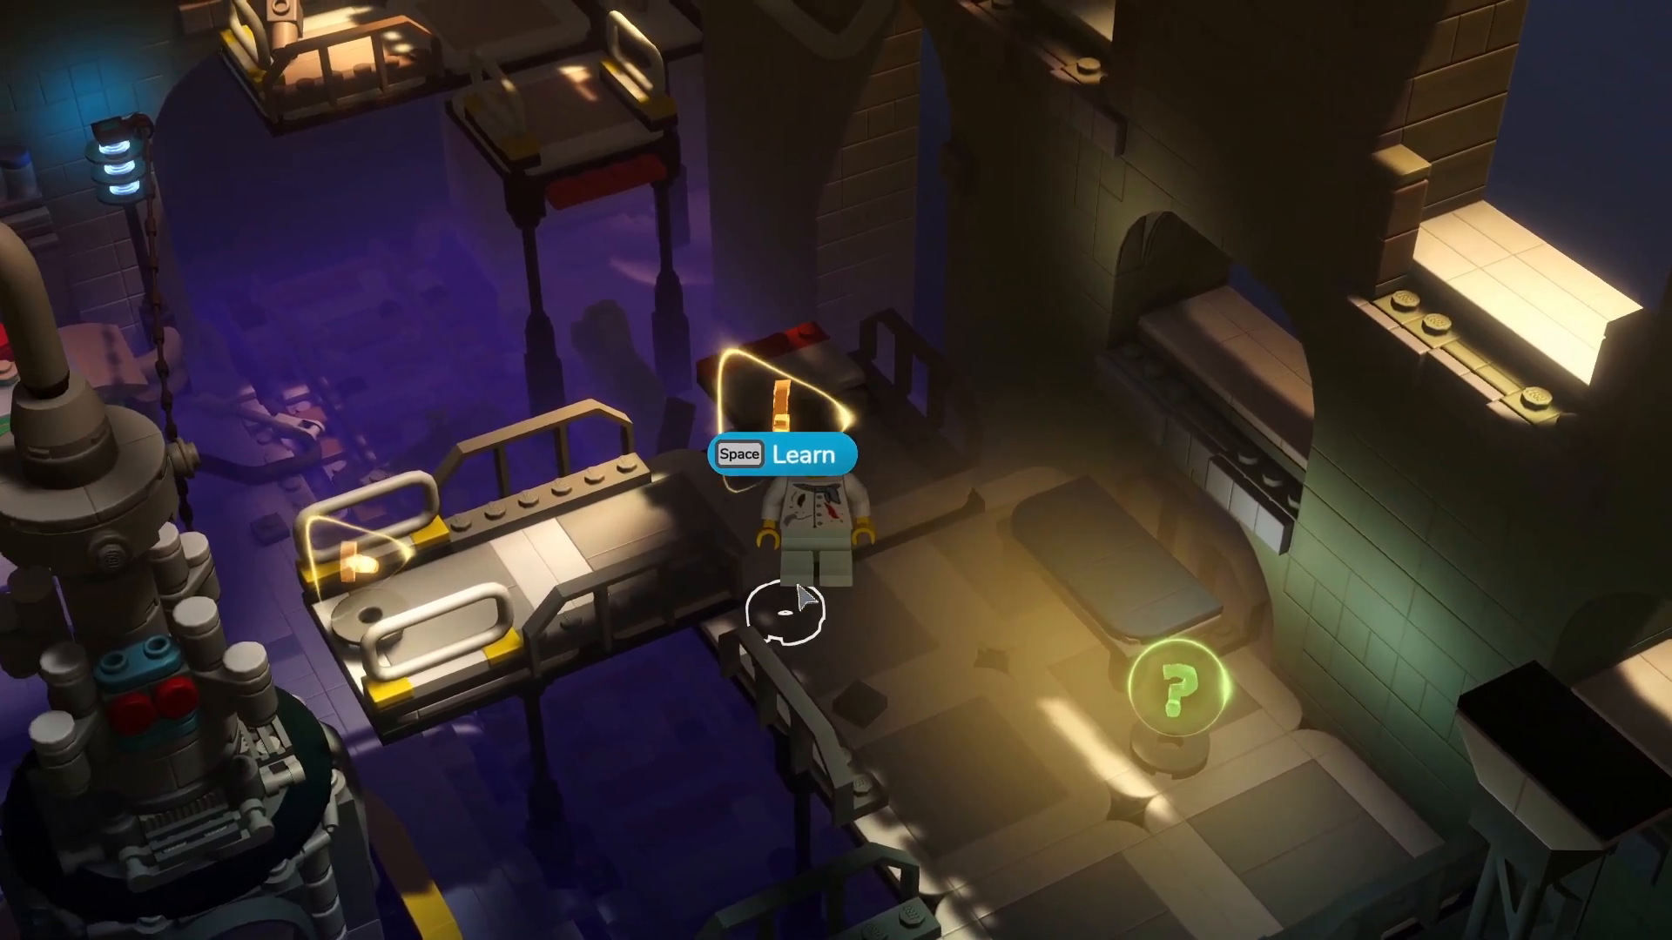
Step: Start the lesson on controlling the camera at the walkway marker
key("space")
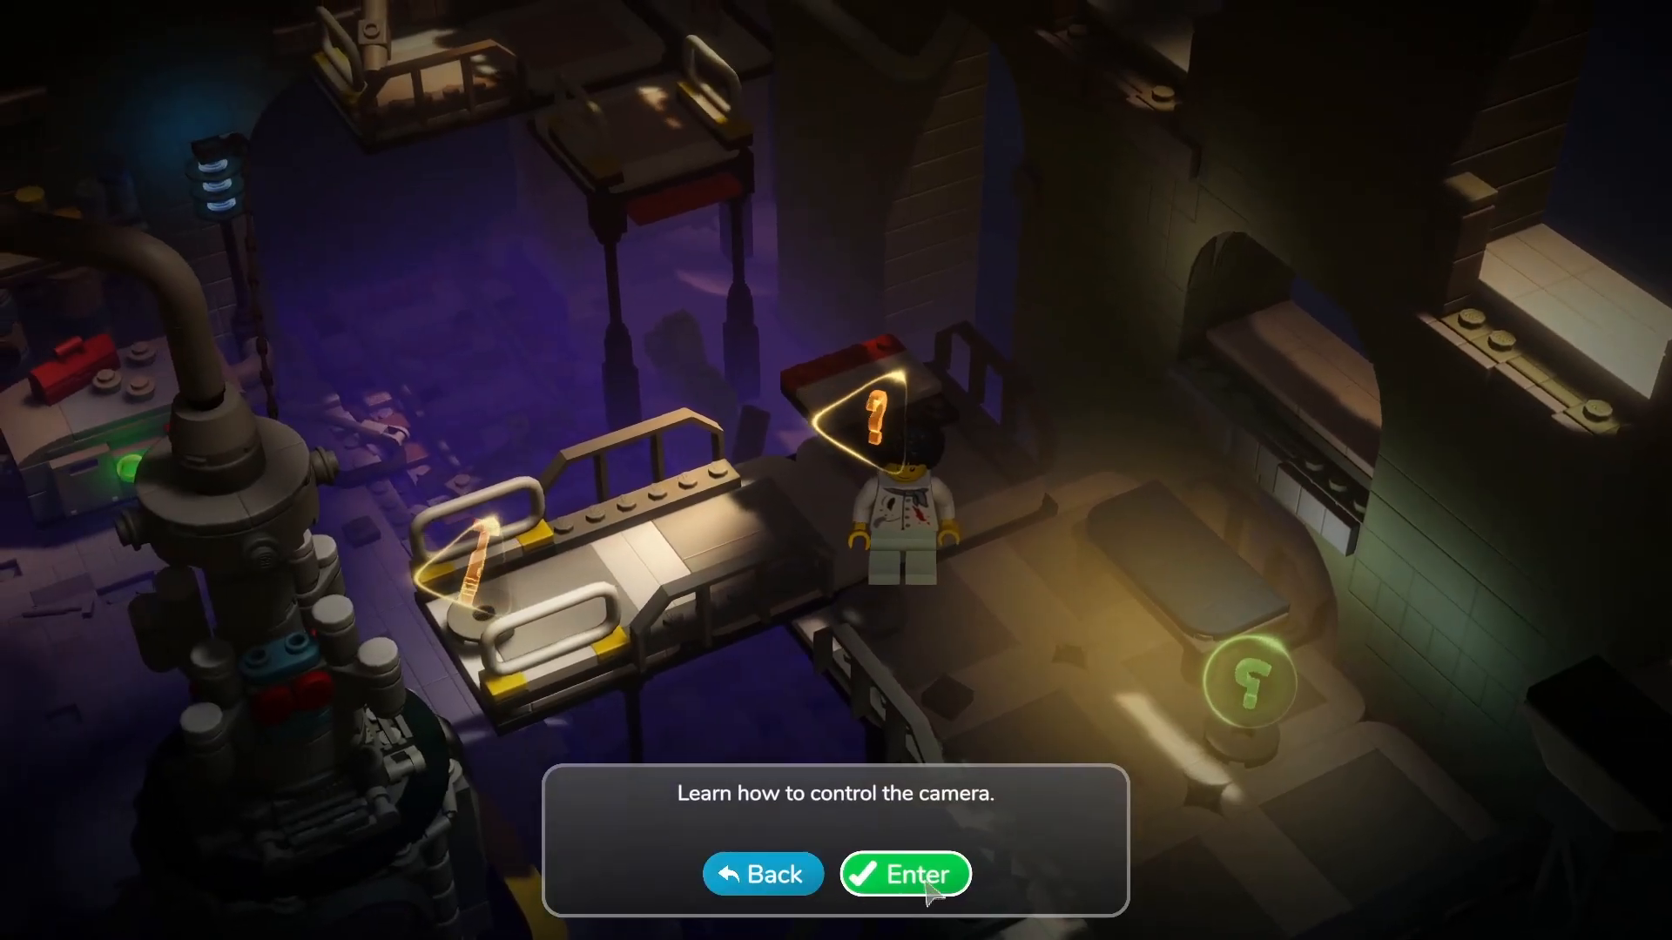
left_click(906, 874)
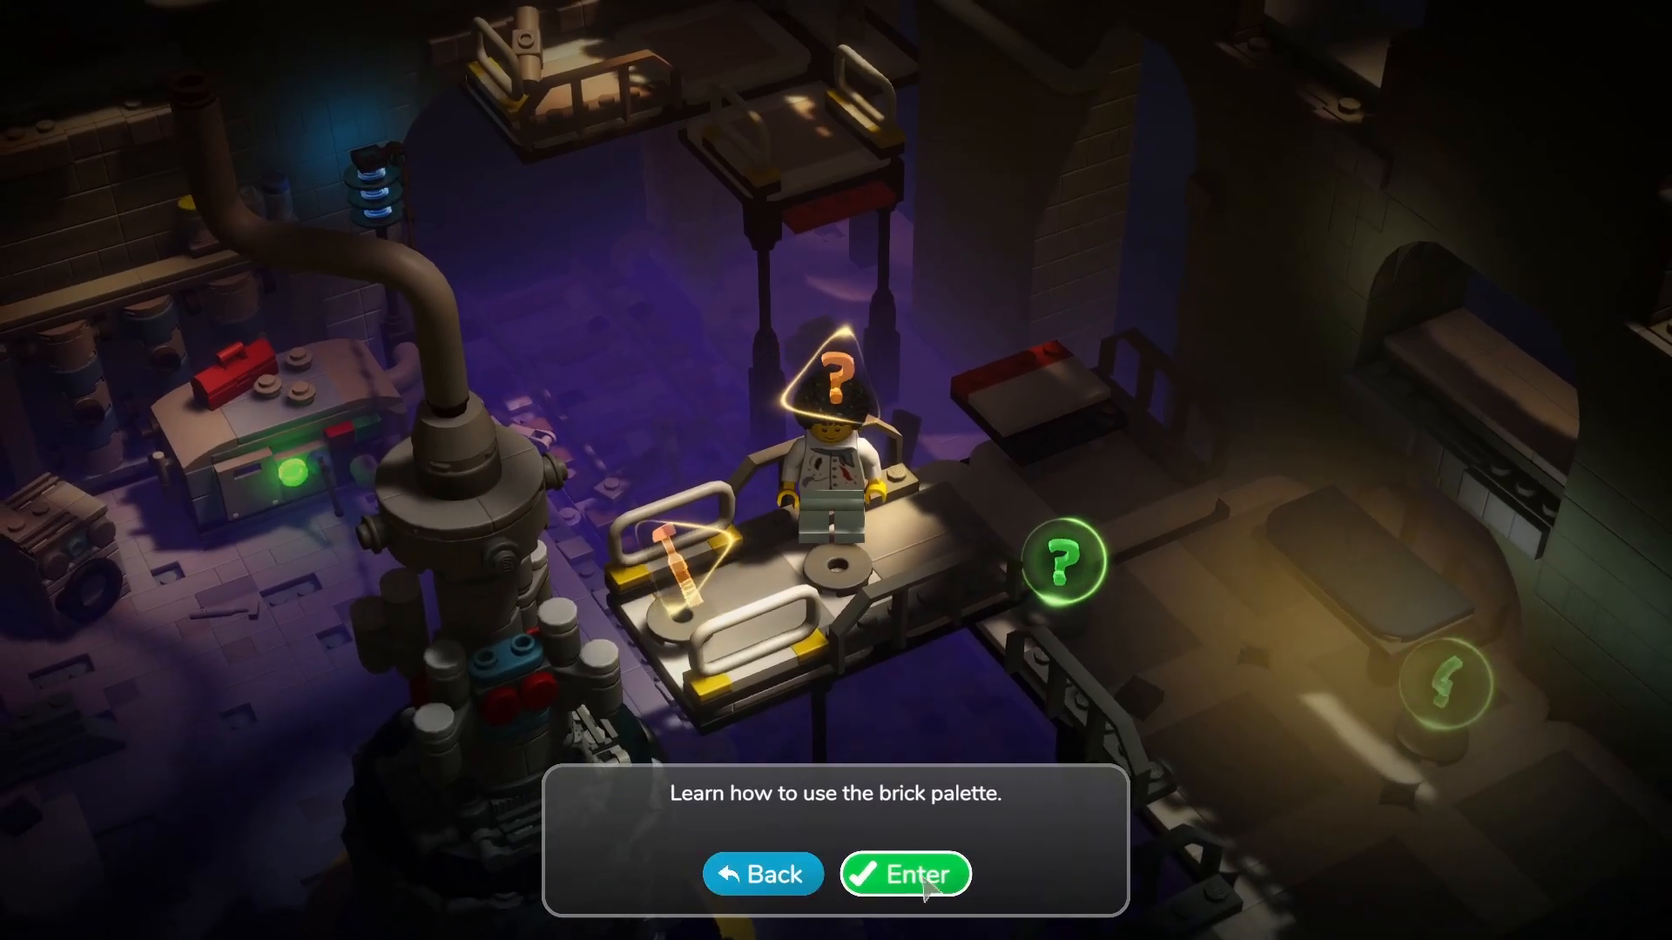
Step: Complete the brick-palette lesson, removing the small blue brick from the stack
left_click(906, 872)
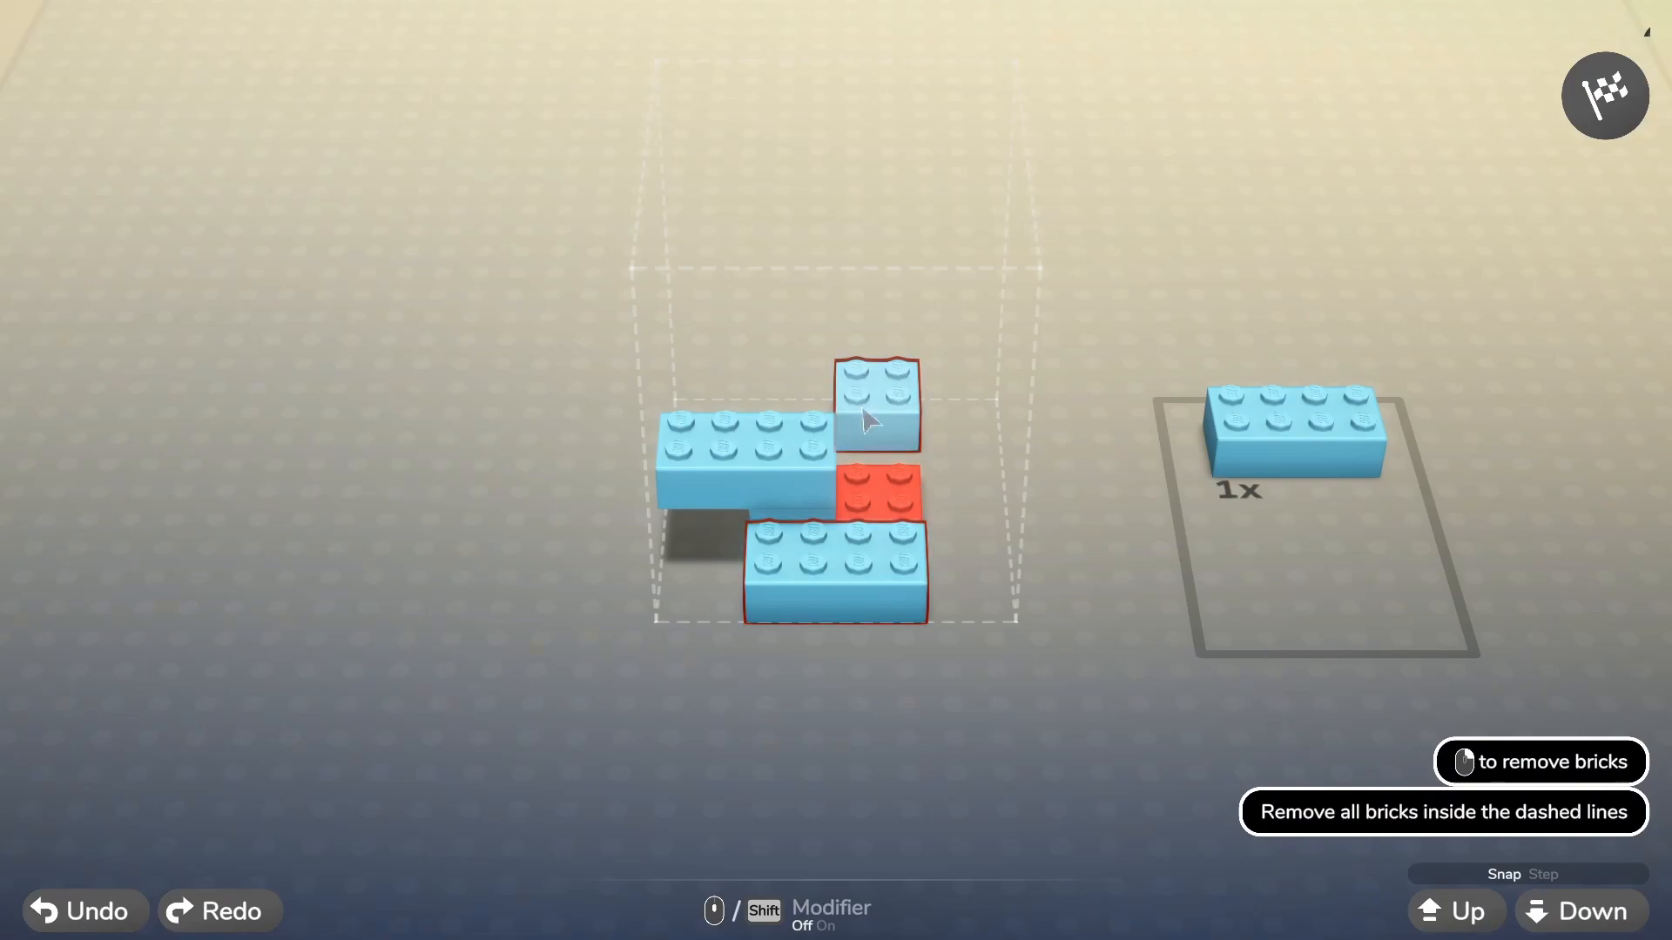
left_click(874, 426)
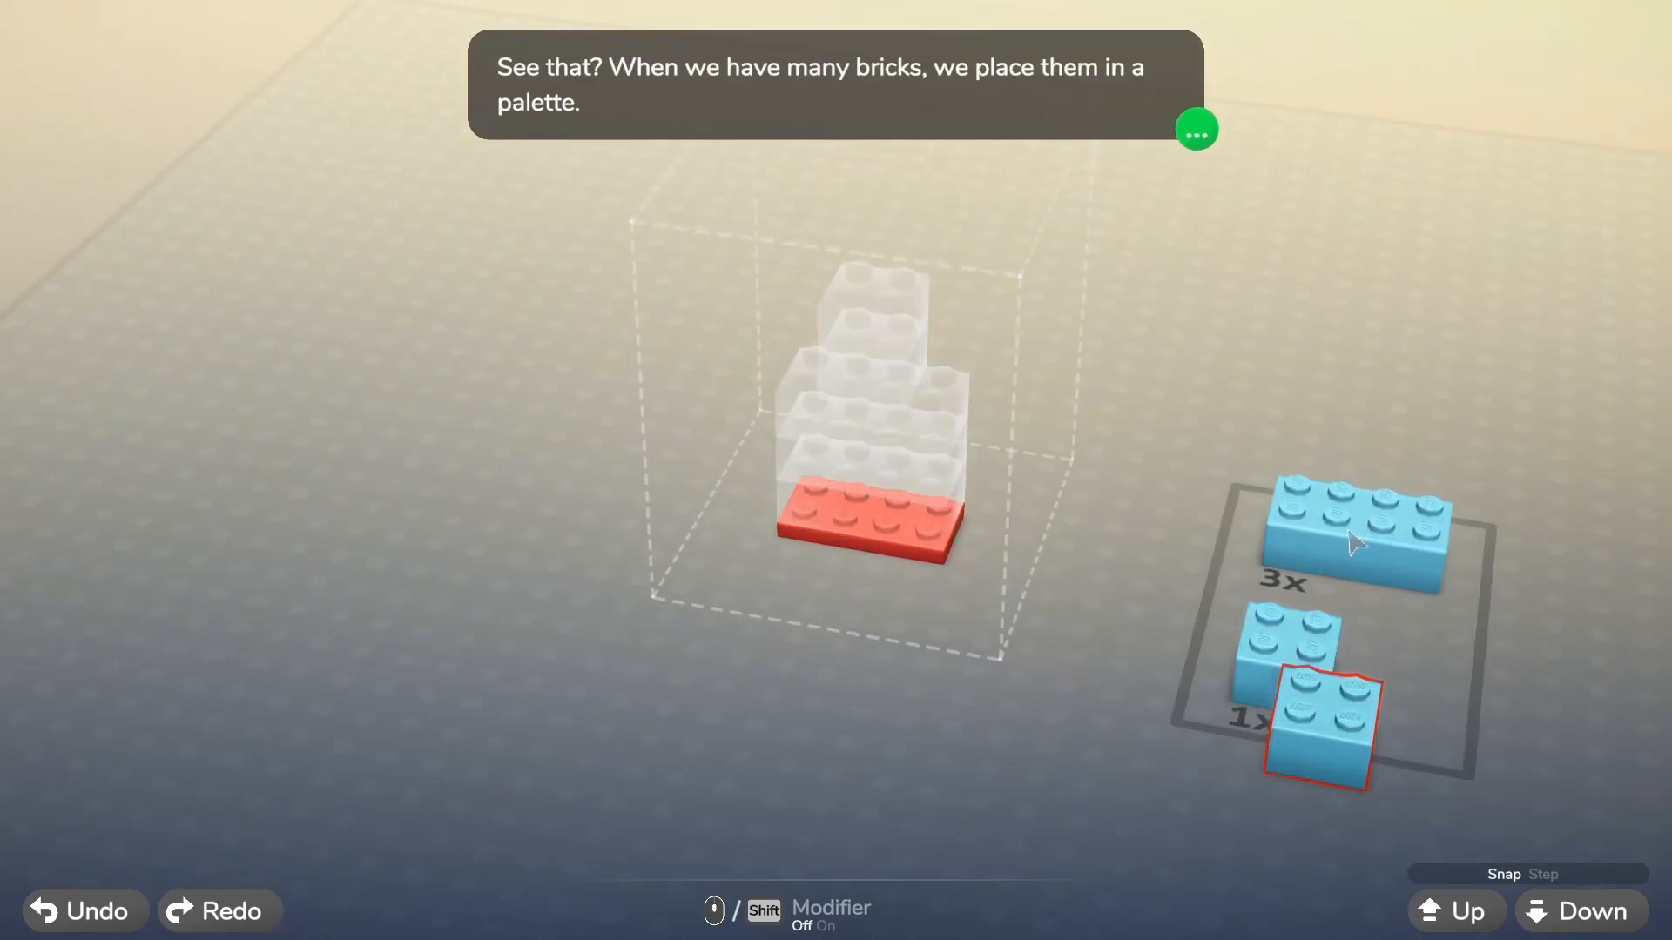
left_click(1197, 128)
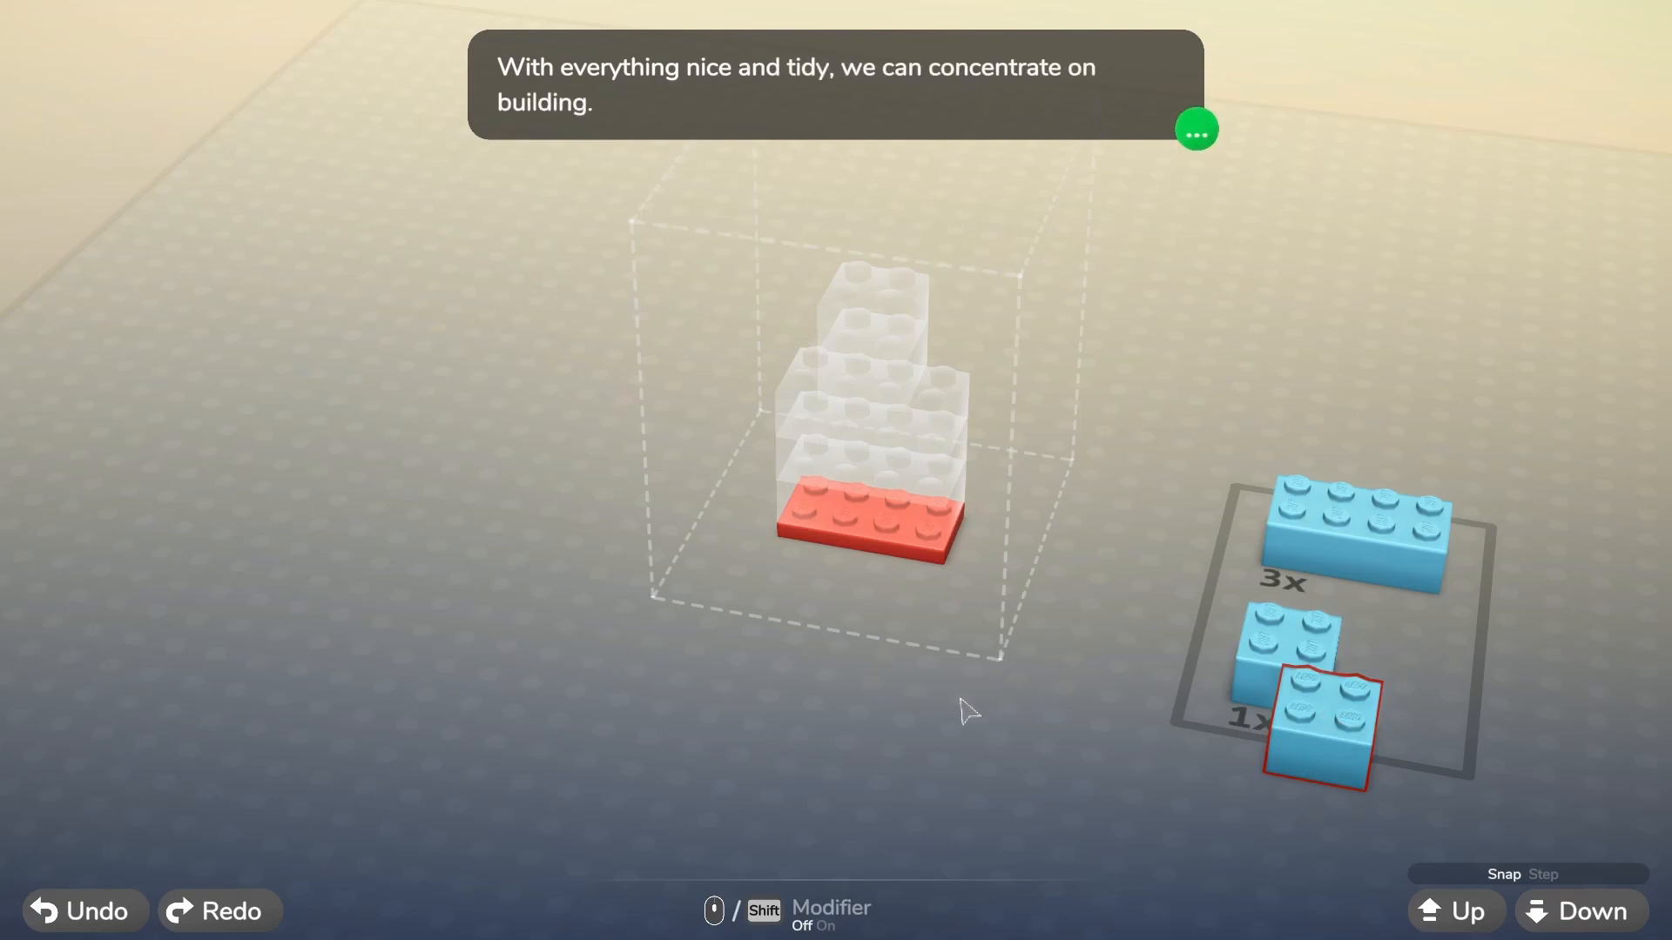
left_click(1195, 128)
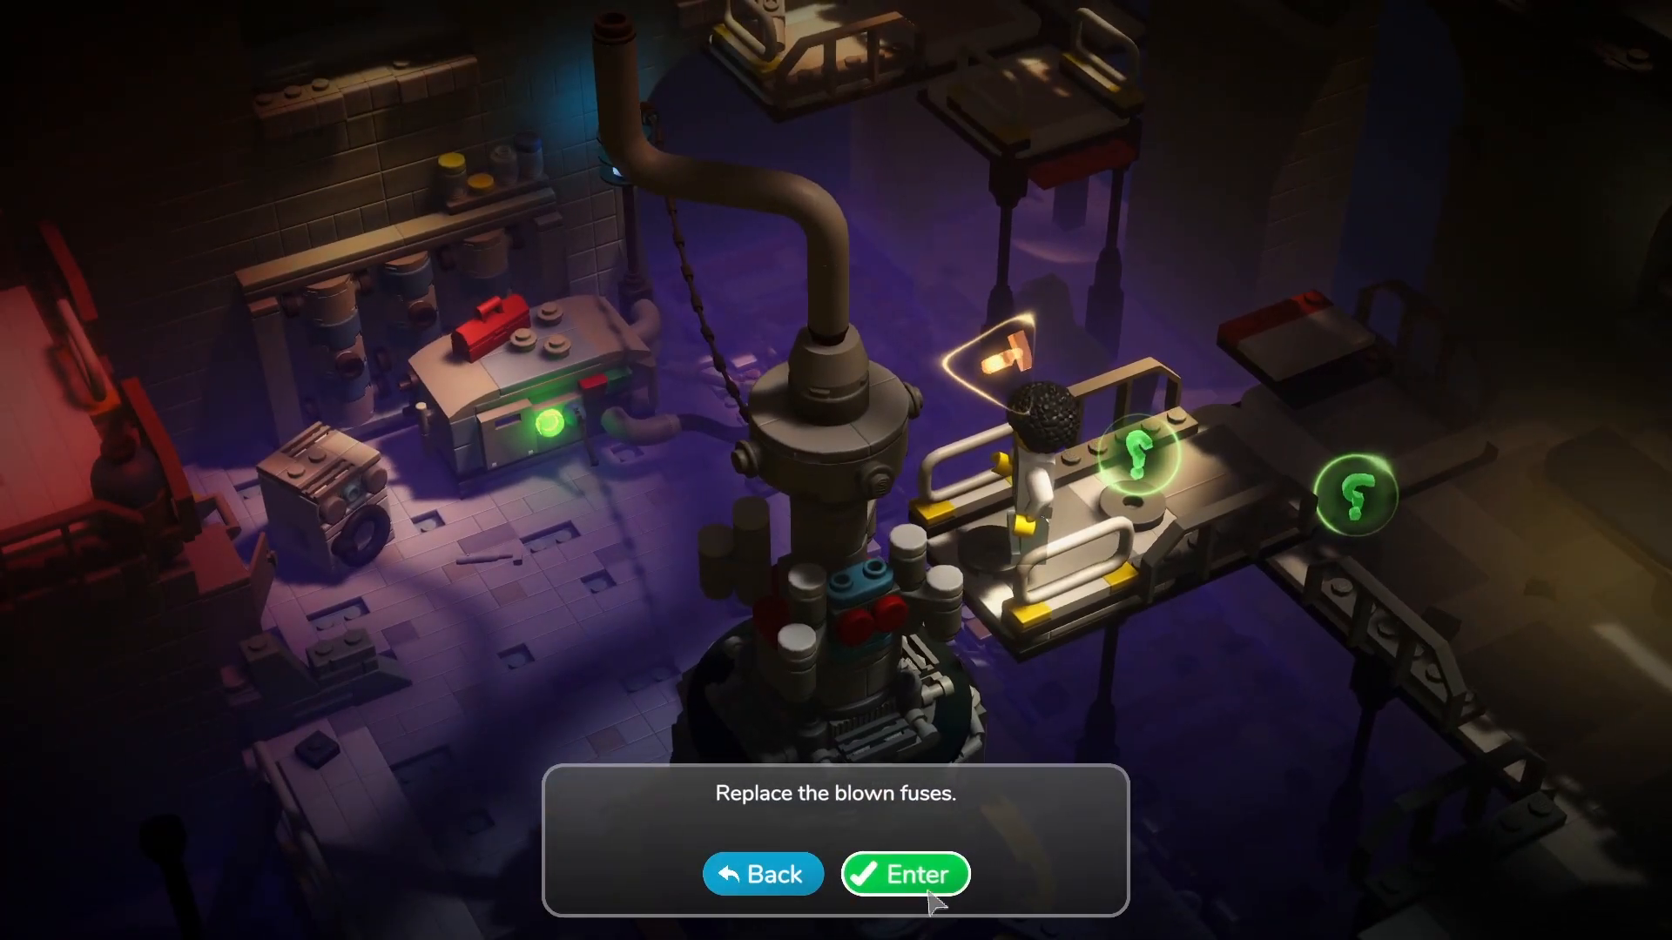
Step: Accept the replace-the-fuses task and reach the brick validity lesson marker
left_click(903, 873)
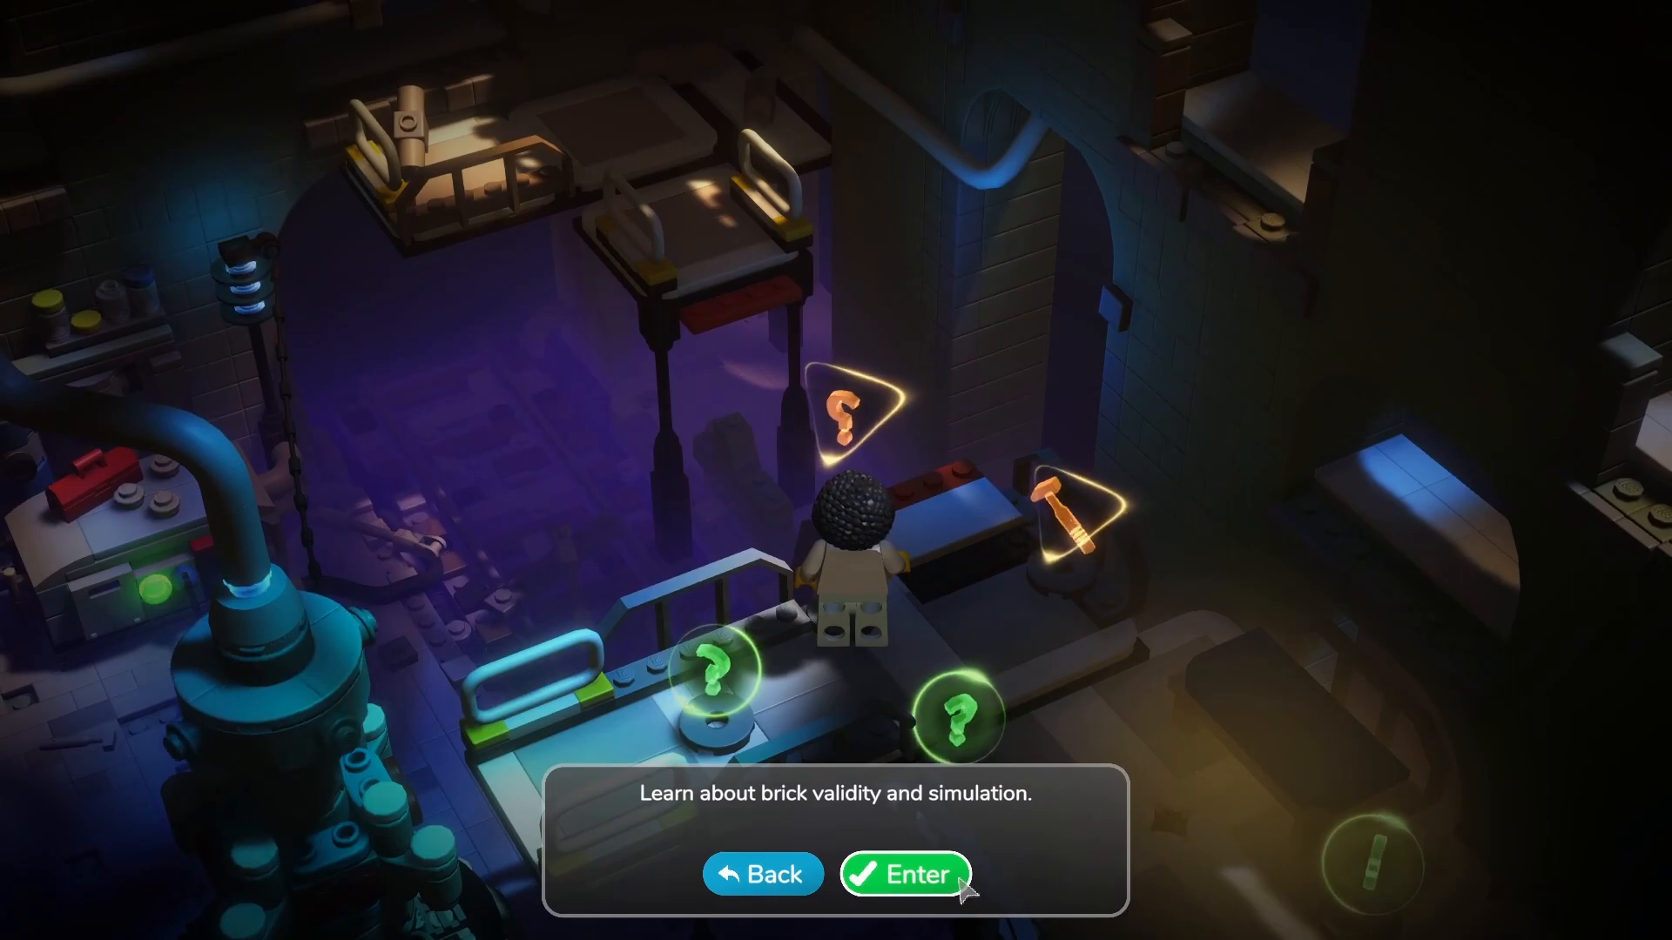
Step: Enter the brick validity lesson and advance its dialogue through the anchor and invalid-brick rules
left_click(904, 874)
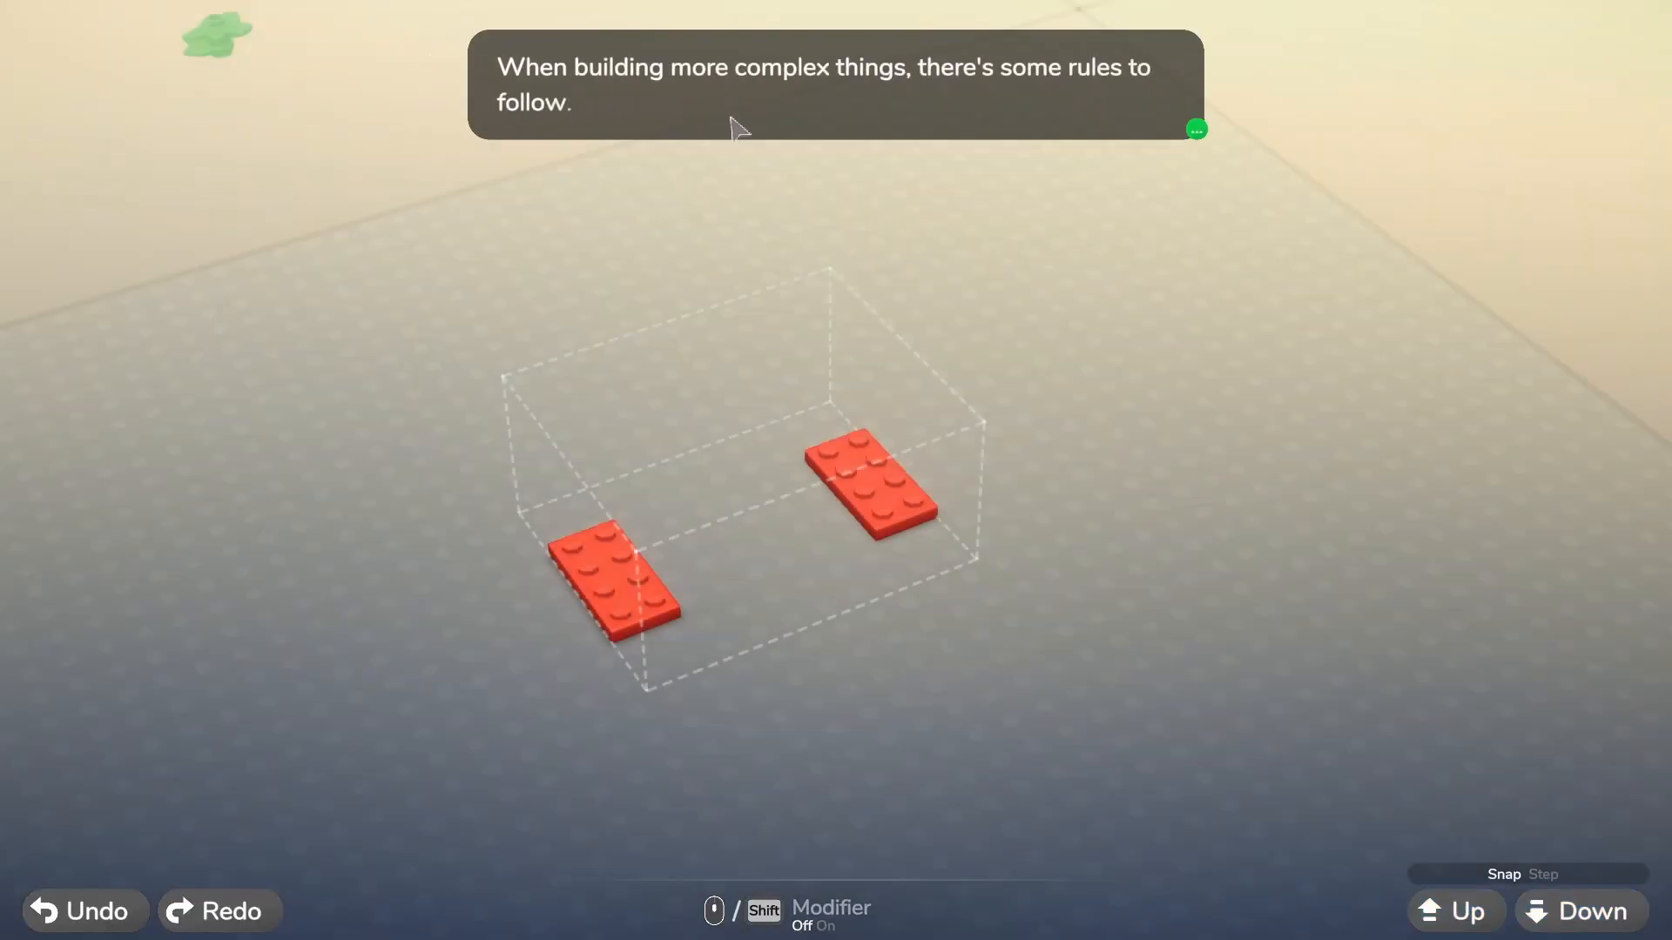
left_click(1195, 127)
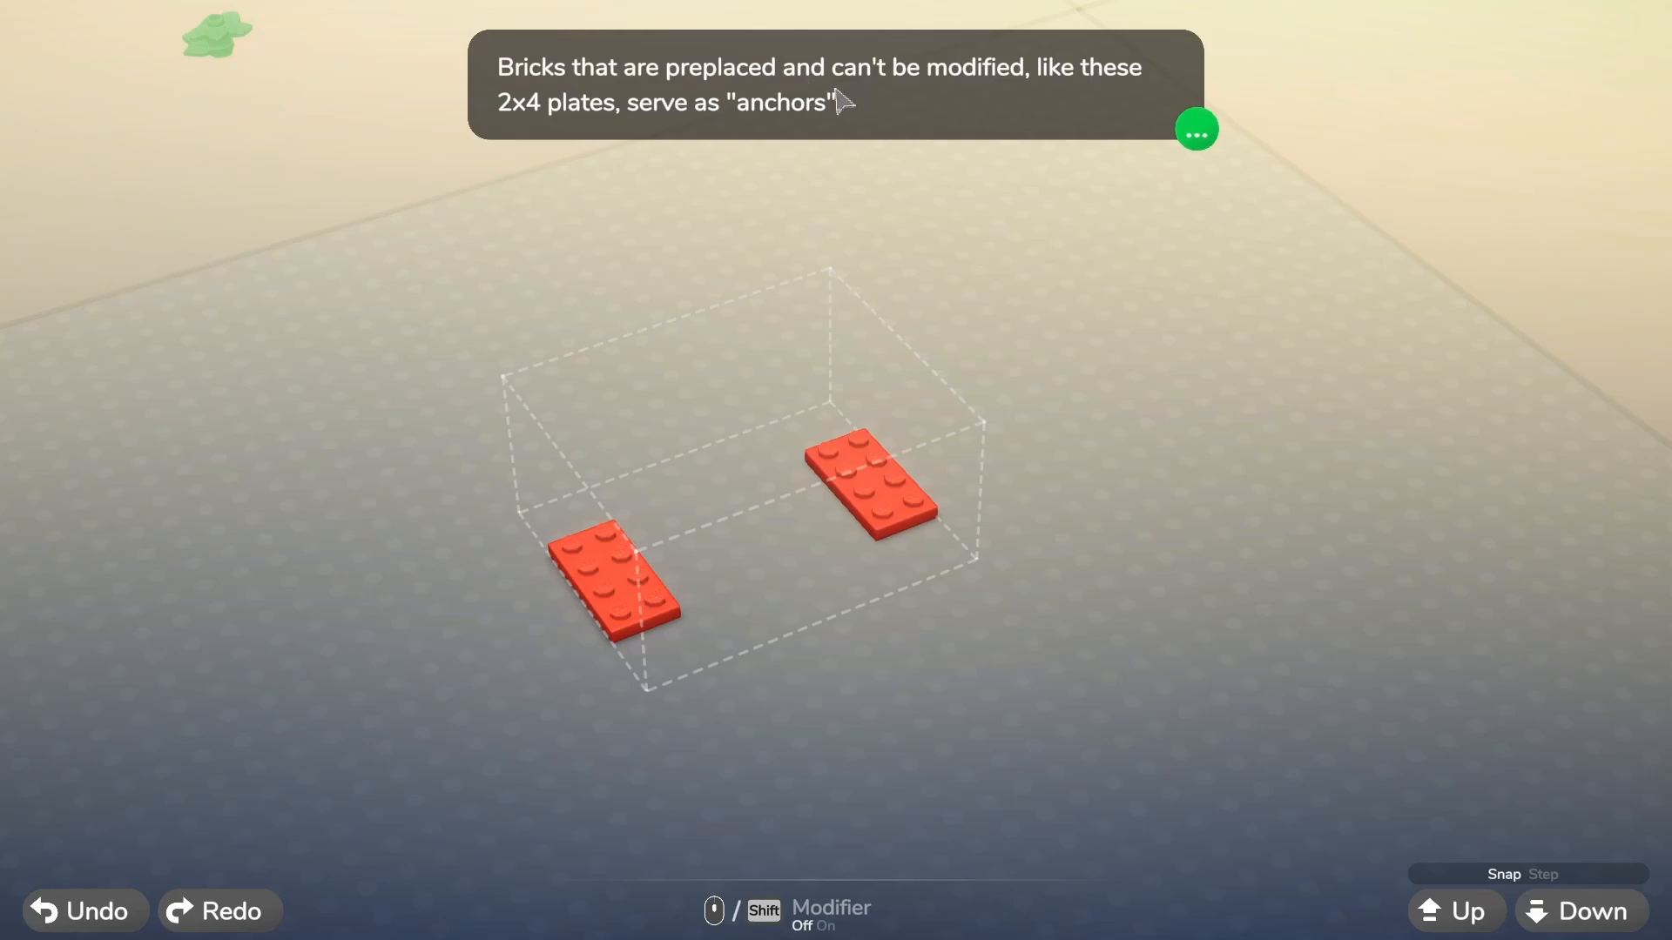
mouse_move(578, 125)
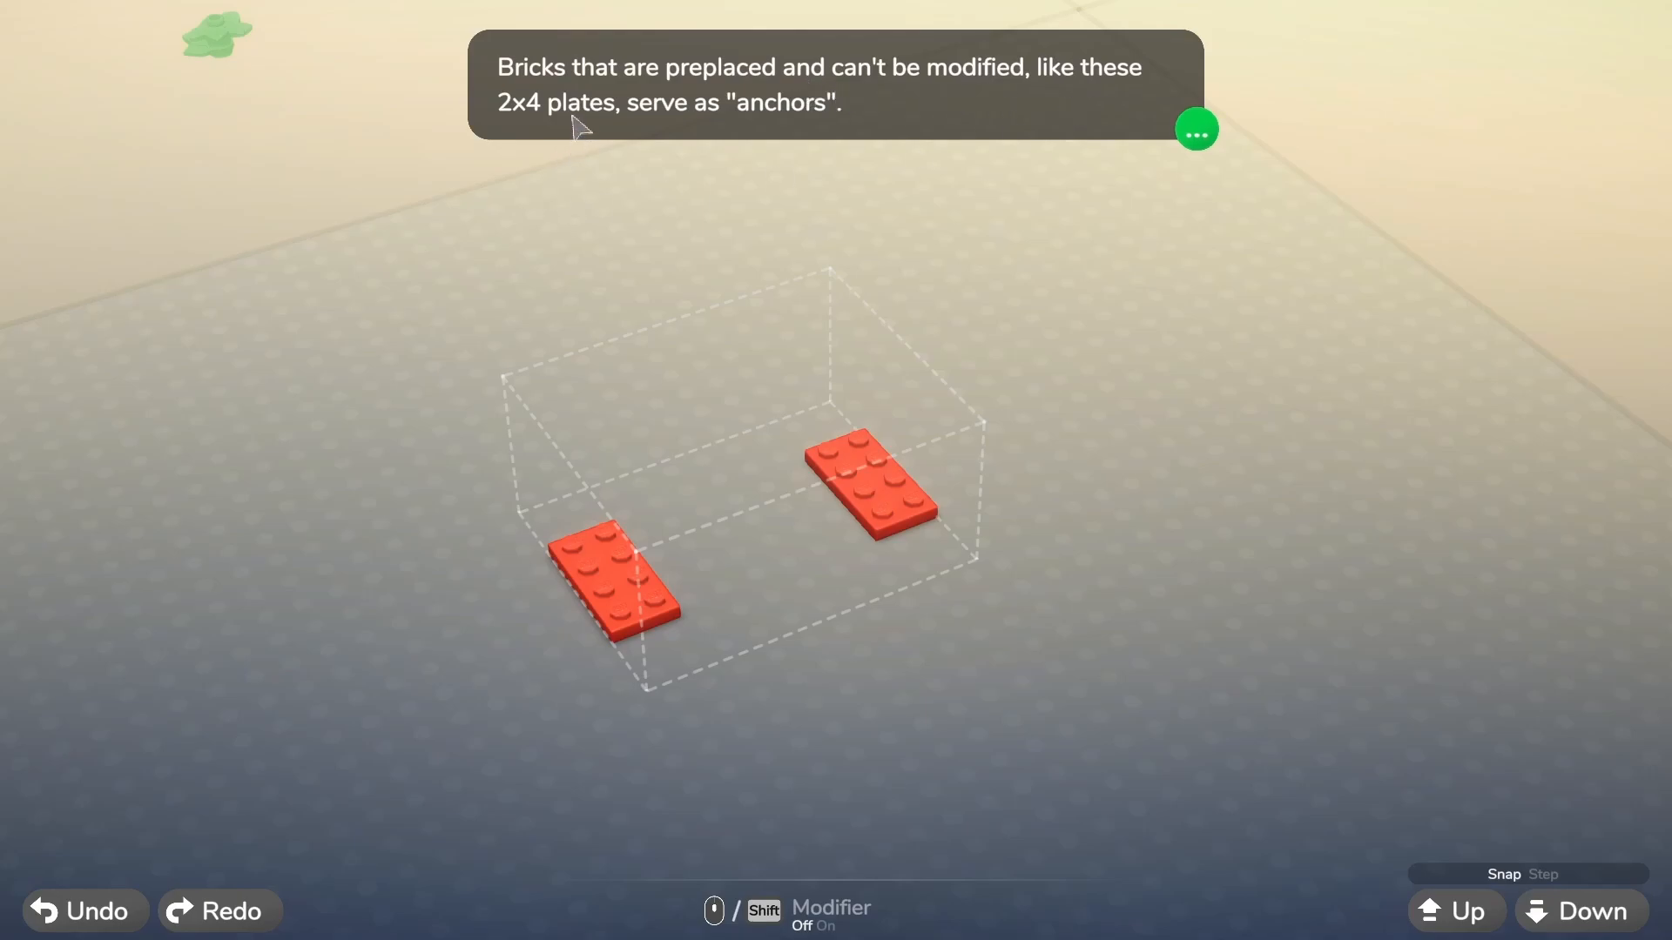
left_click(1195, 131)
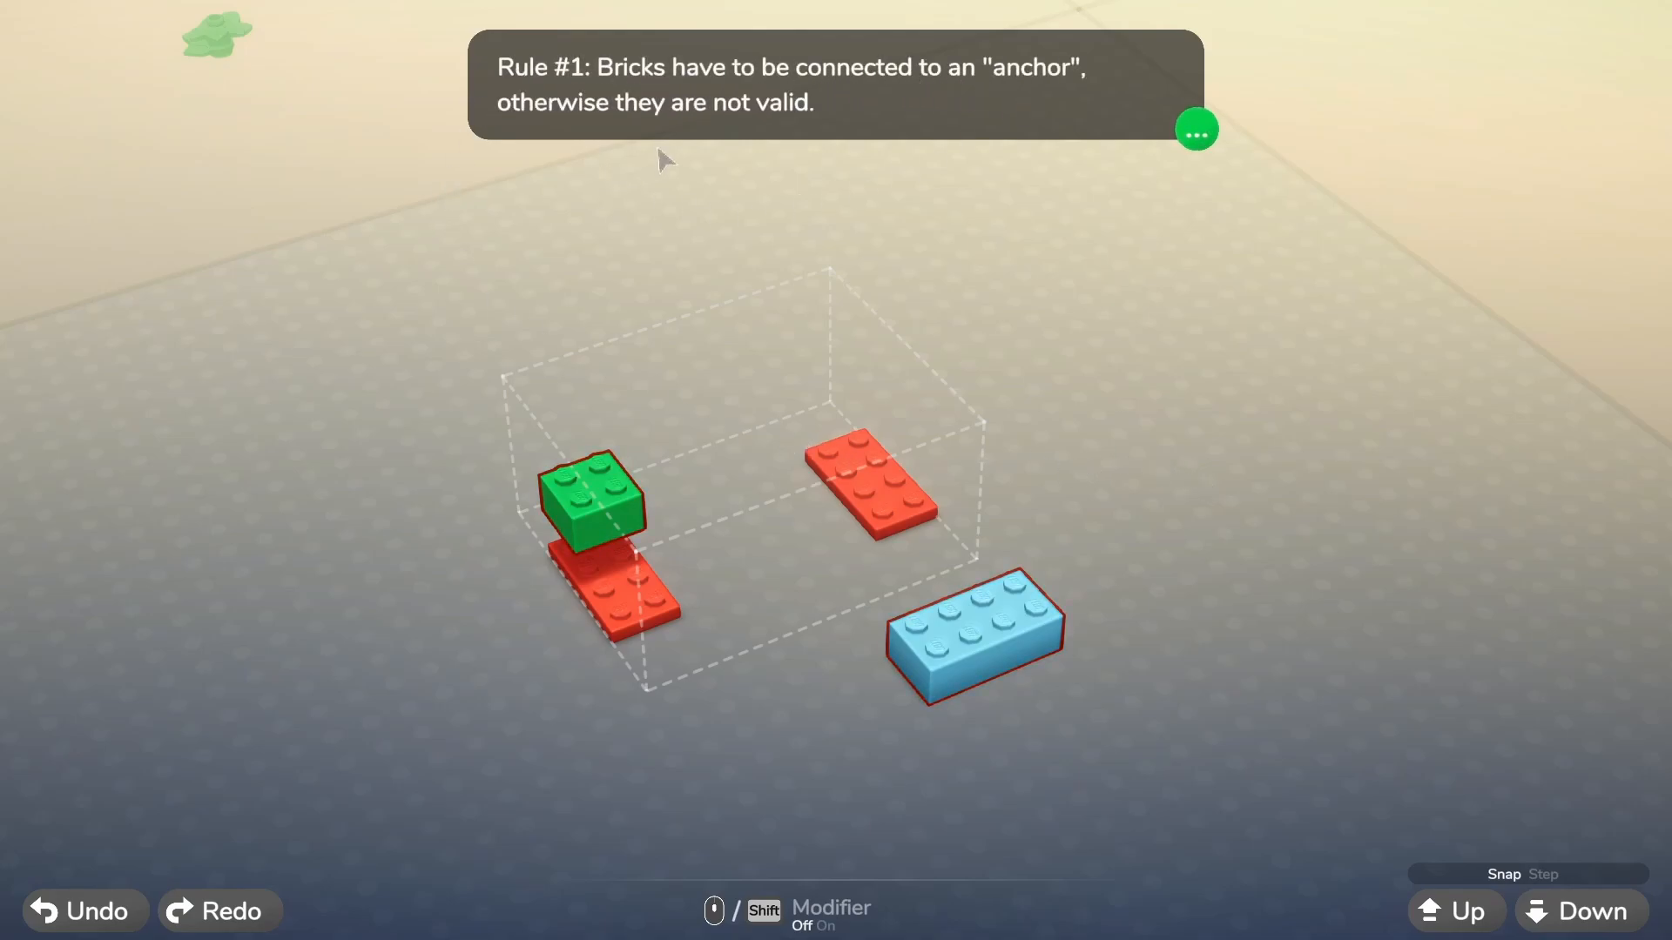
left_click(1194, 131)
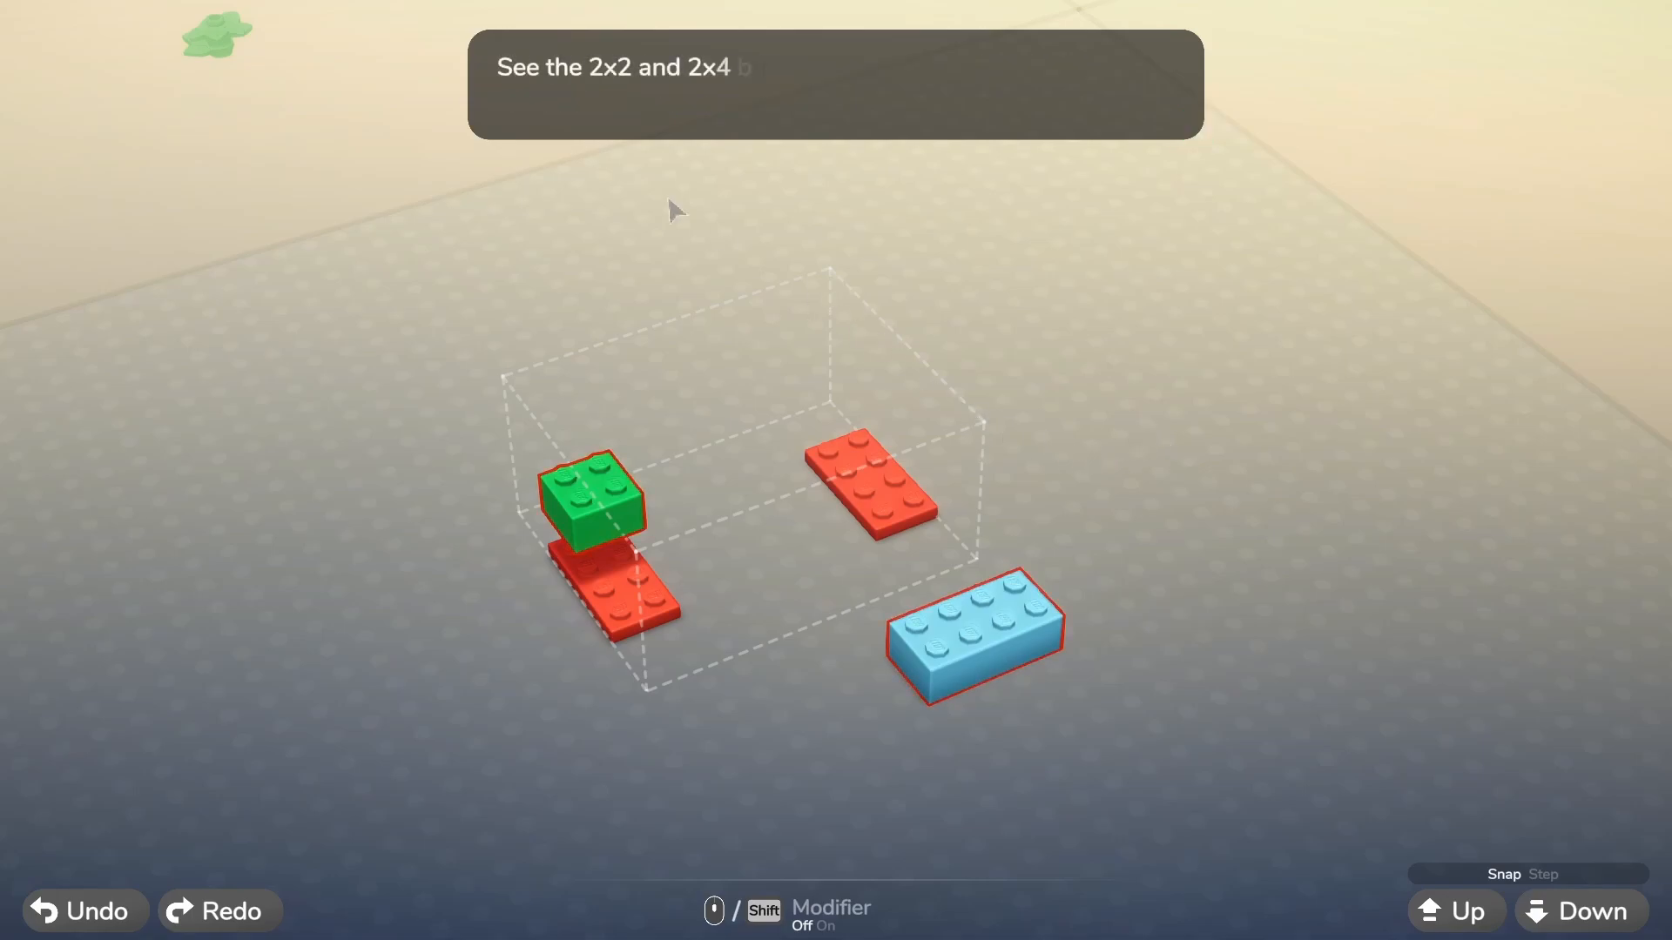
mouse_move(825, 103)
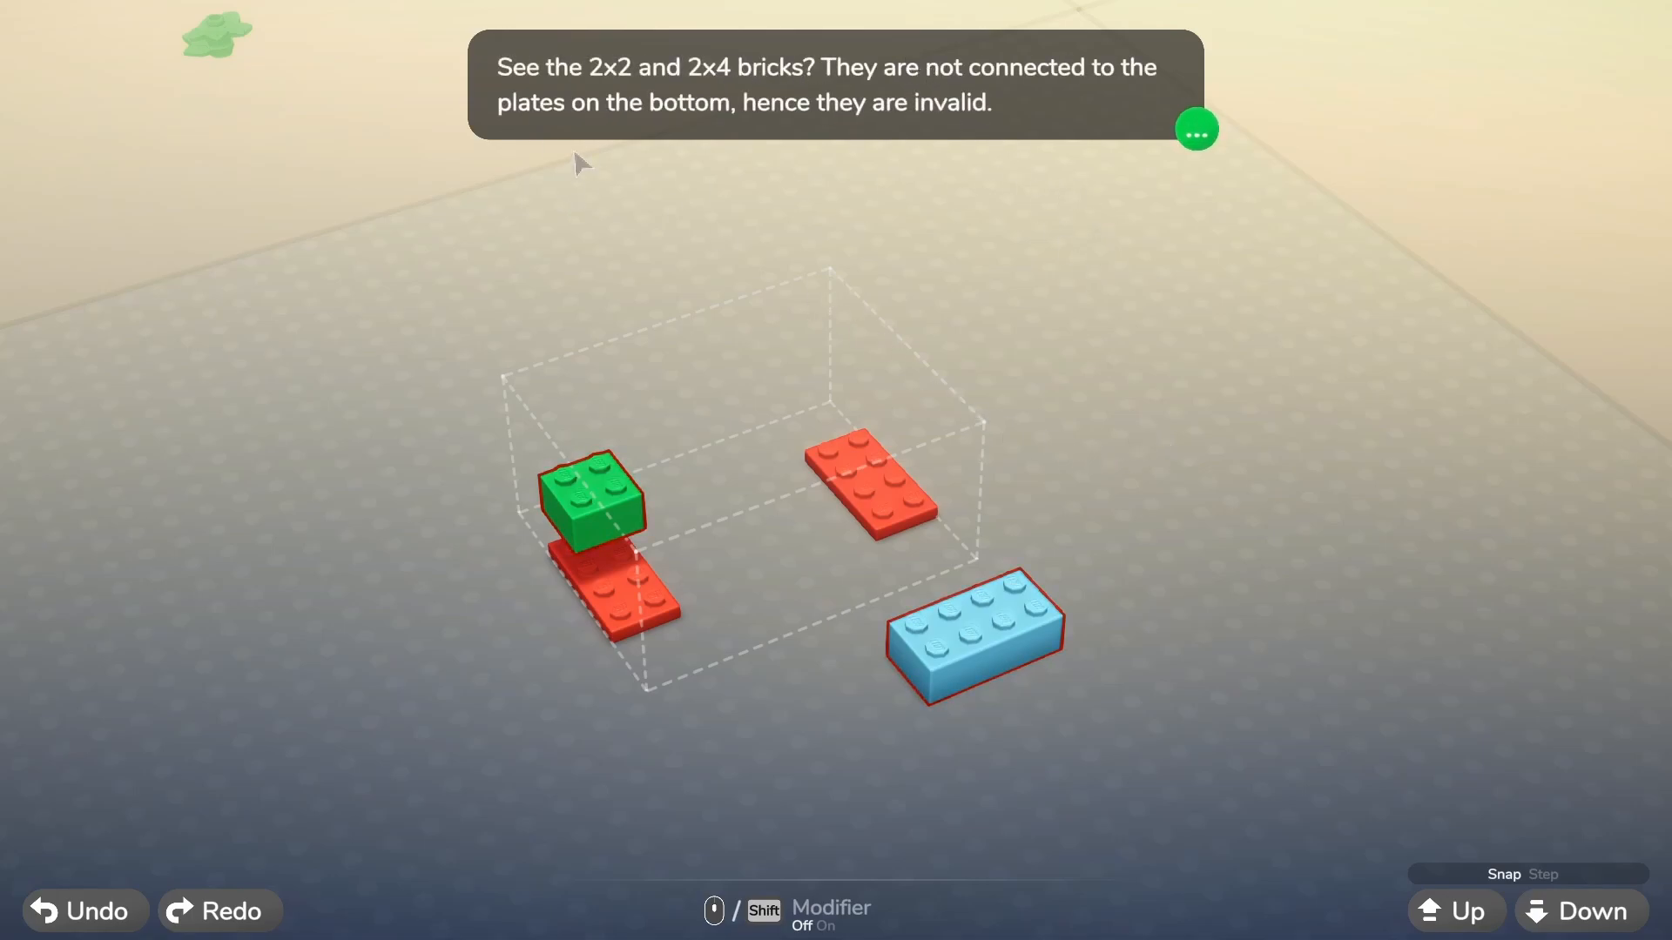
left_click(1195, 129)
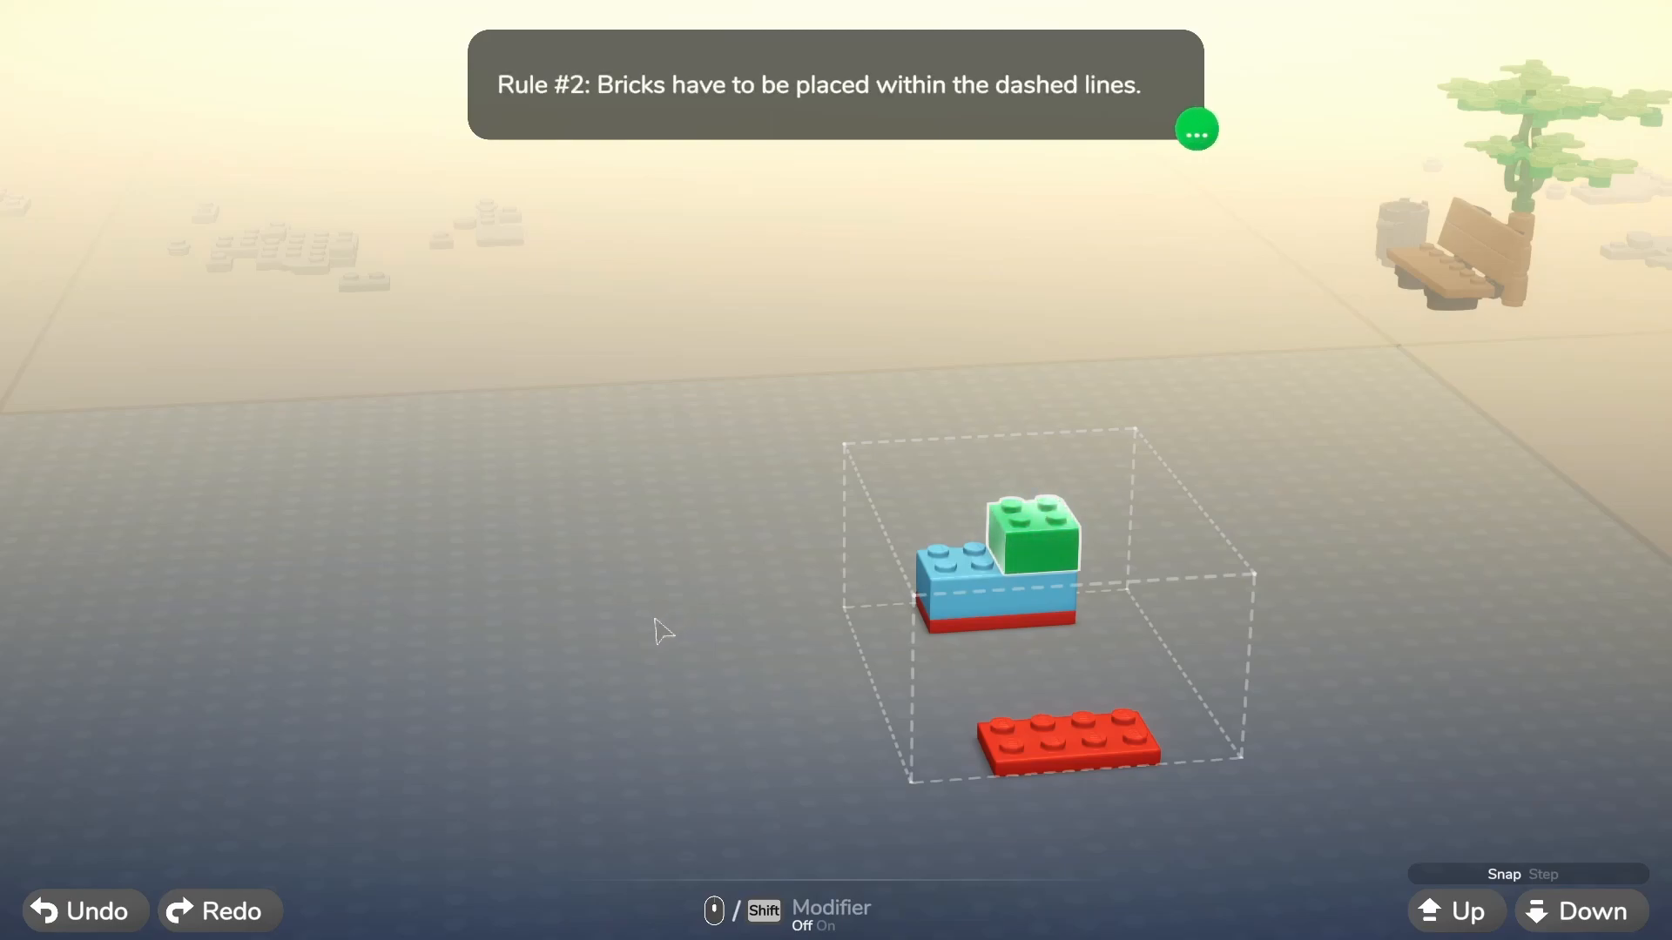
Step: Advance through the dashed-area and out-of-bounds rule explanations before testing
left_click(1196, 129)
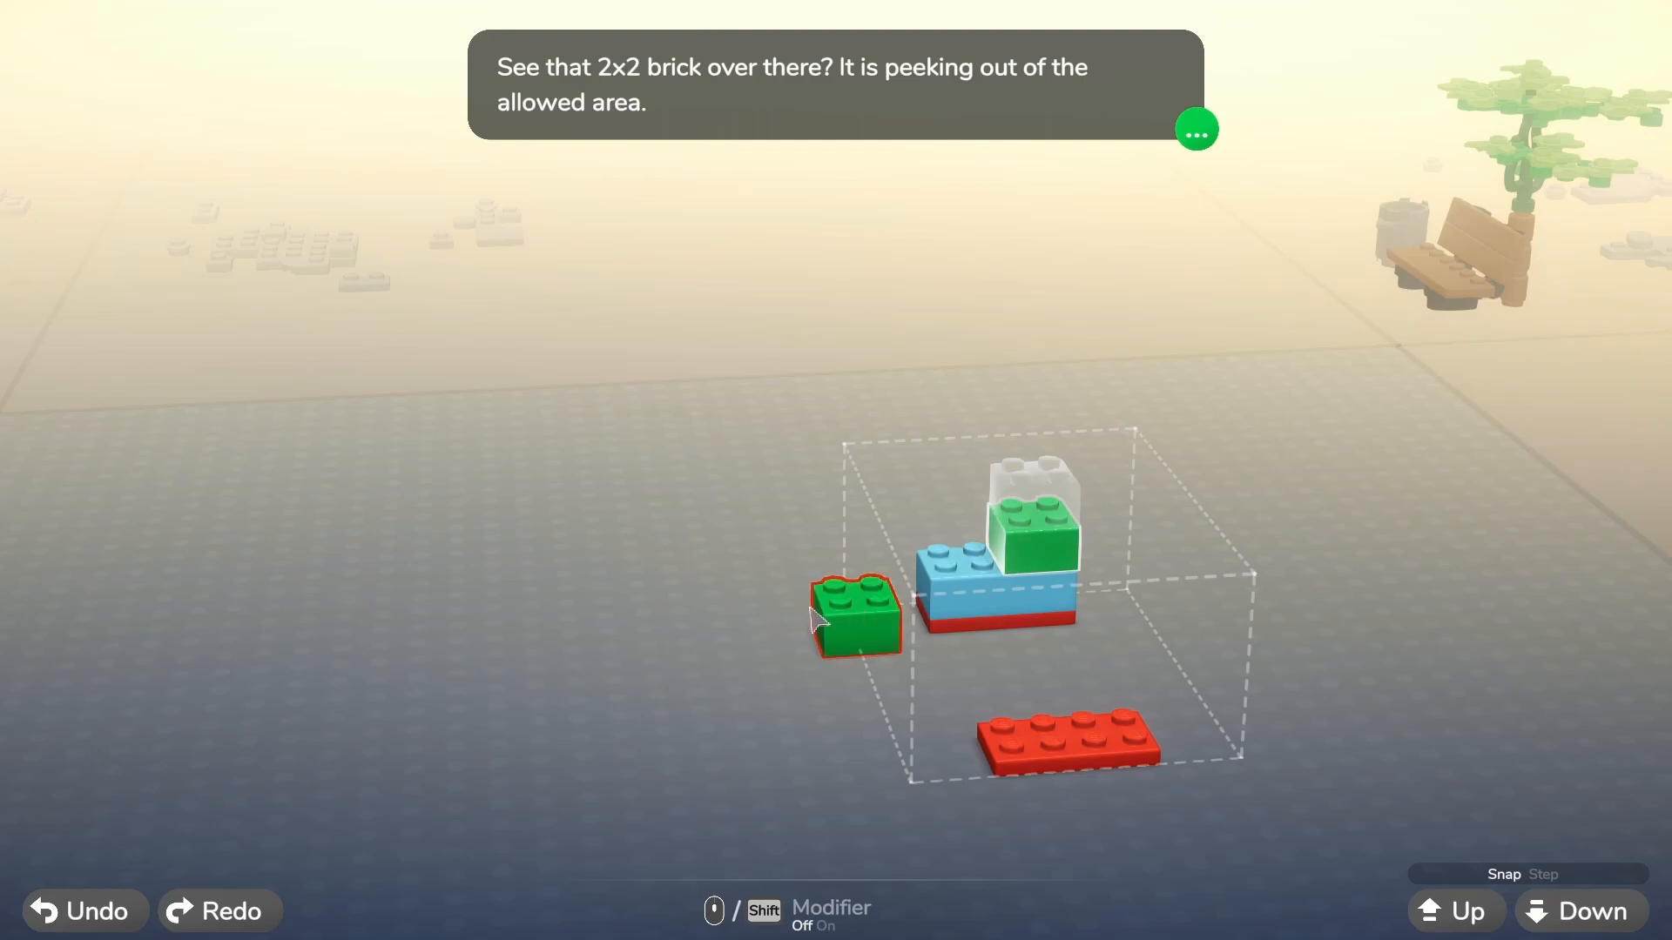
left_click(1197, 128)
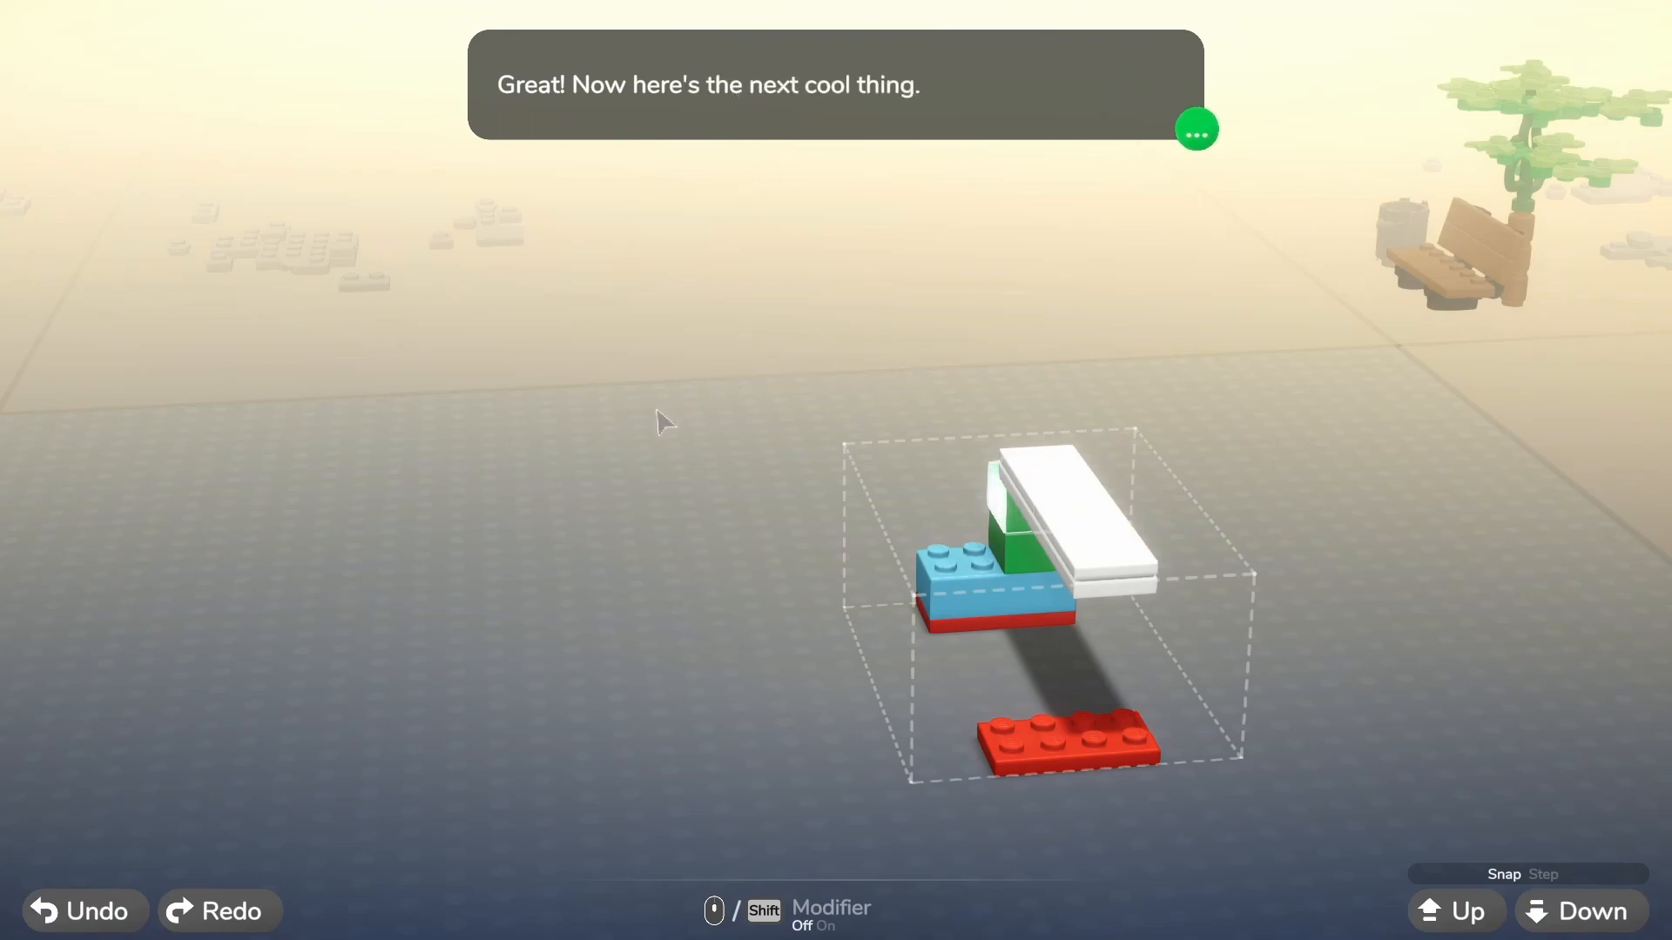
left_click(1195, 131)
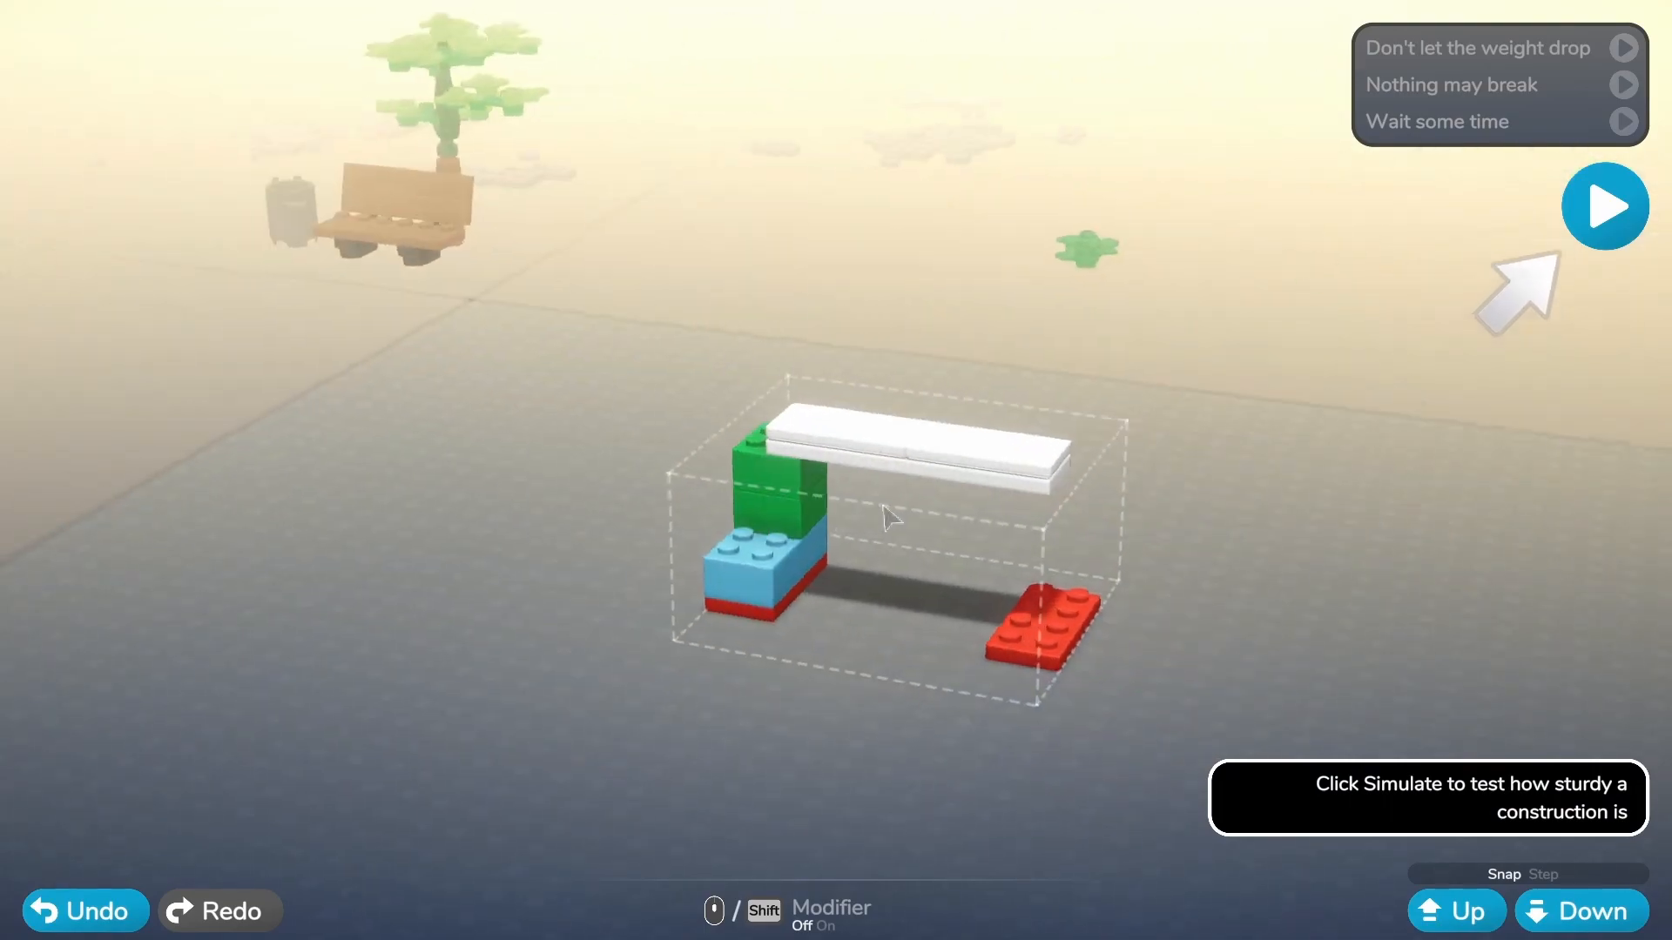
Step: Simulate the half-supported plank, watch it fall, and return to the build area
left_click(1604, 206)
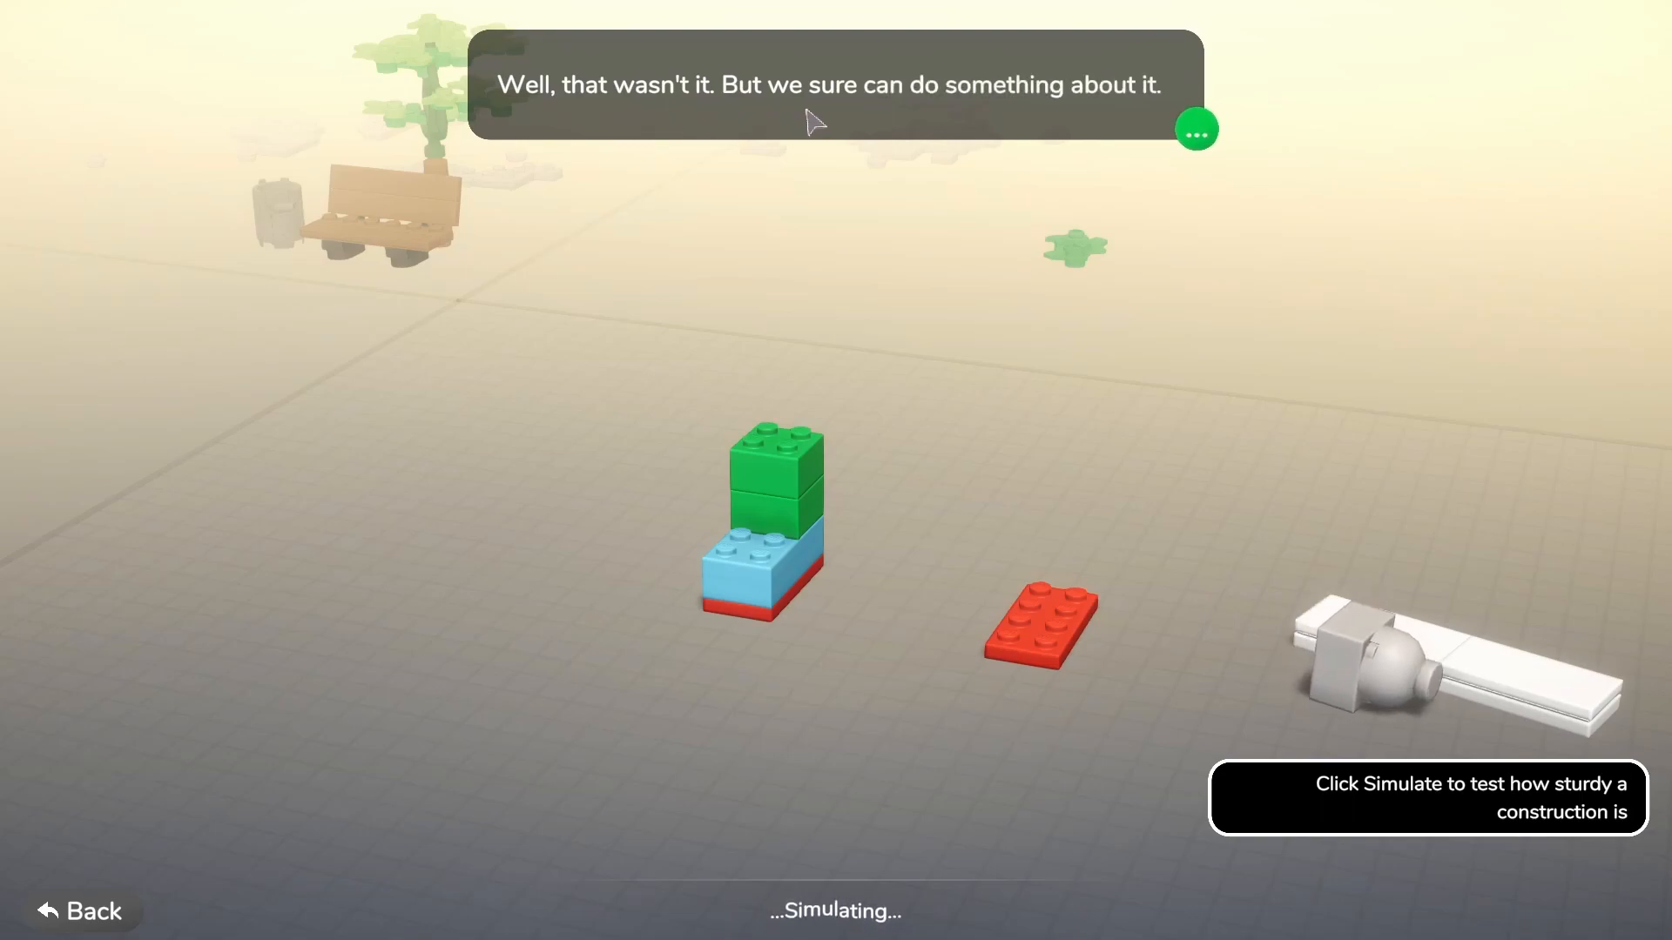
left_click(1195, 129)
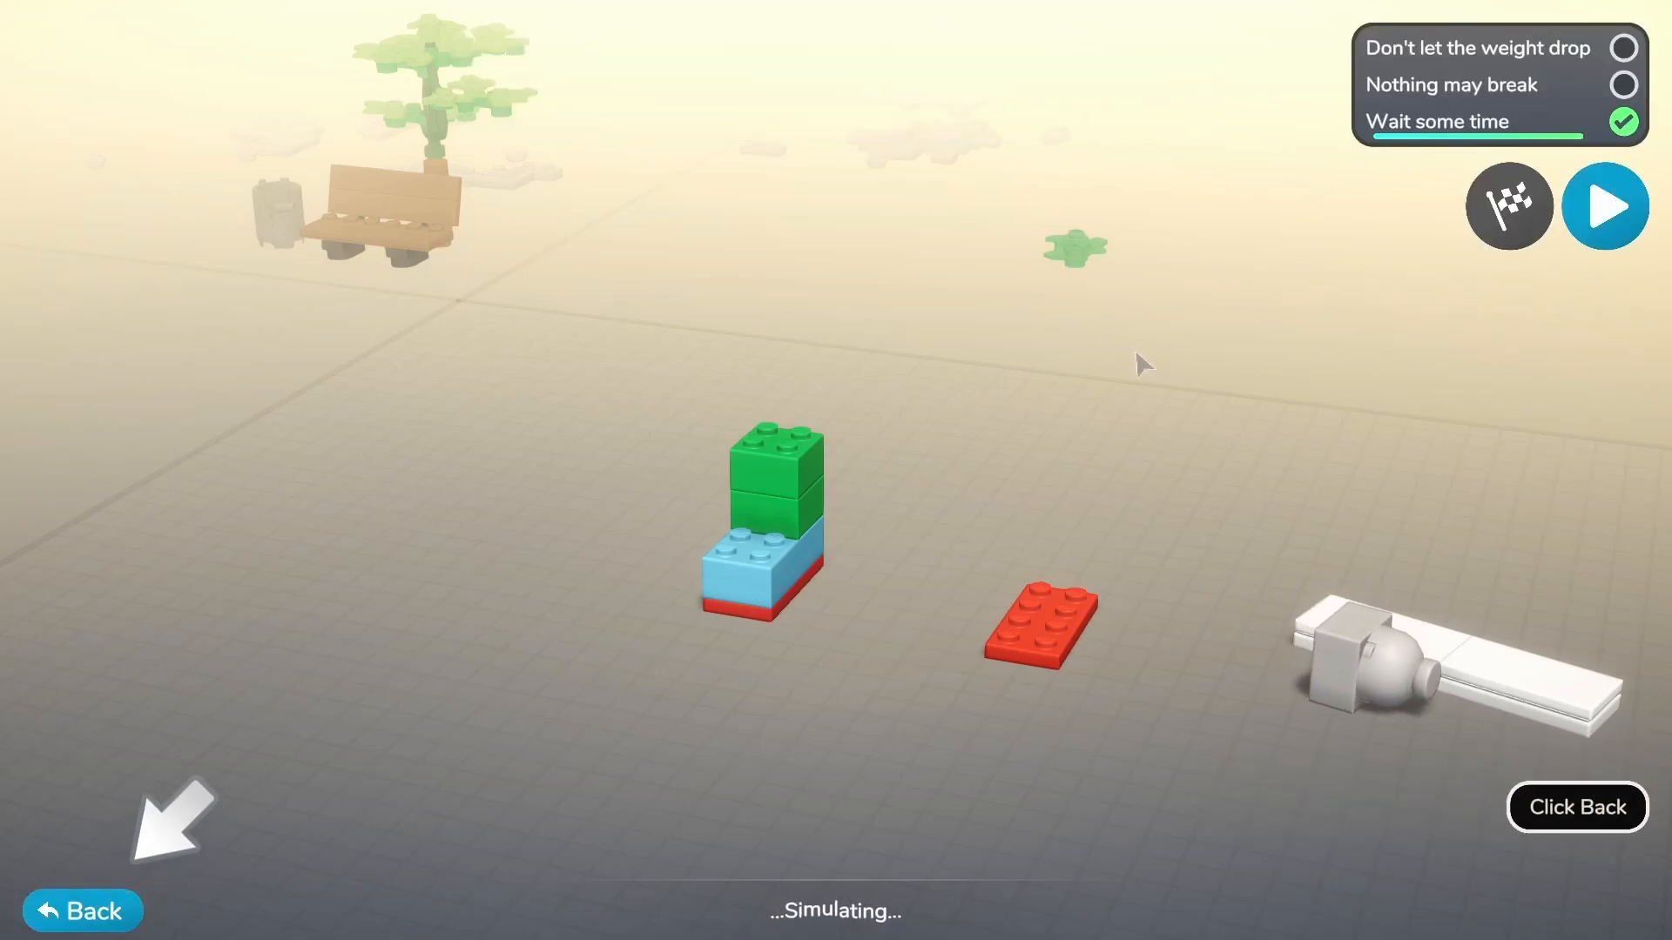
mouse_move(96, 910)
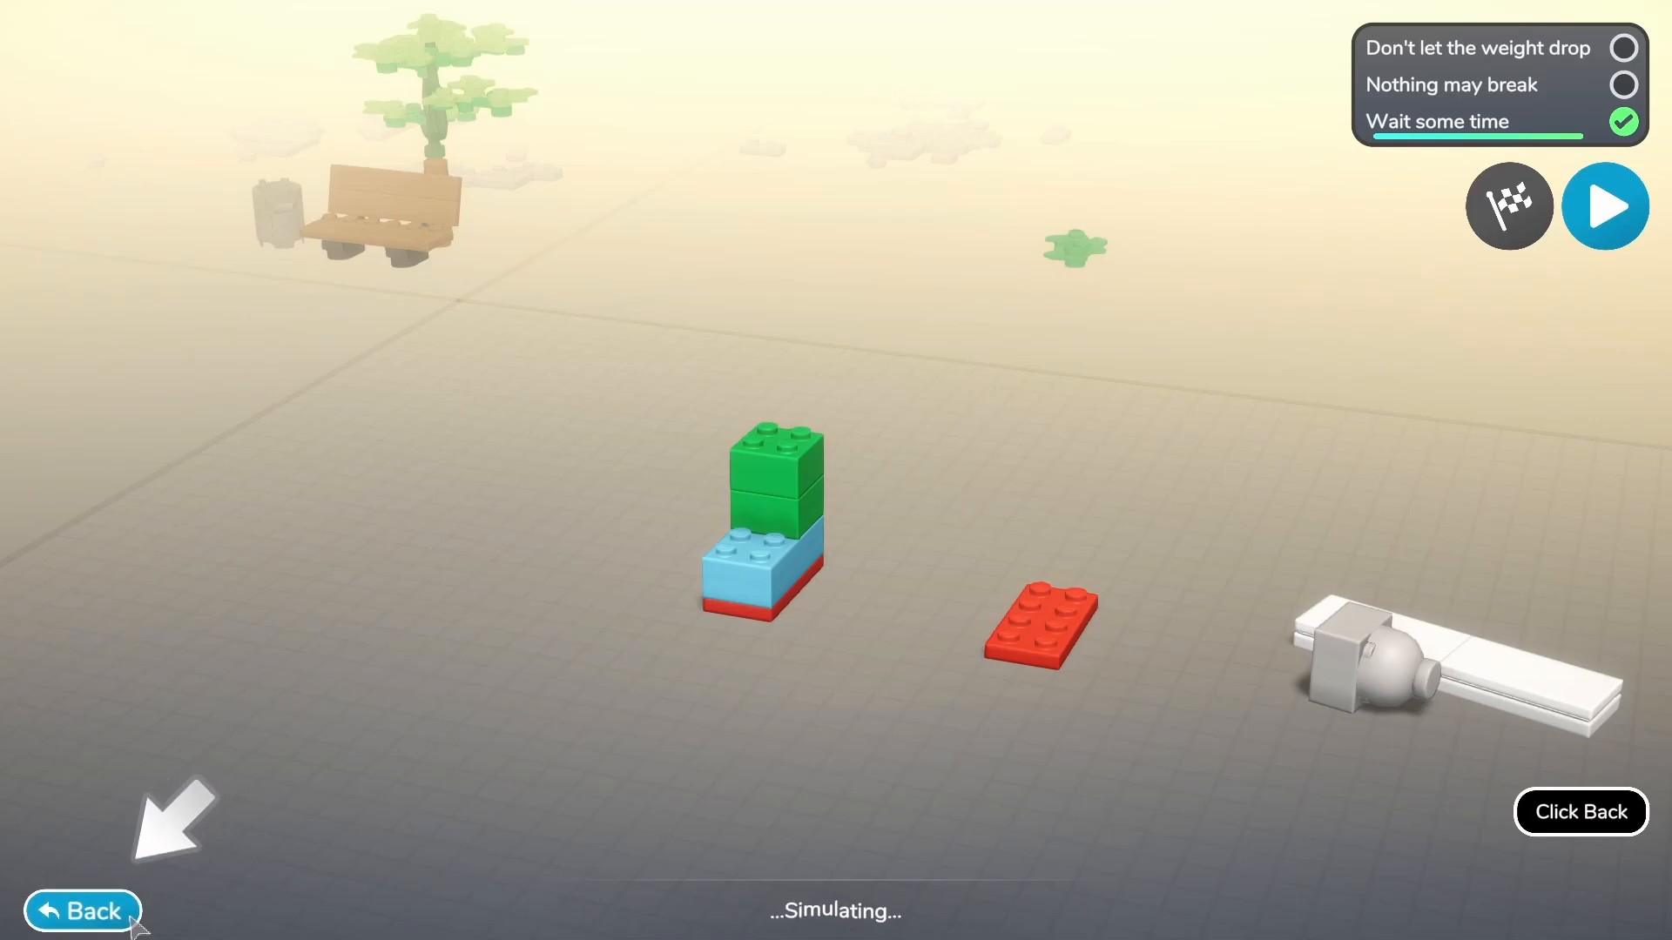
left_click(82, 911)
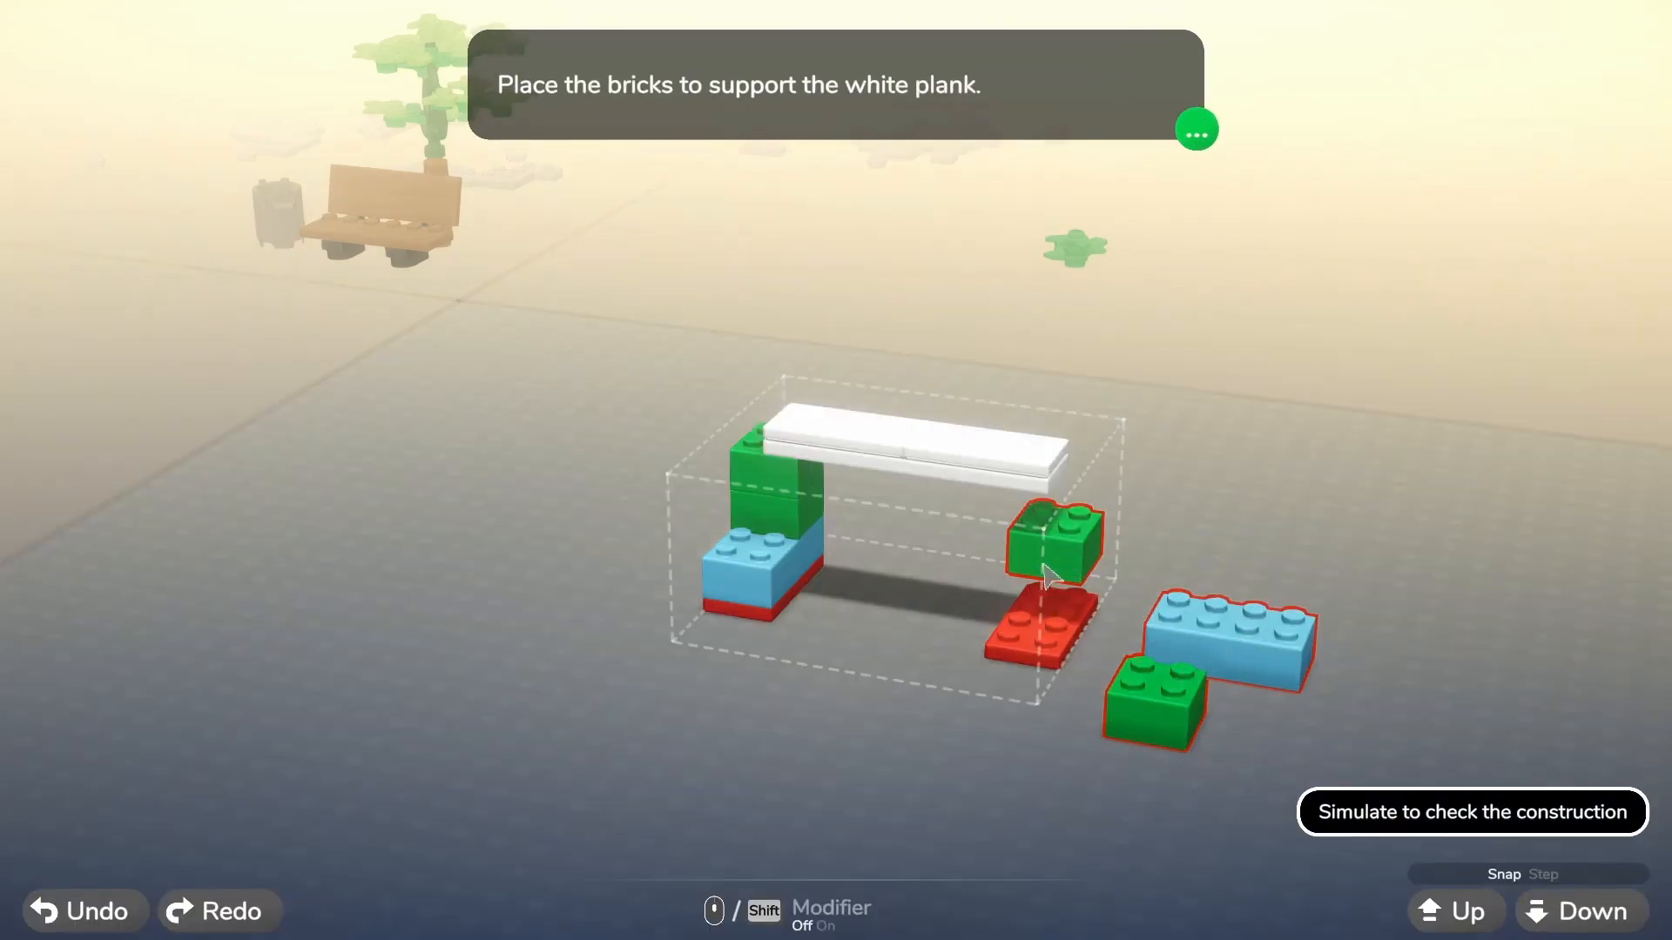
Step: Support the plank's right end with the blue-and-green pillar, pass the simulation and finish the lesson
left_click(1196, 129)
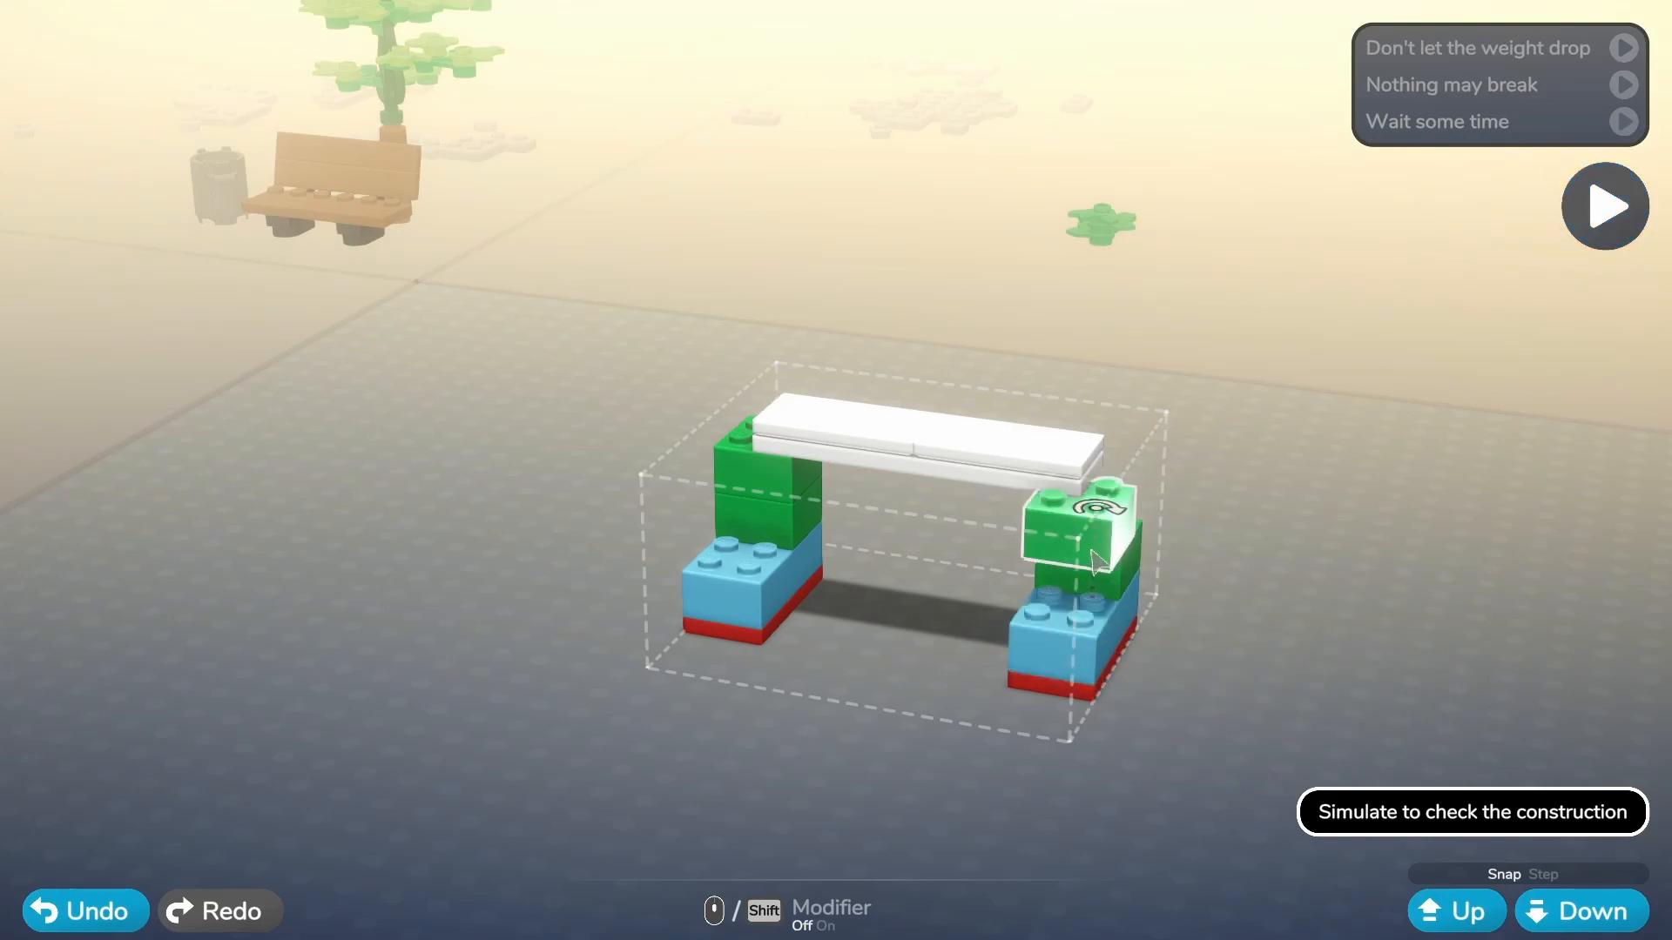
left_click(1604, 207)
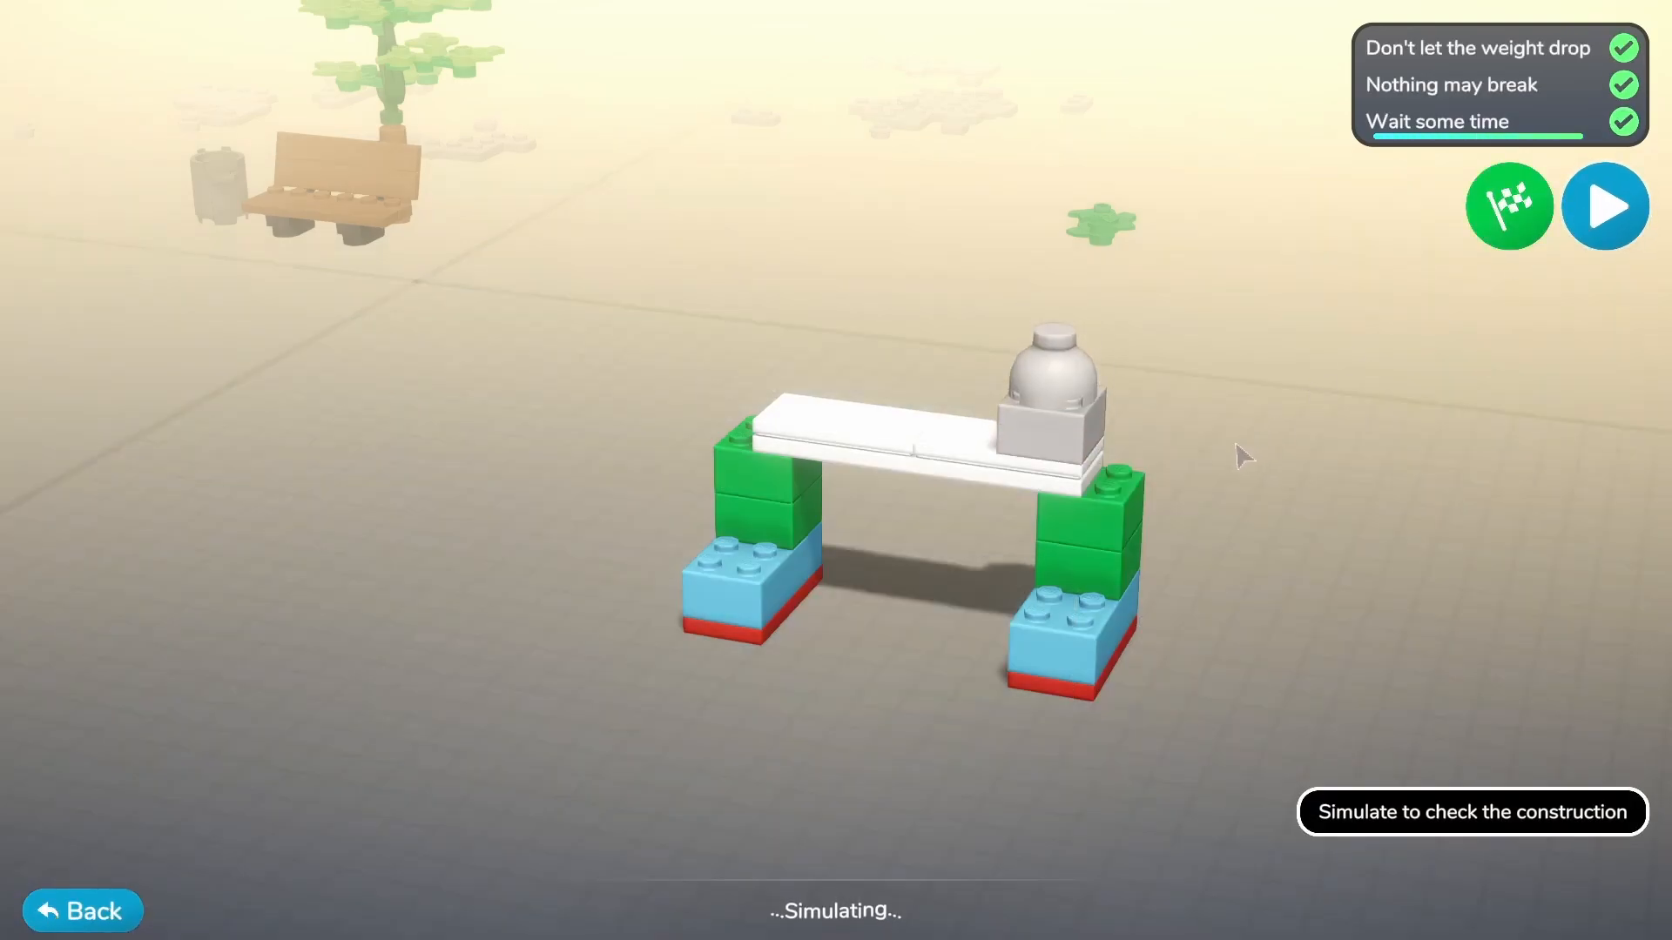
left_click(1509, 205)
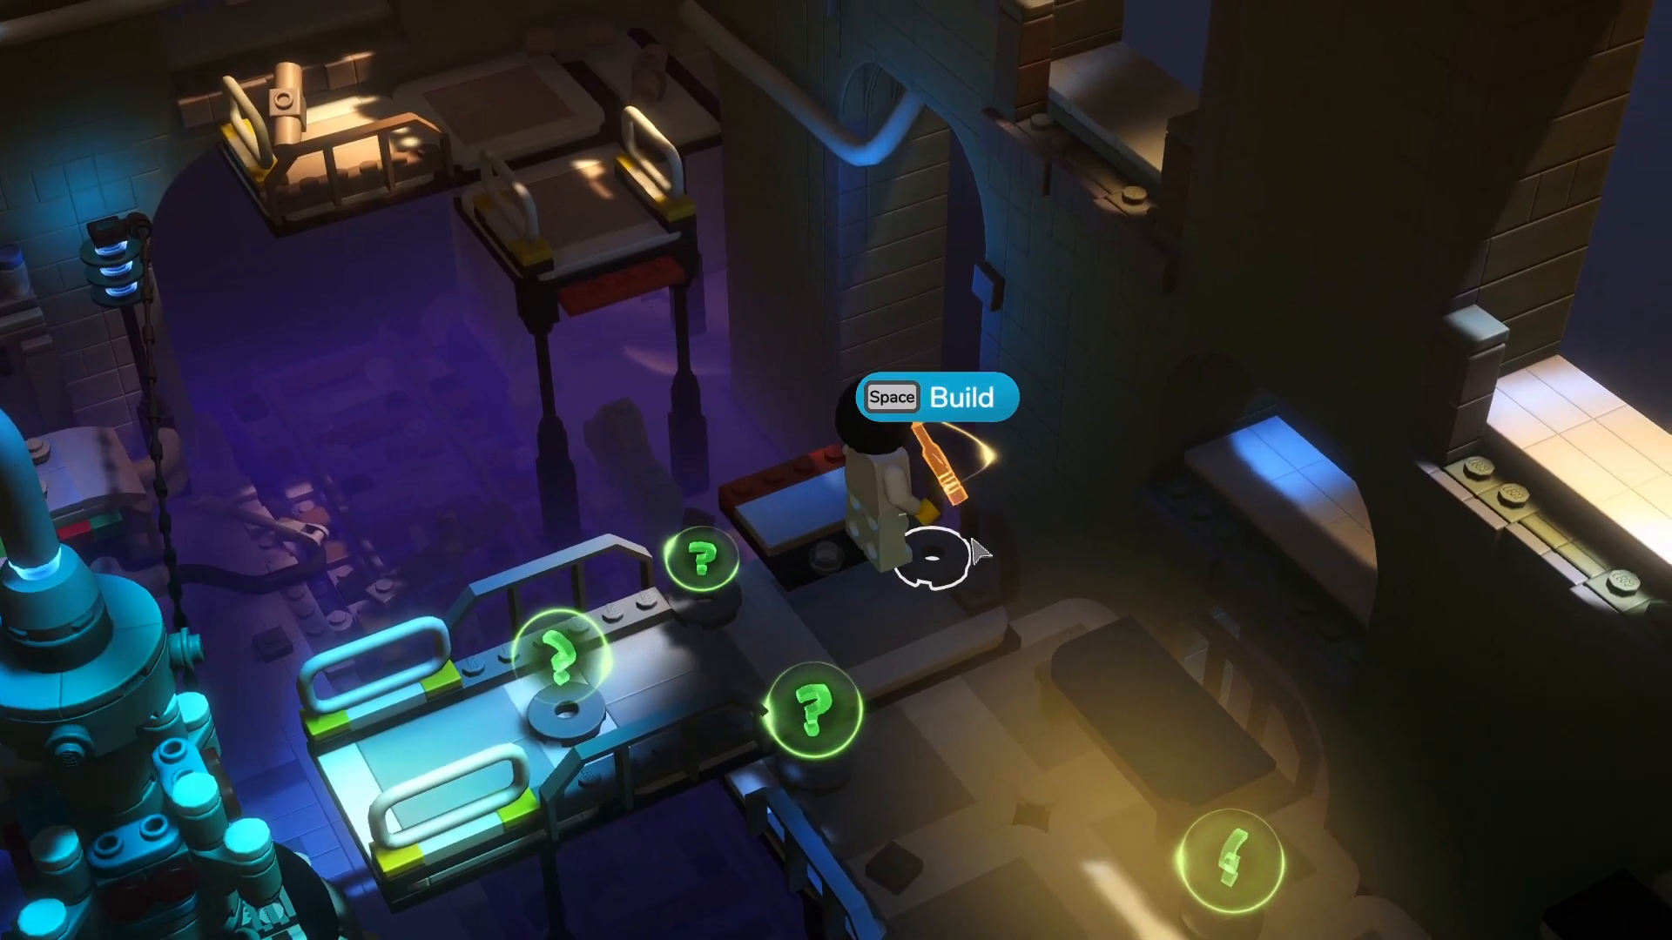
Step: Enter the 'Build a walkway to cross the gap' puzzle at the build marker
key("space")
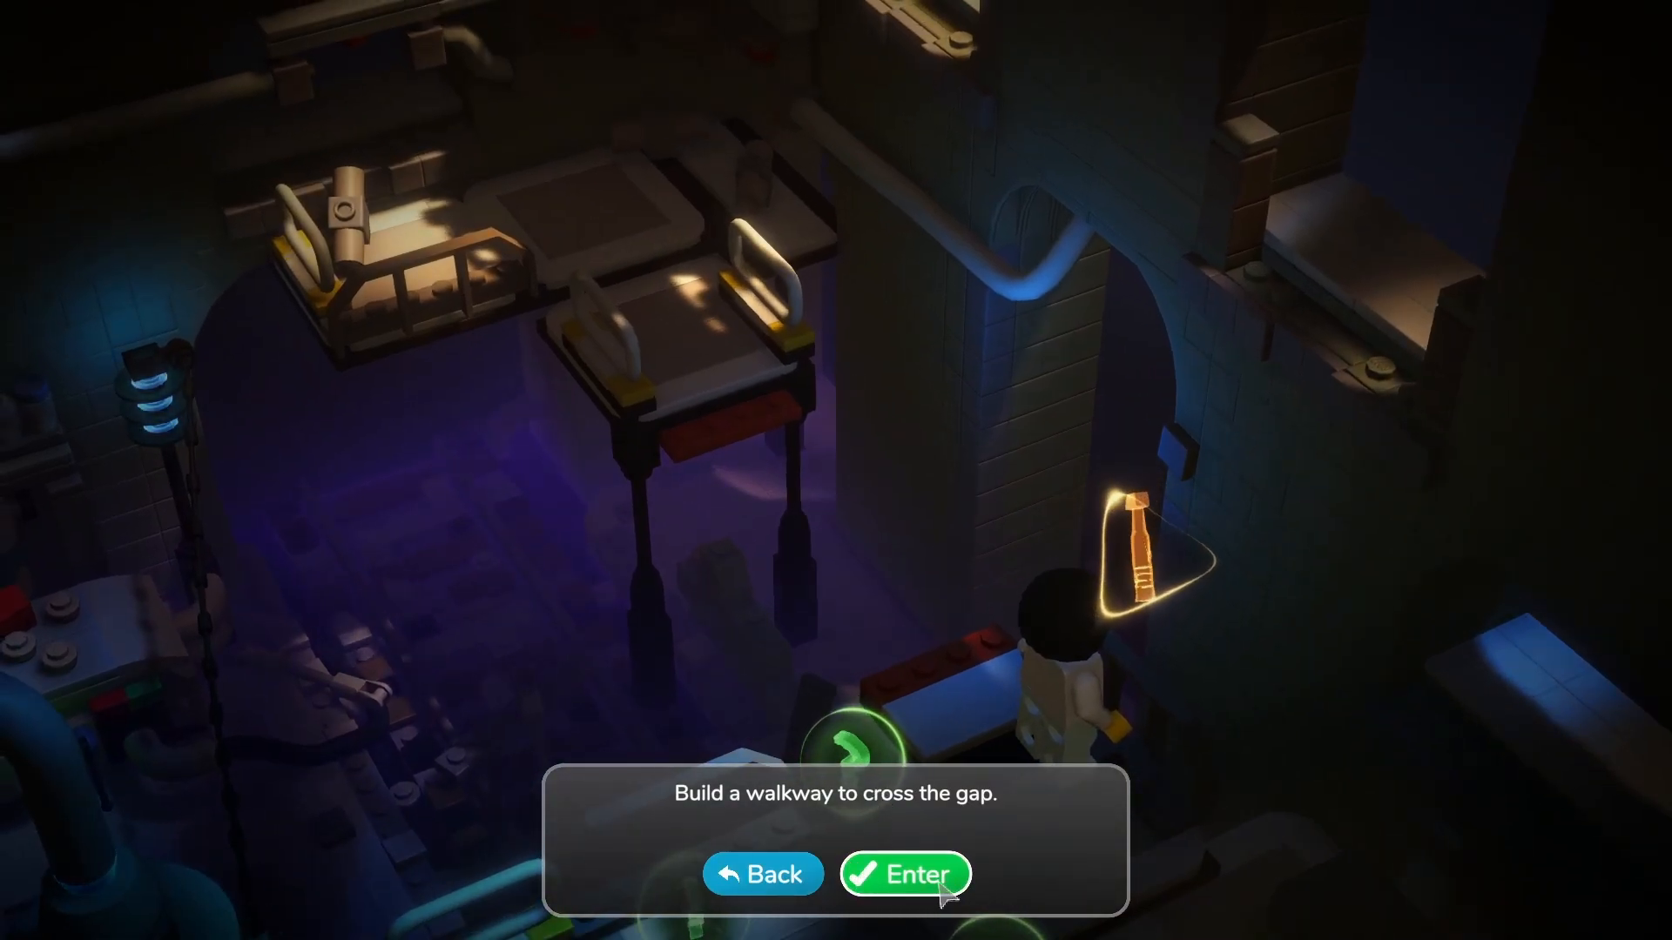
left_click(904, 874)
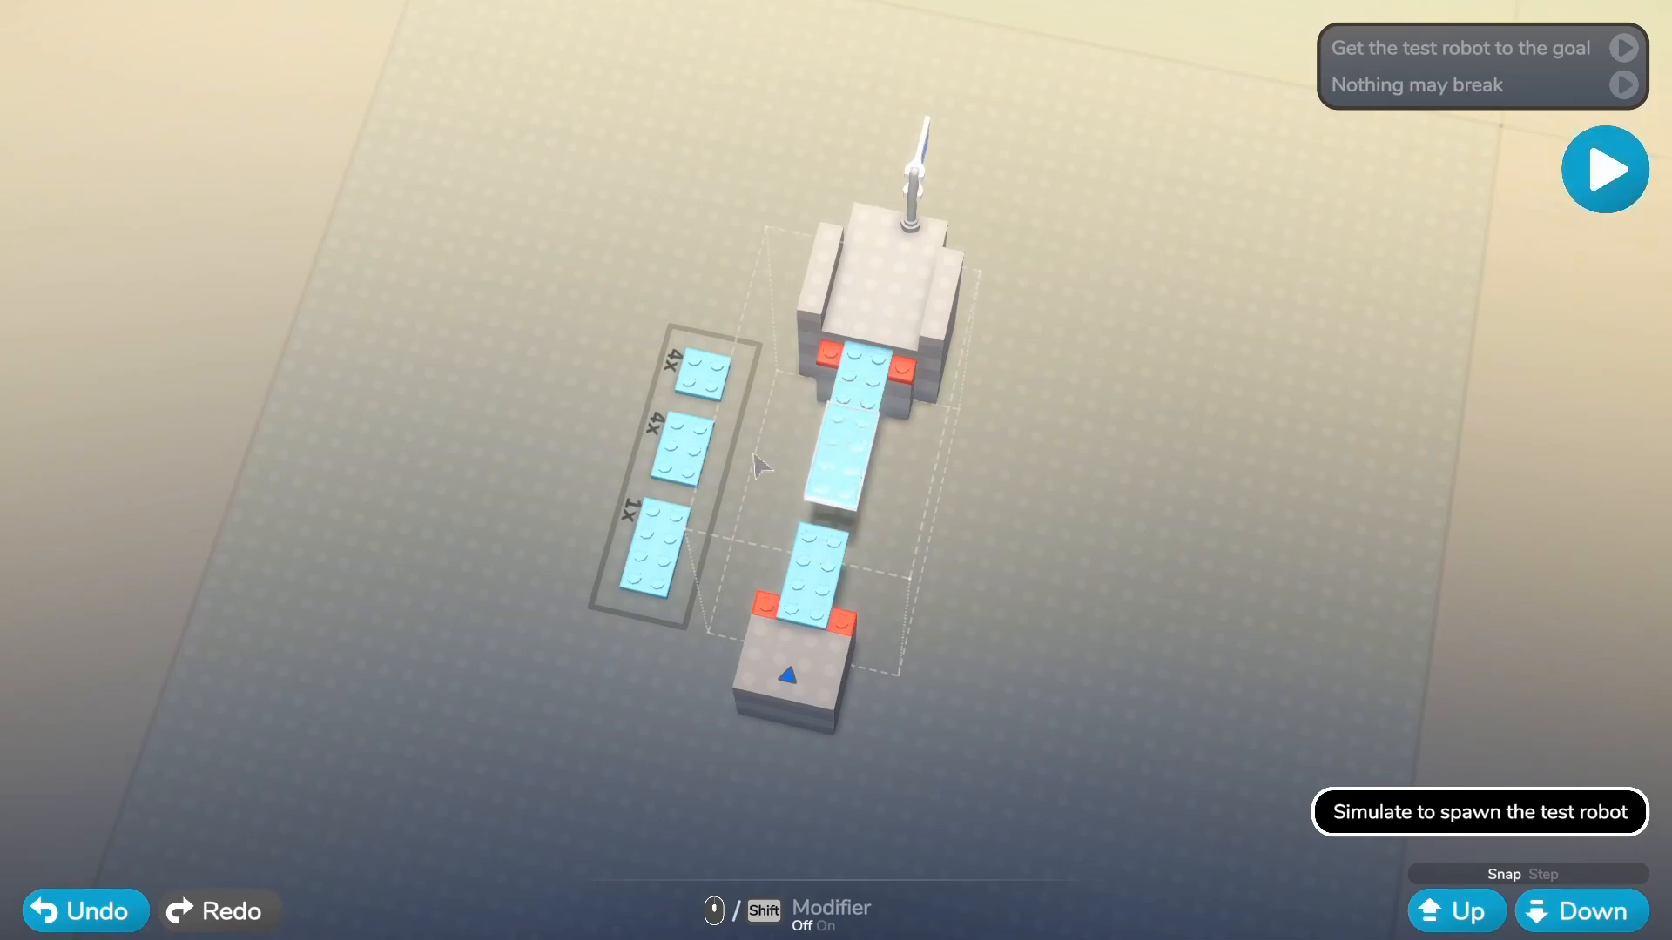
Step: Place blue plates on the red anchor studs to span the gap between the stone towers
left_click(804, 543)
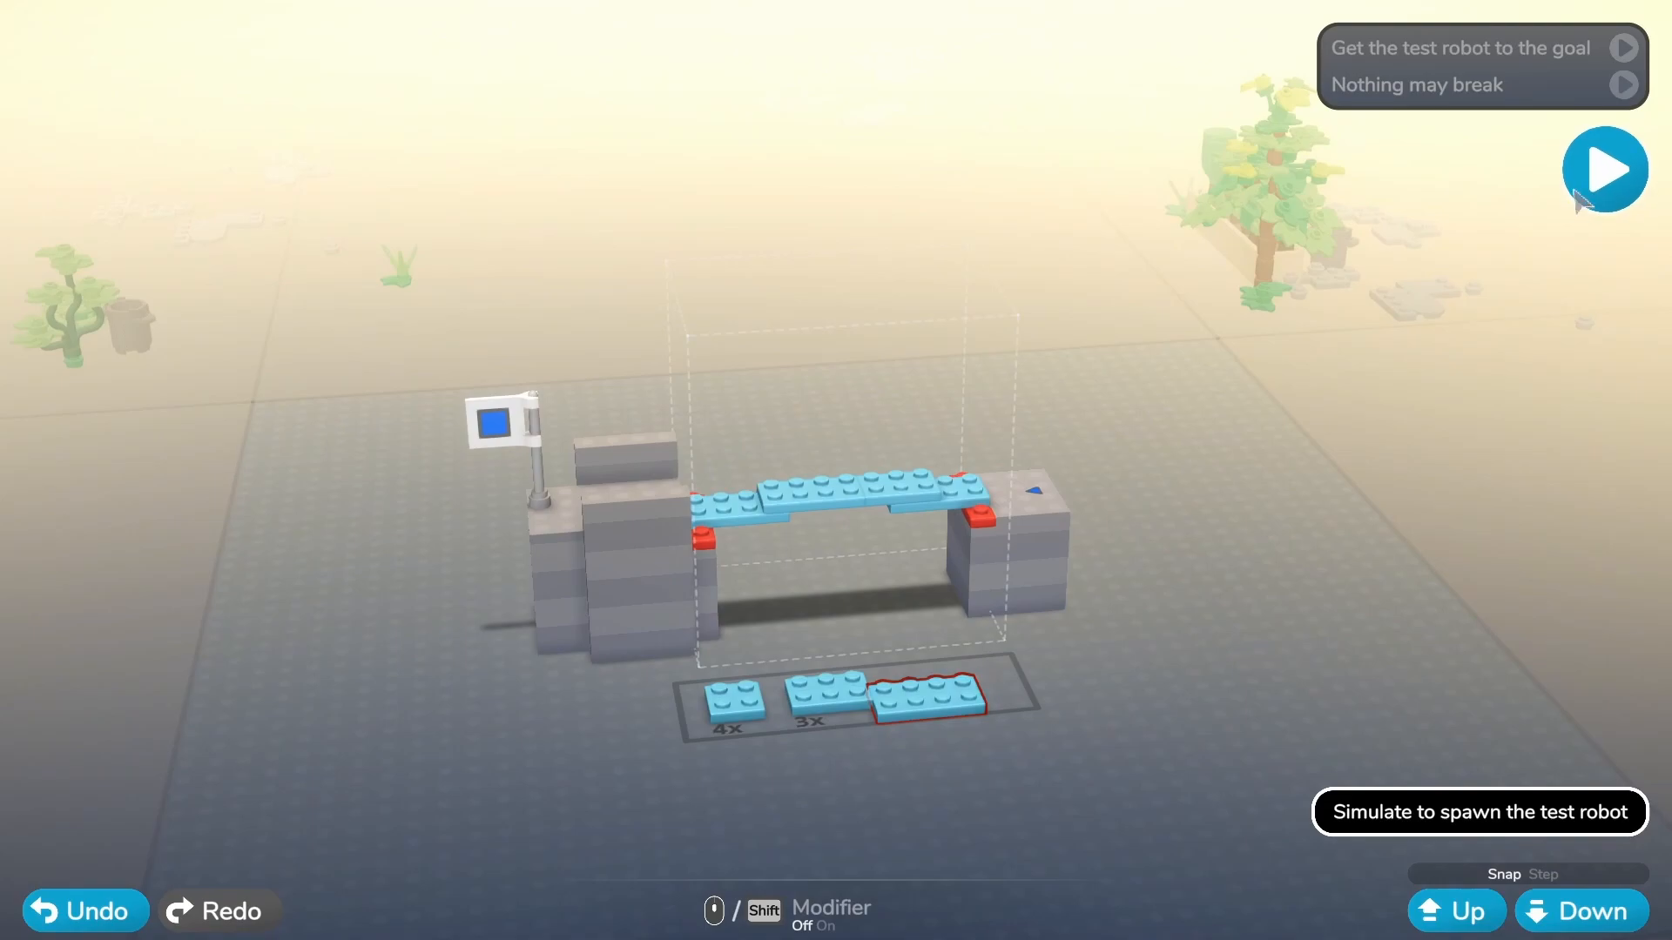
left_click(1604, 169)
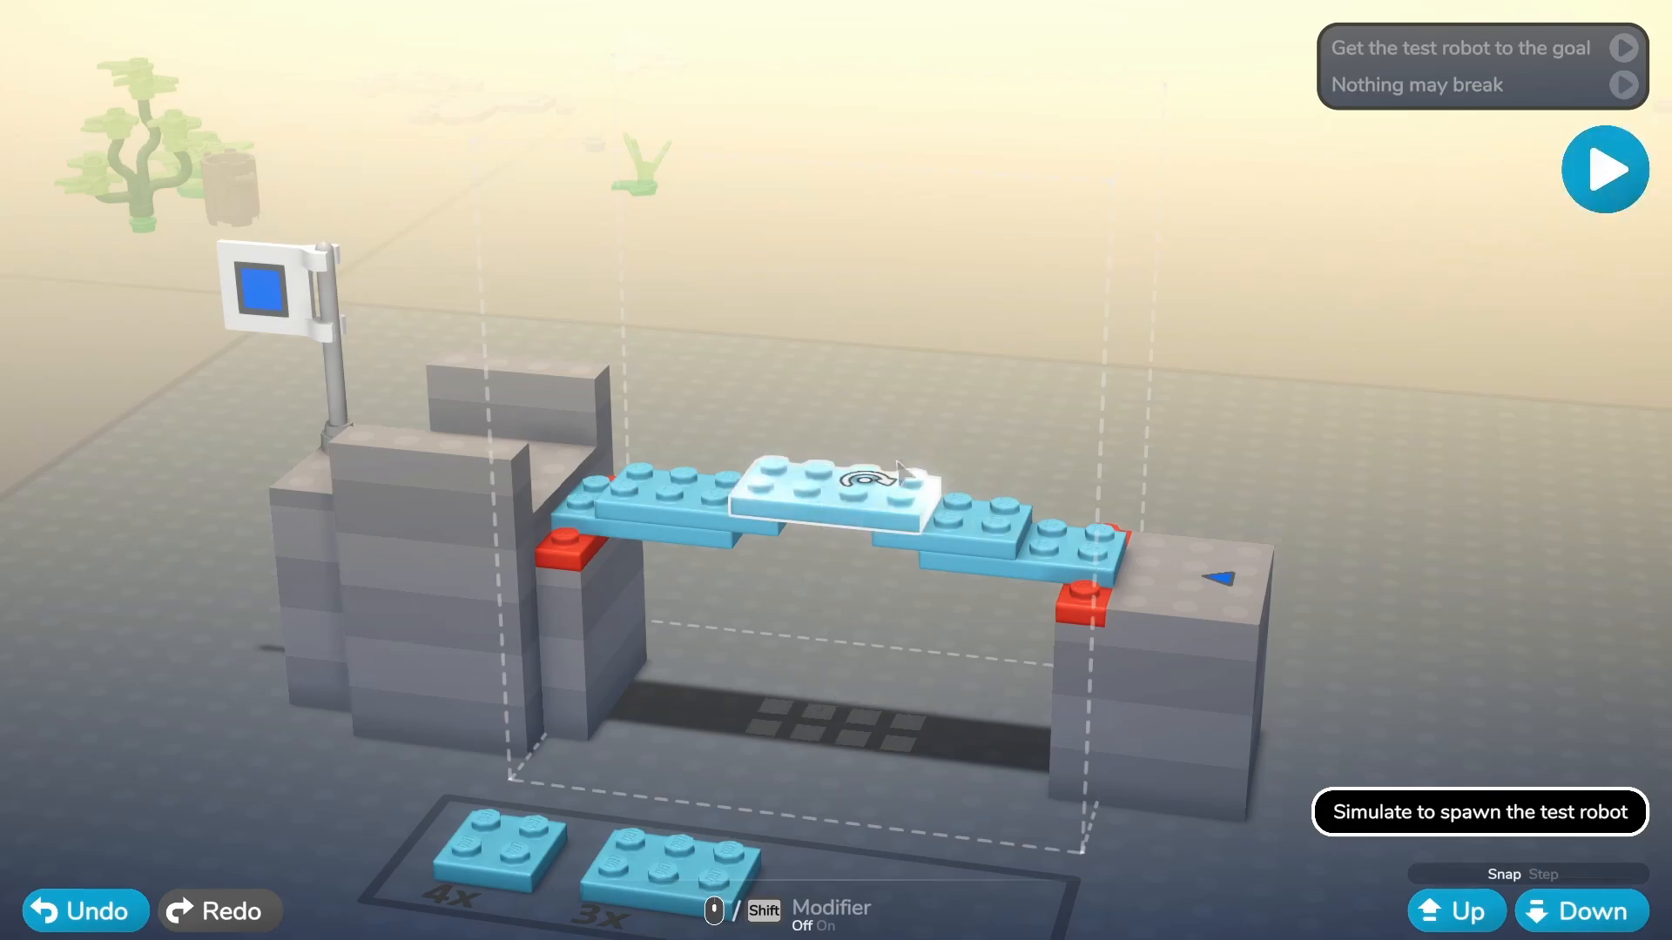
left_click(1604, 169)
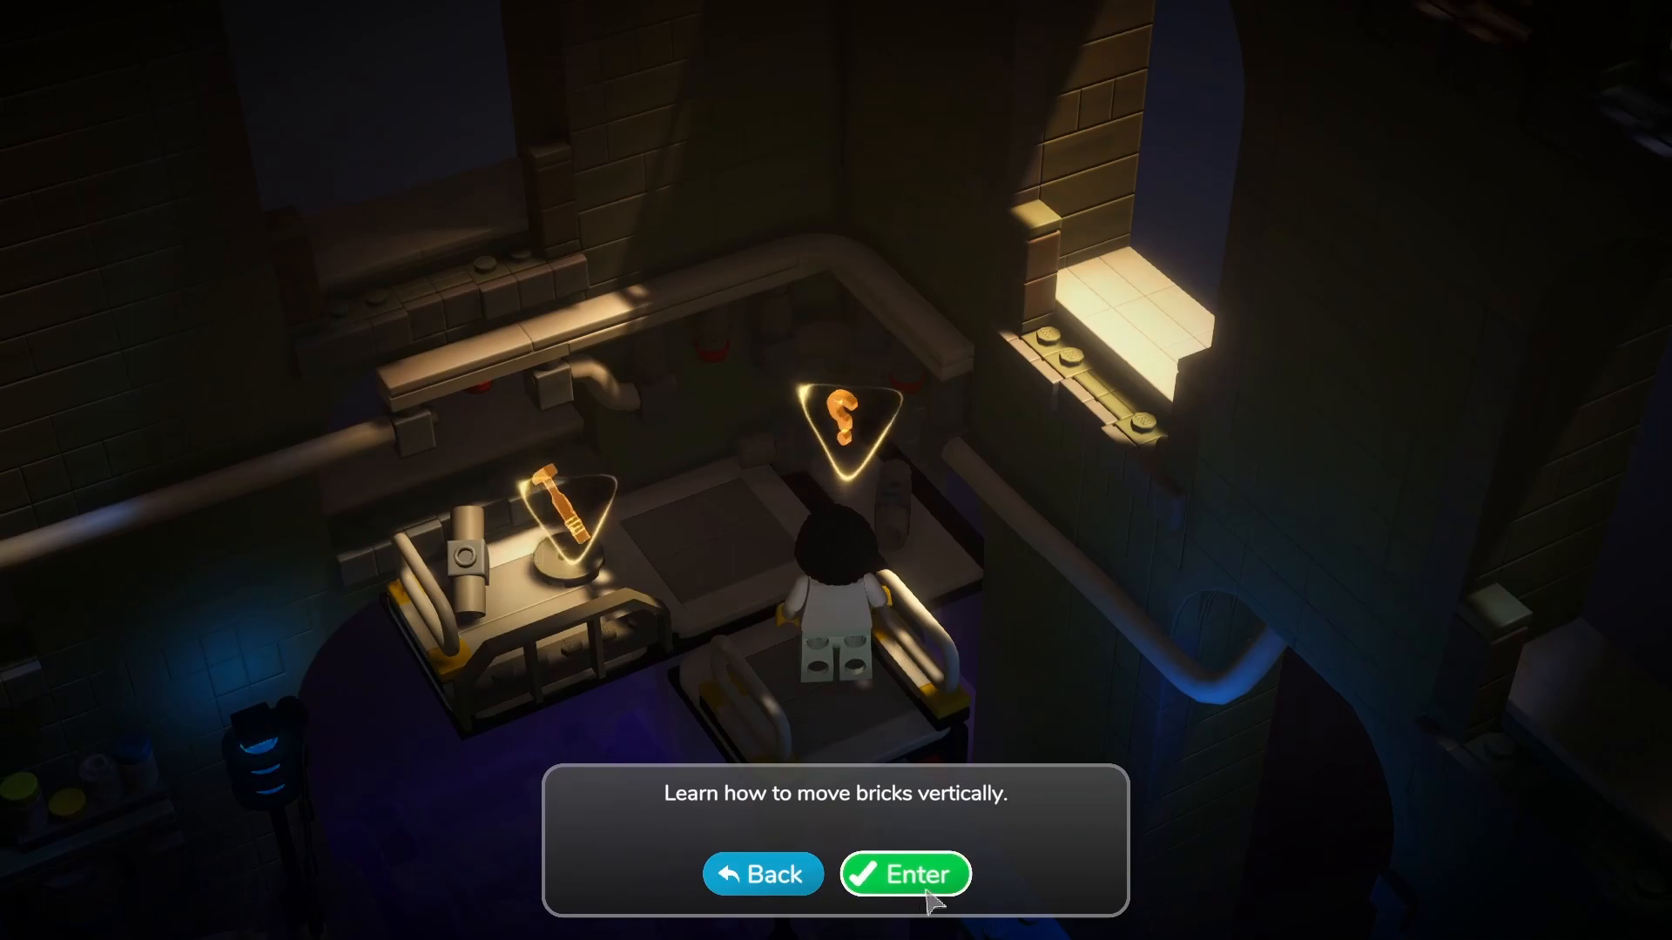
Step: Enter the vertical-move lesson and pick up the blue brick
left_click(904, 872)
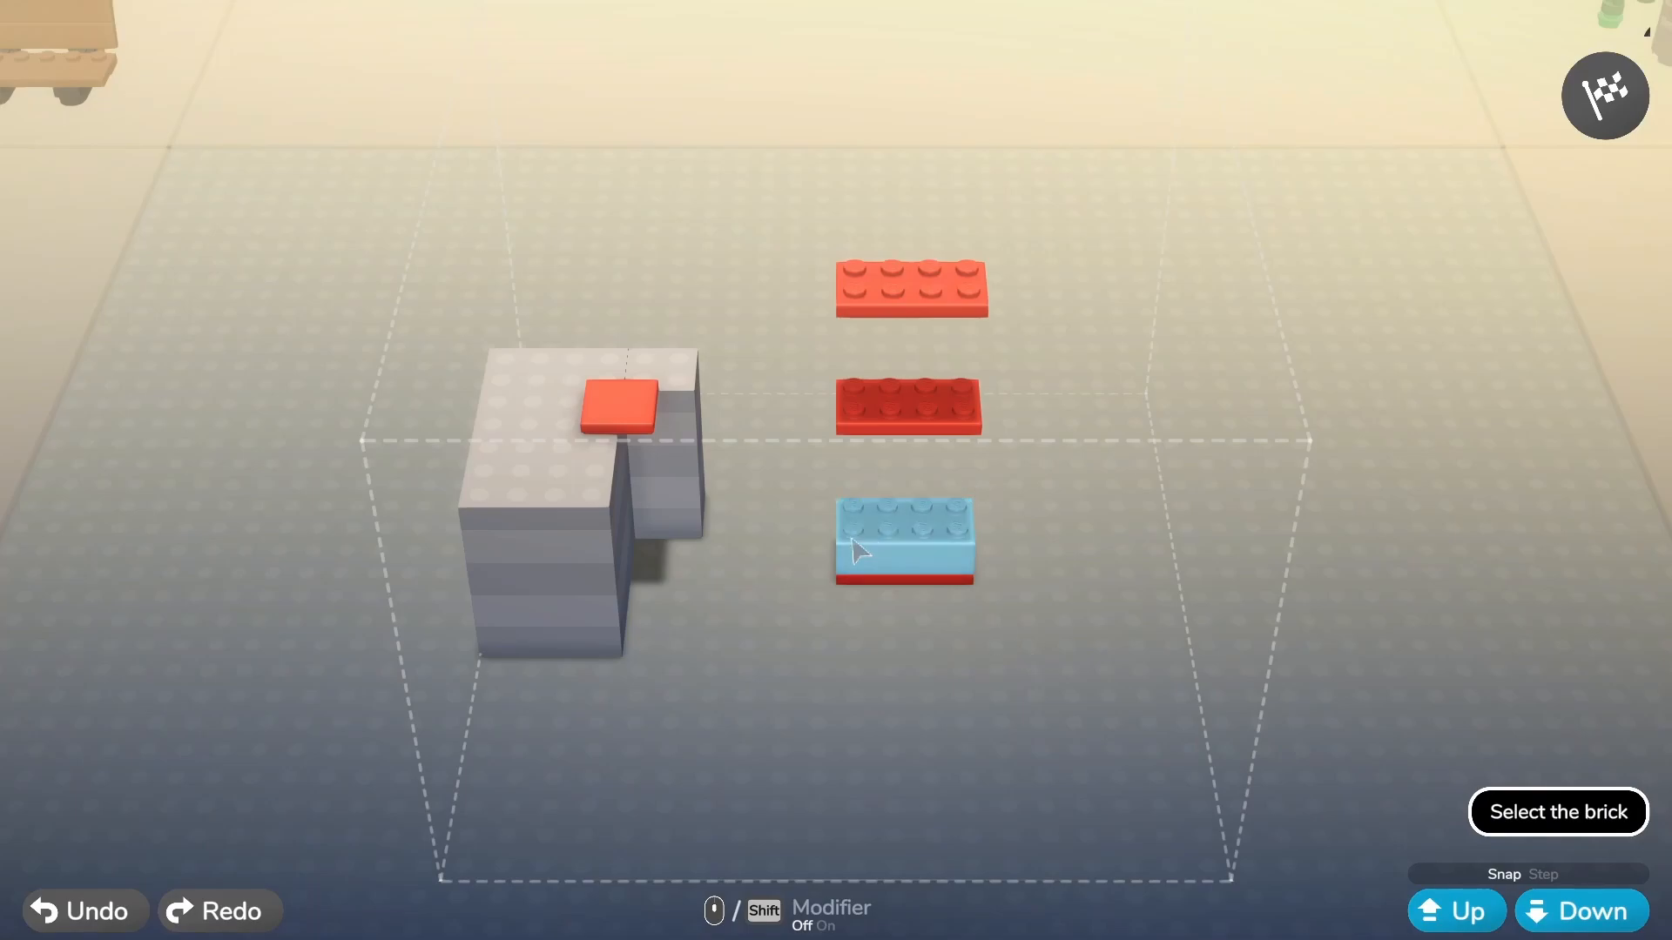
left_click(904, 538)
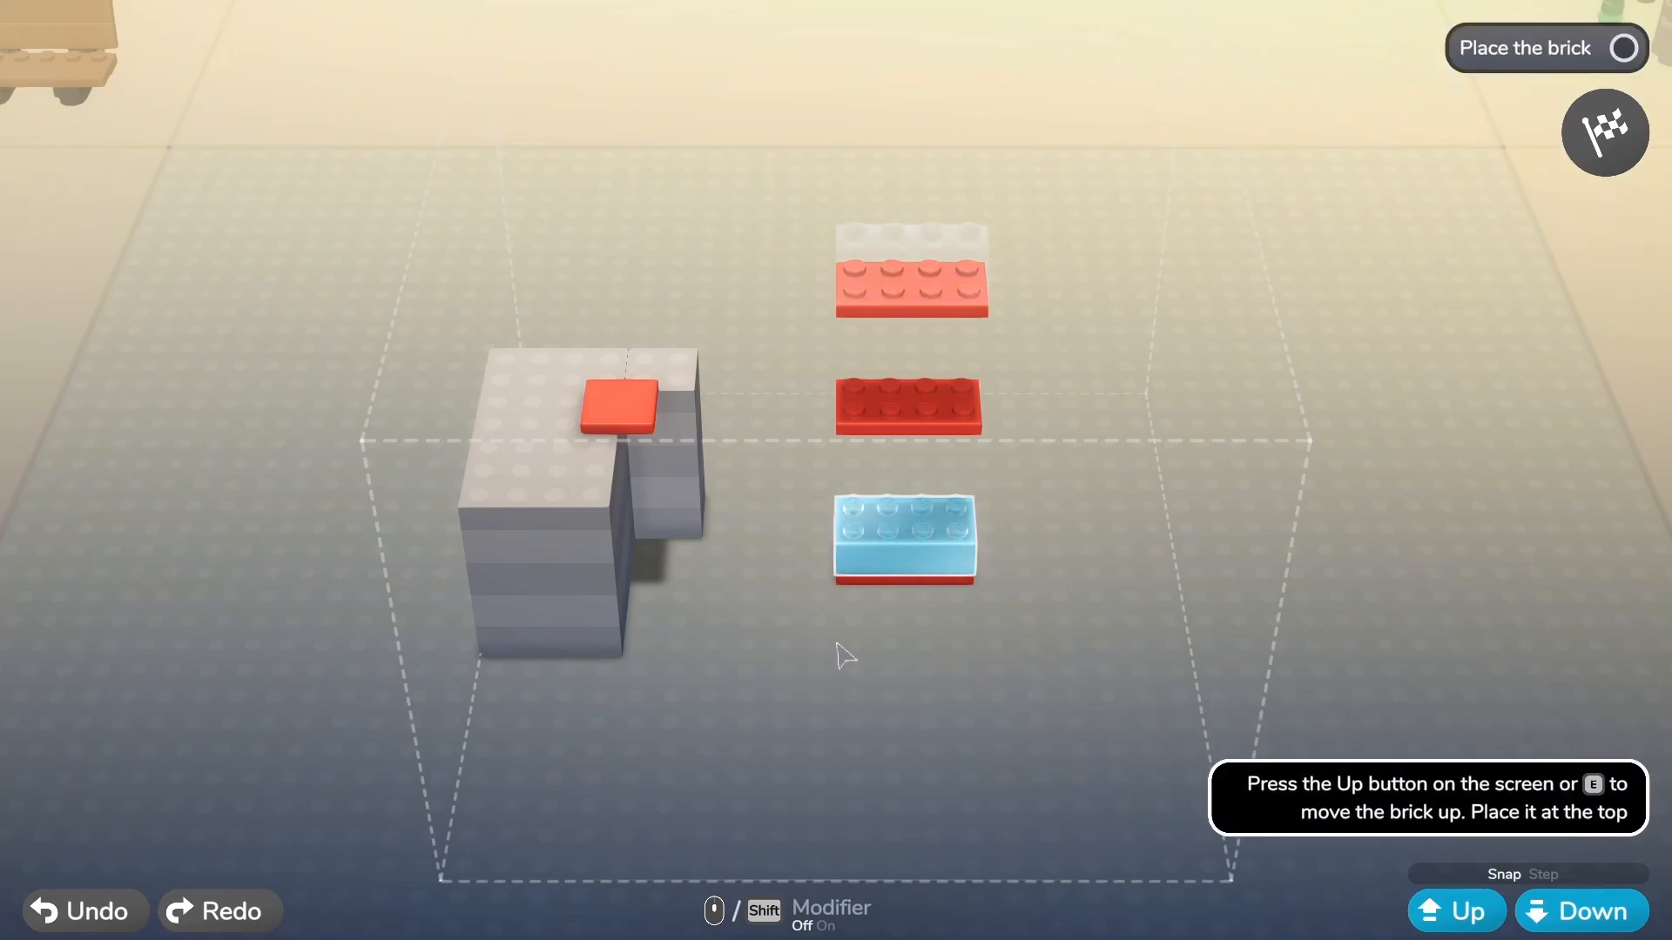
left_click(1456, 911)
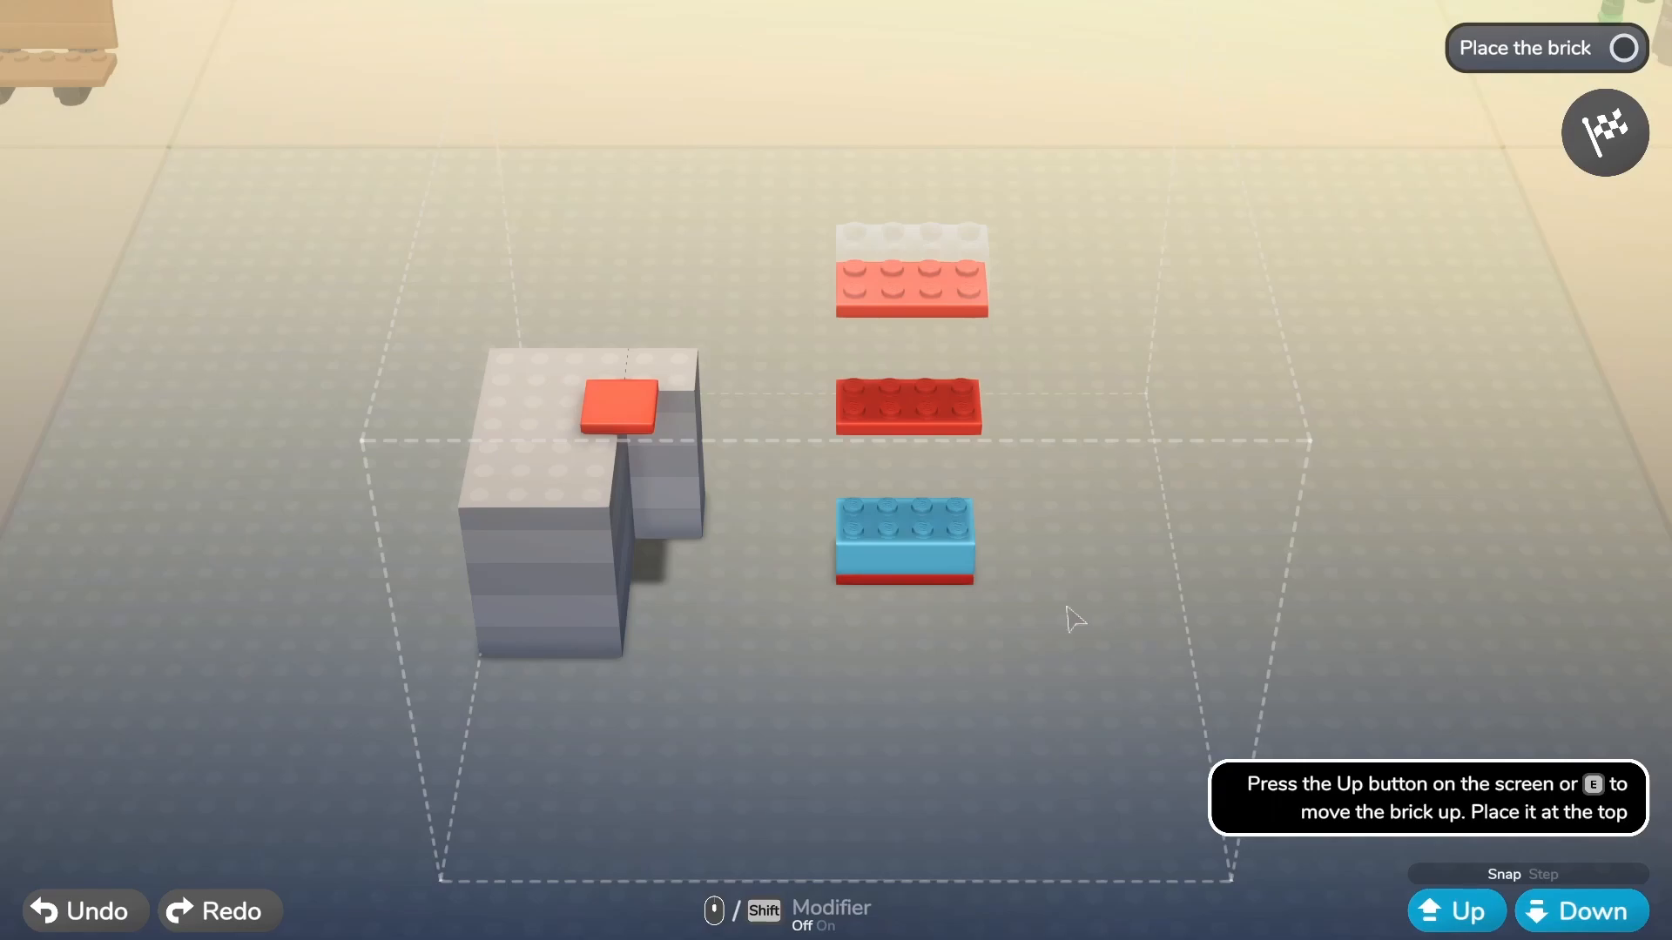
mouse_move(788, 618)
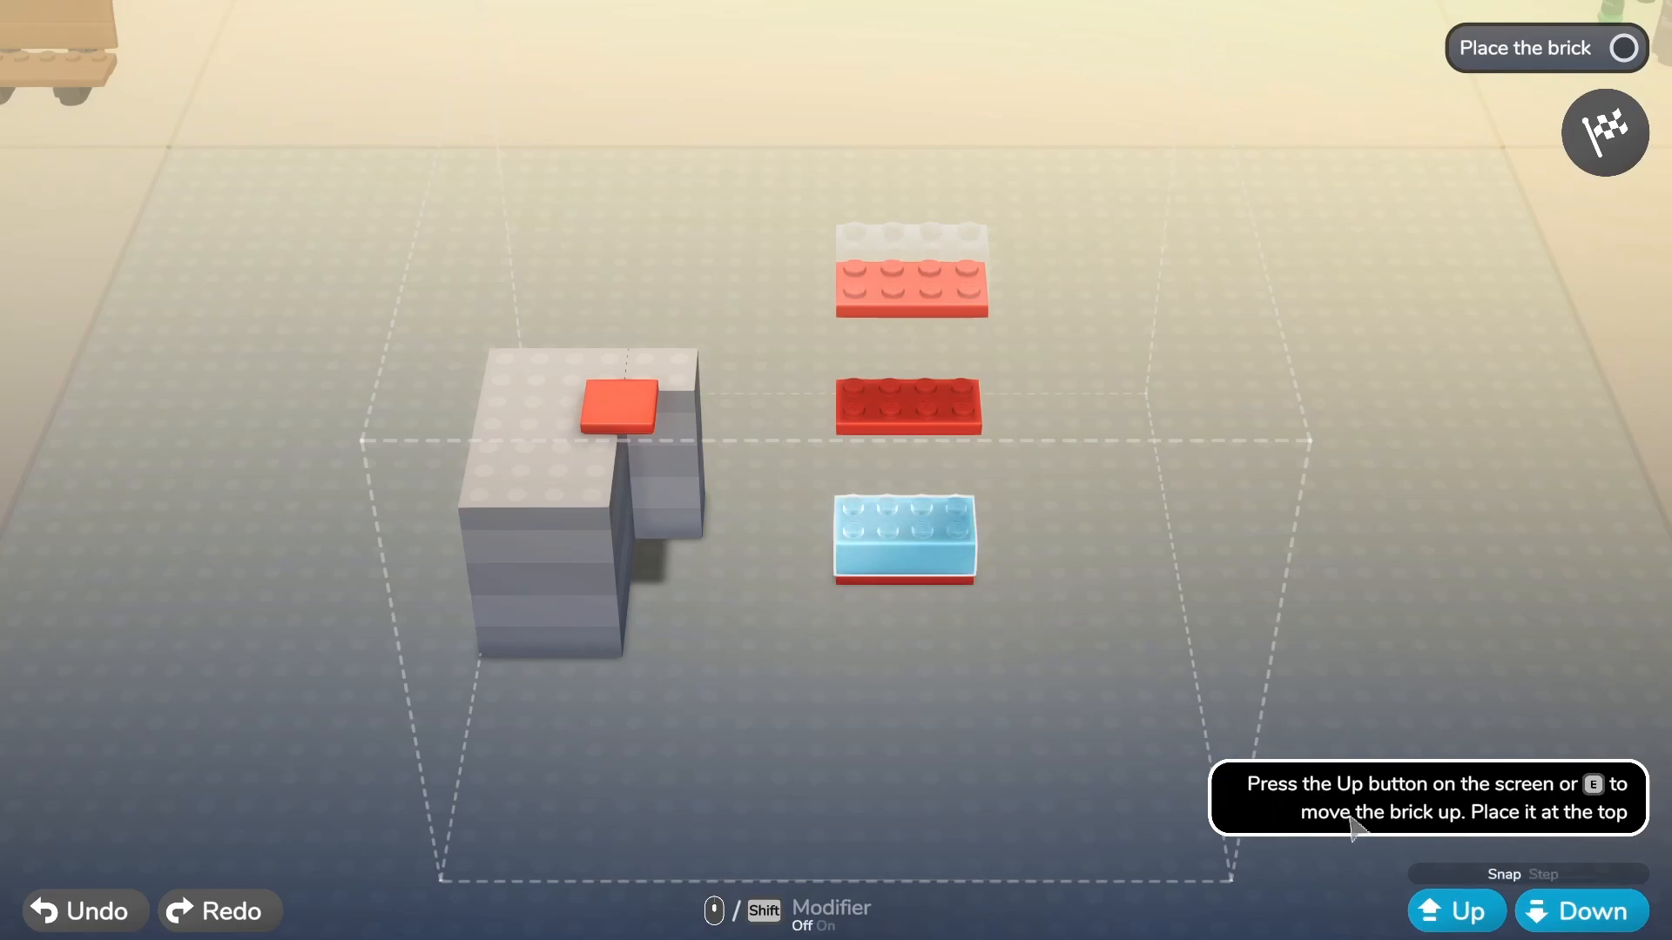
Step: Raise the blue brick to the top position, then begin lowering it
left_click(1456, 911)
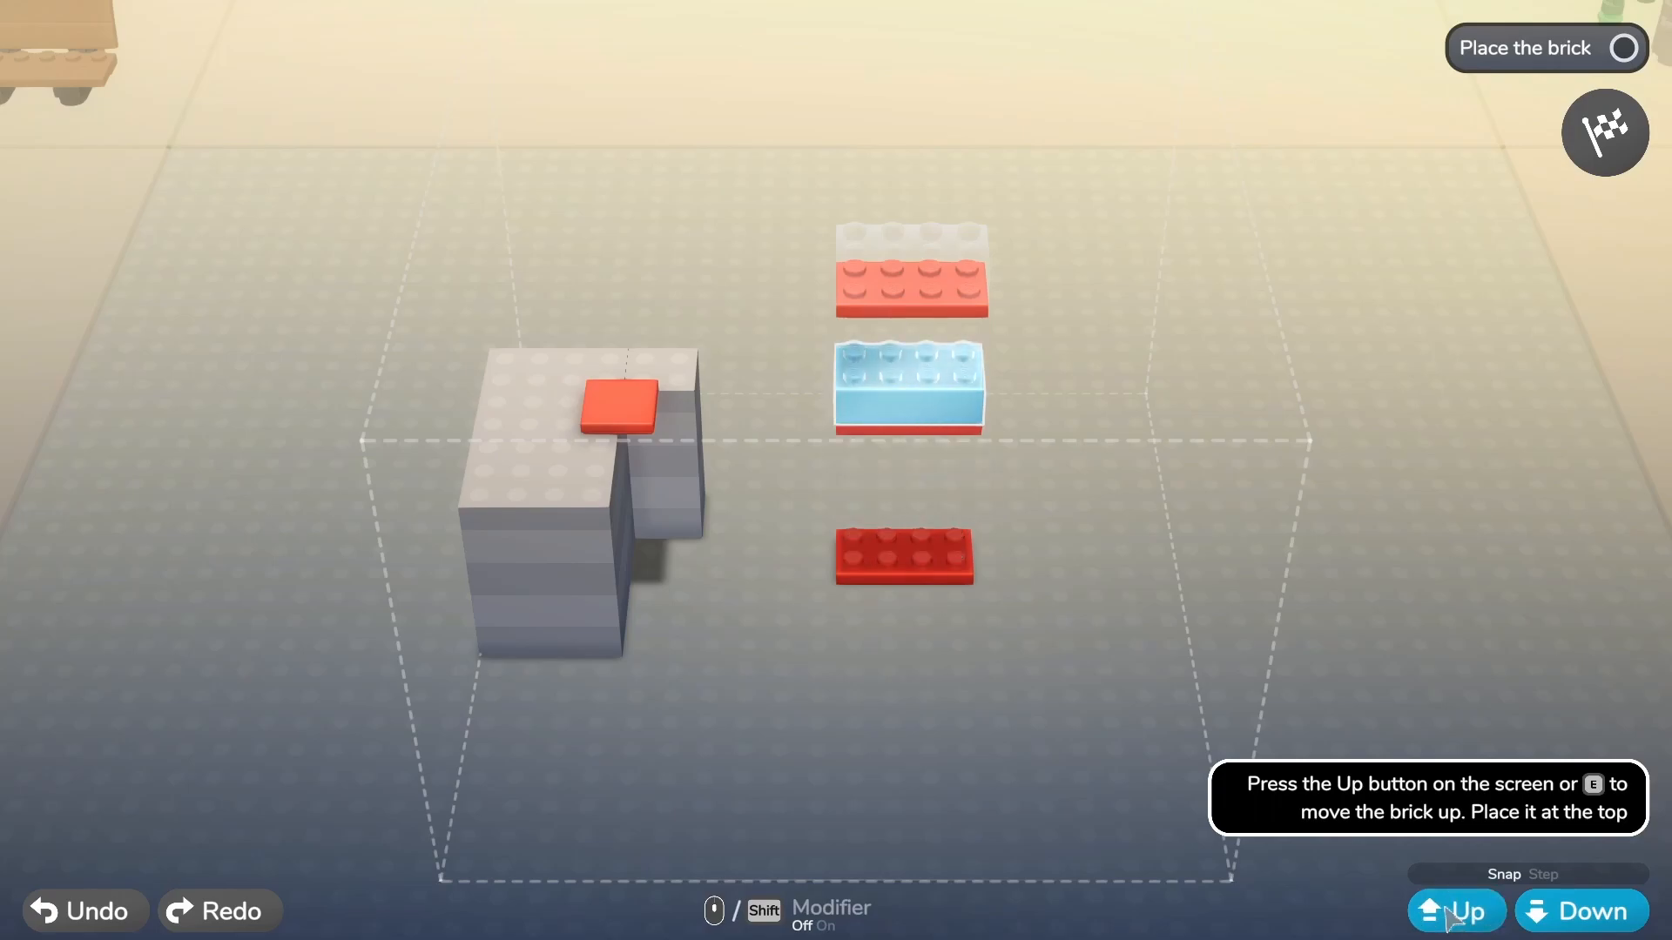
left_click(1456, 911)
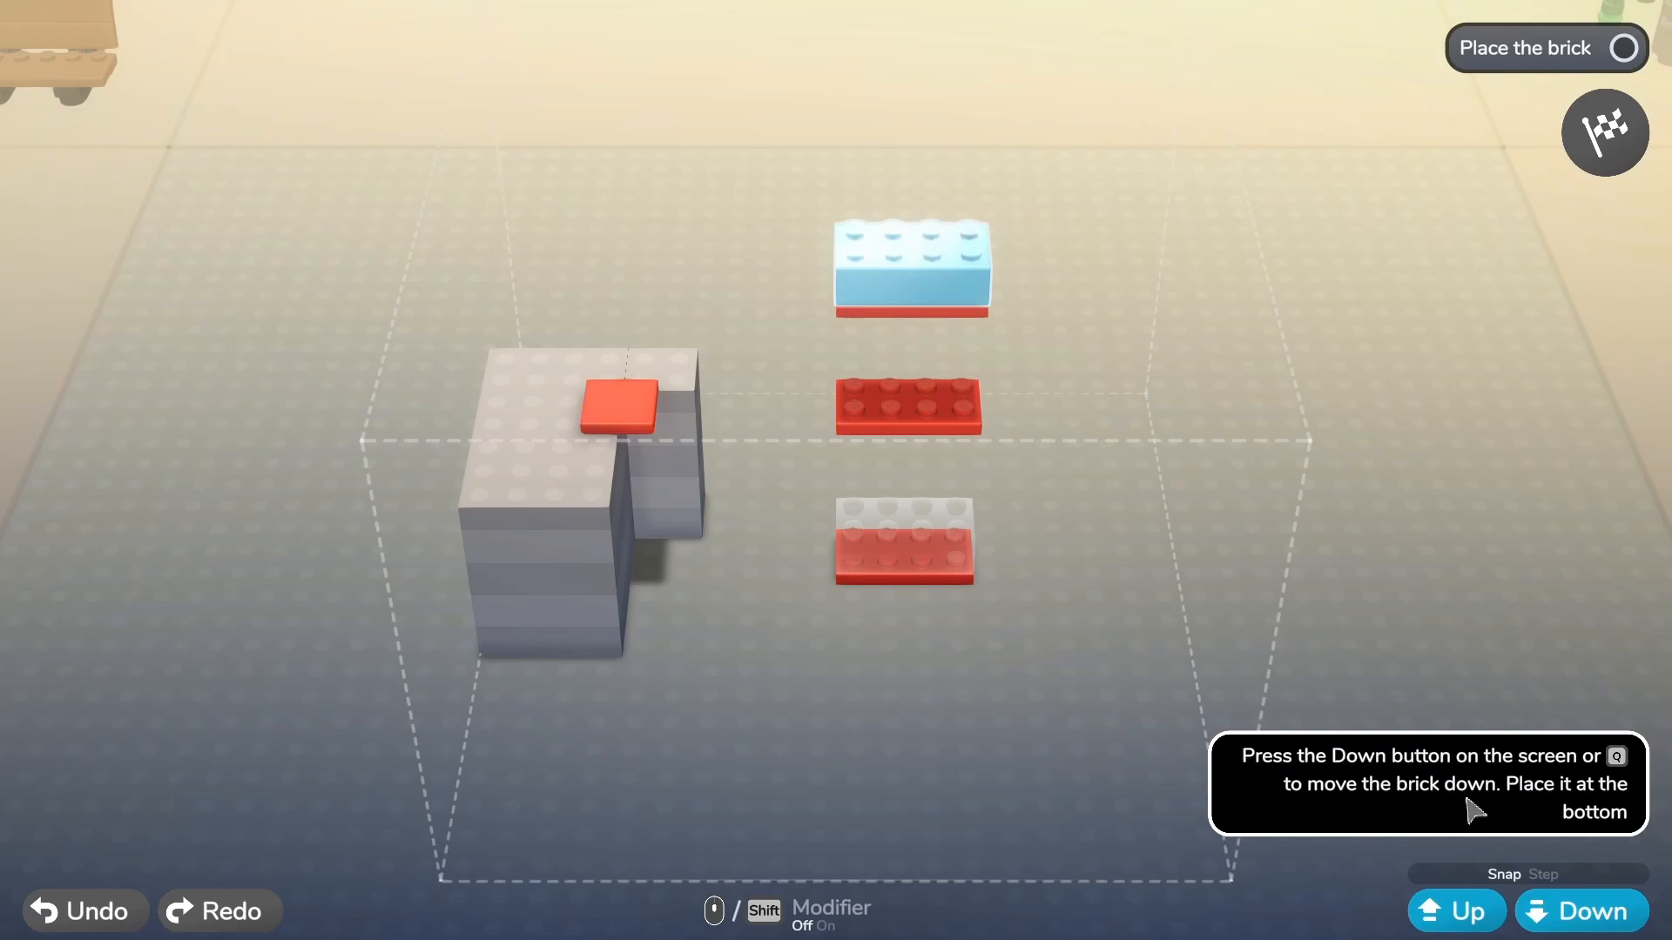
mouse_move(1598, 804)
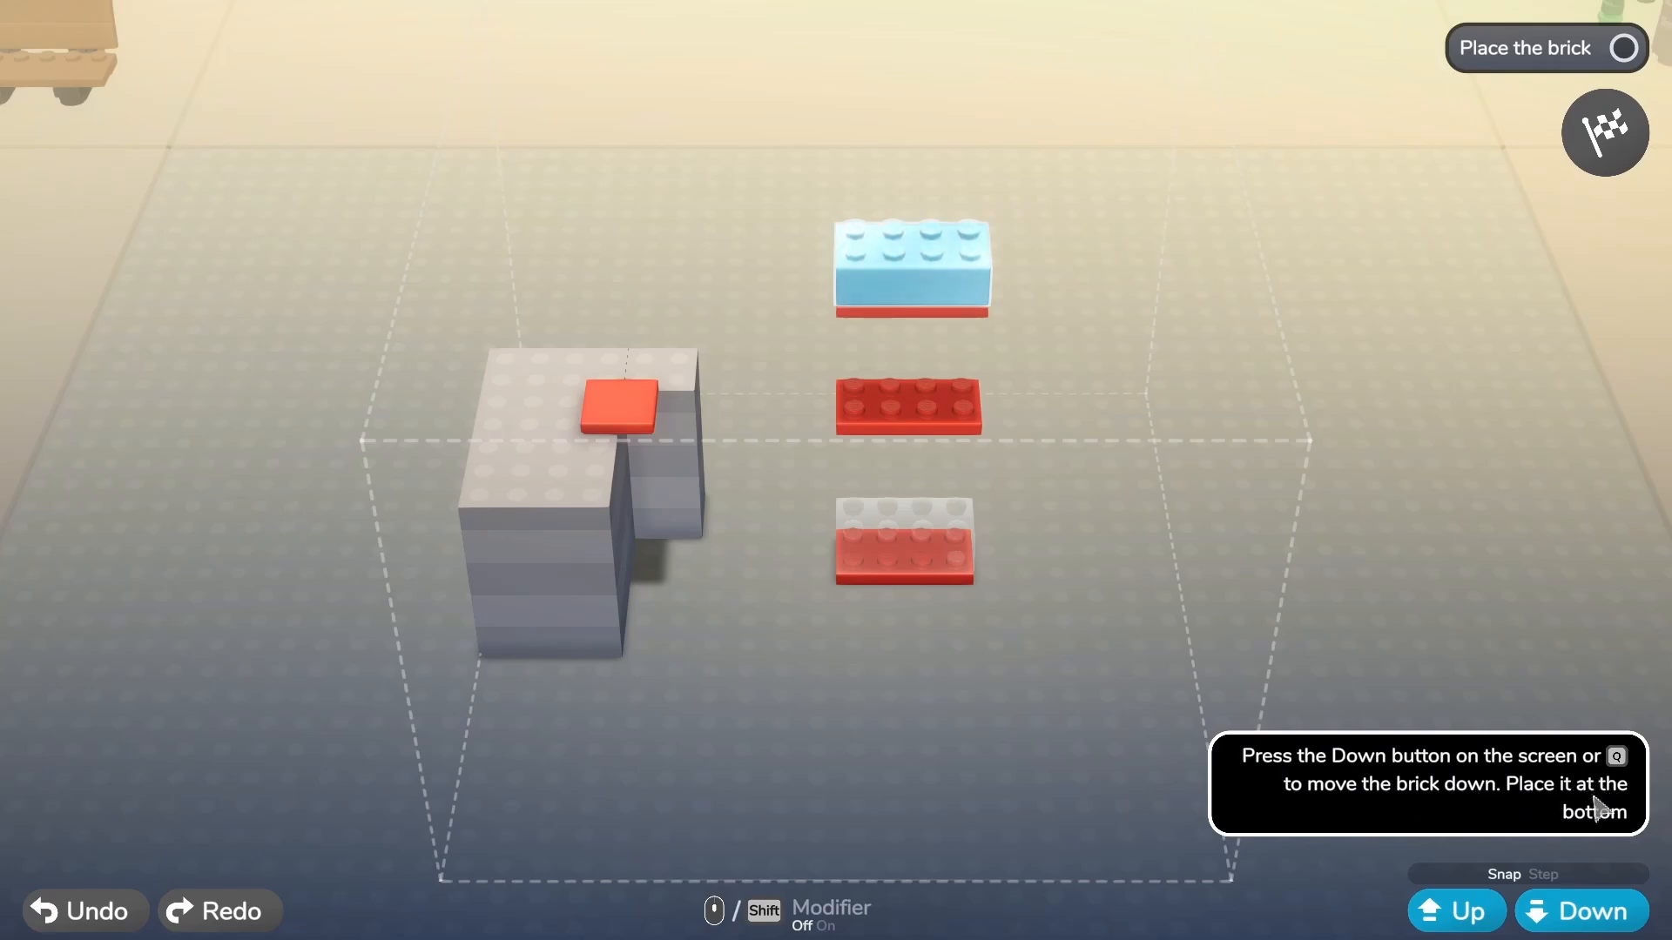
left_click(1579, 911)
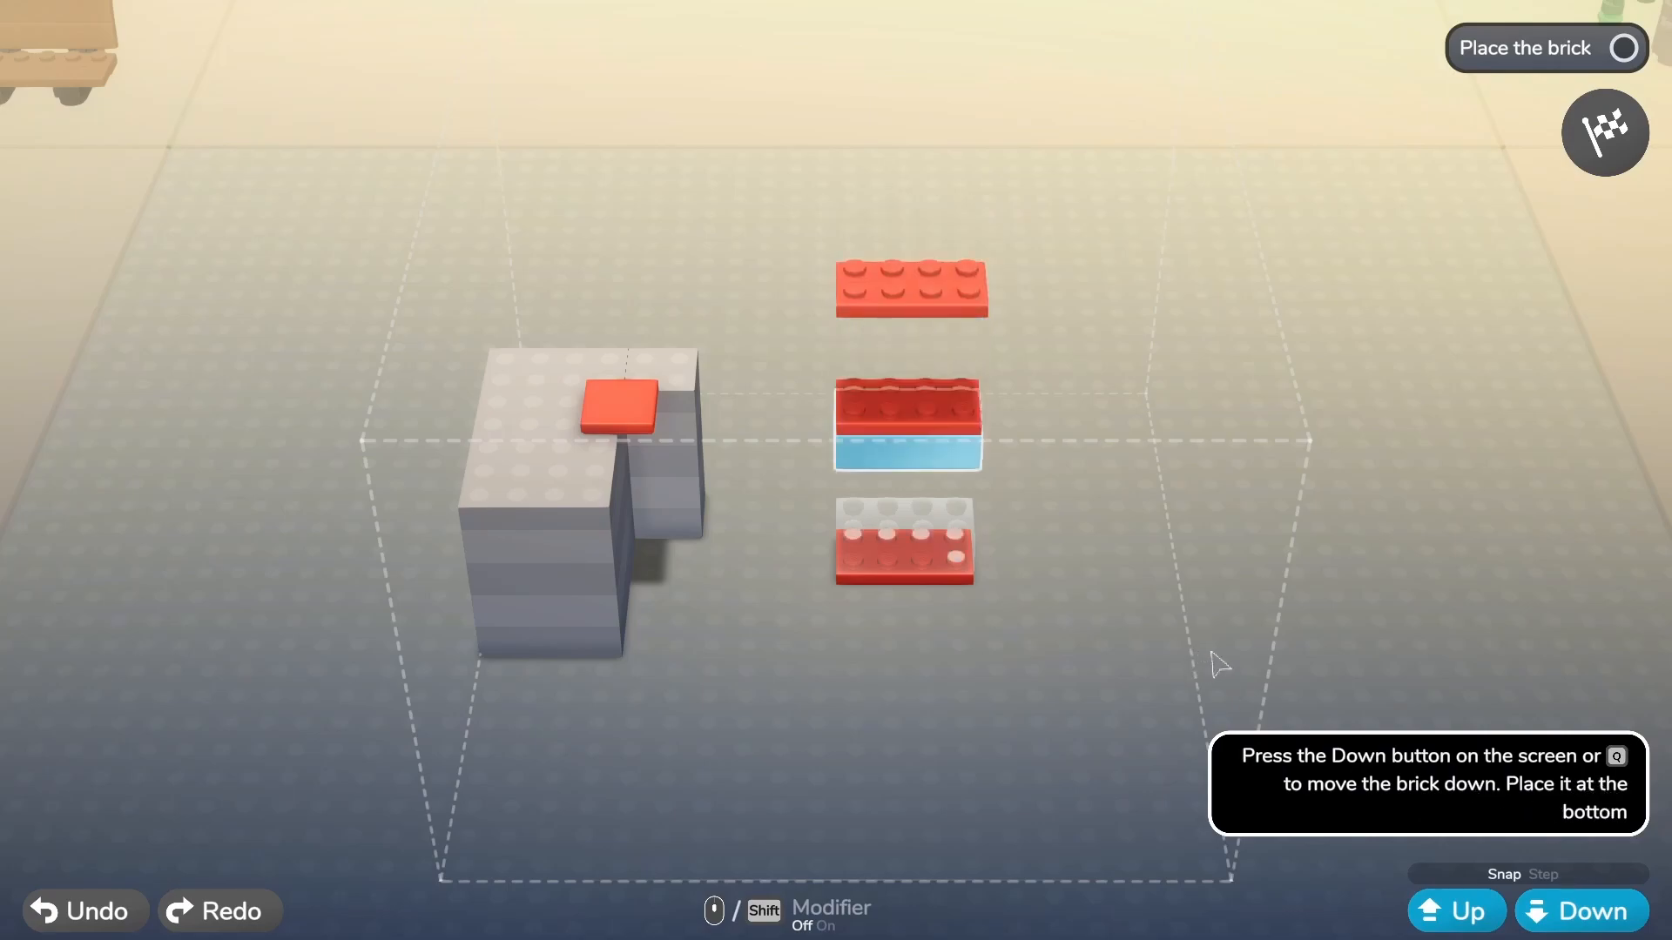
Step: Lower the blue brick to the bottom position
left_click(1578, 910)
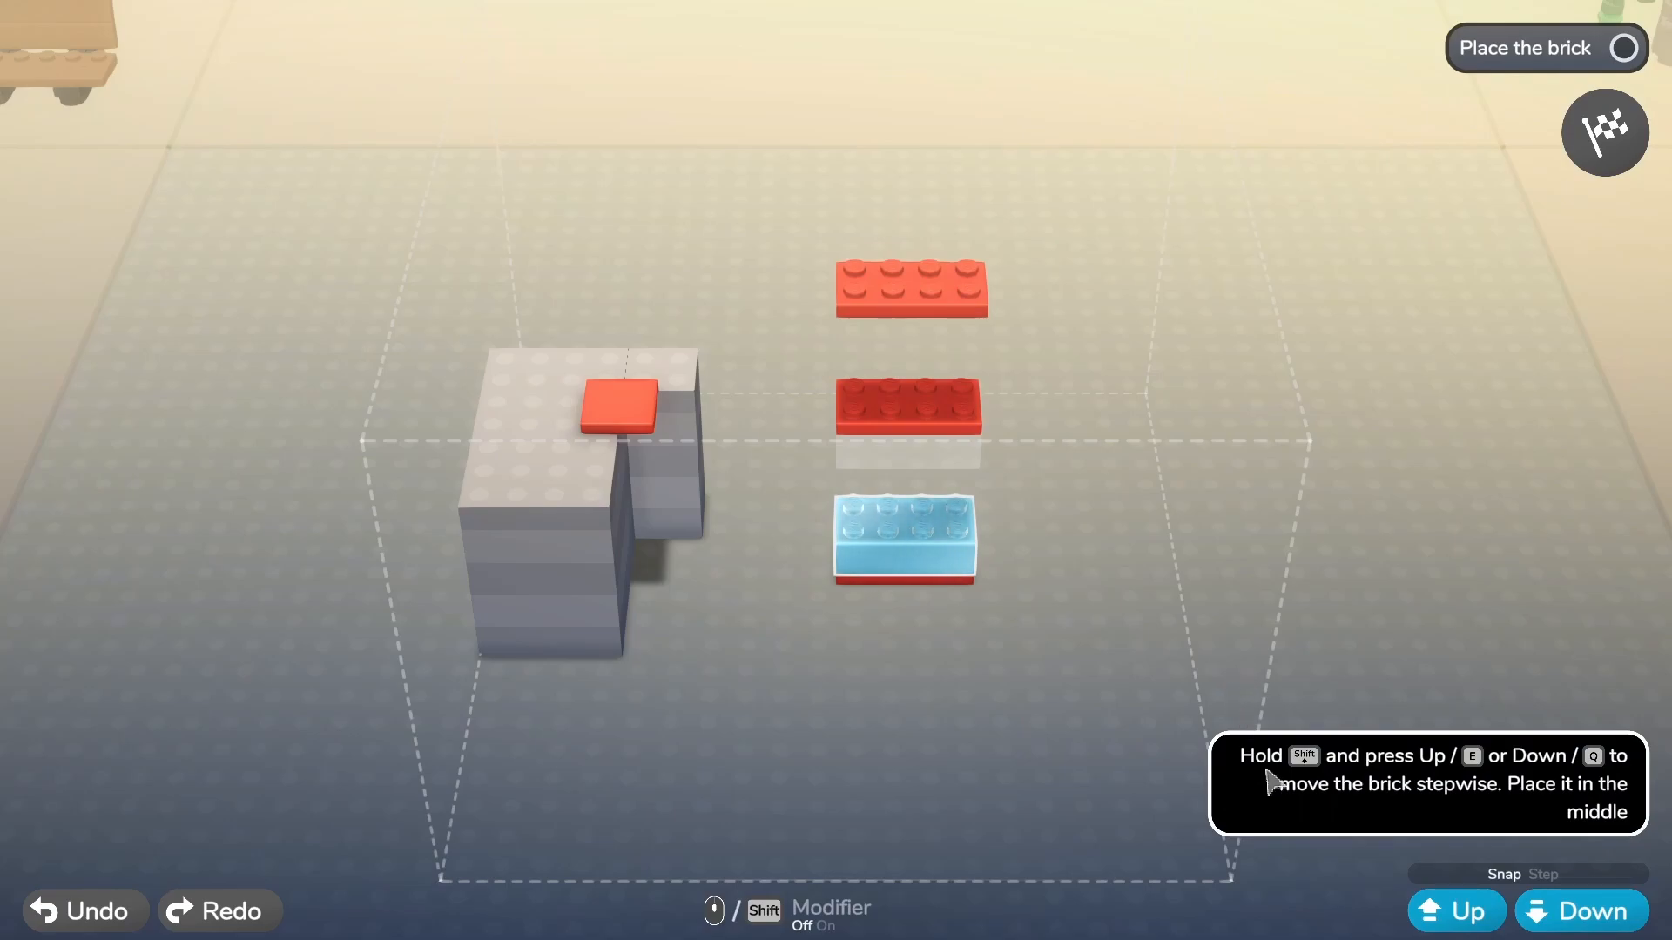
mouse_move(1332, 805)
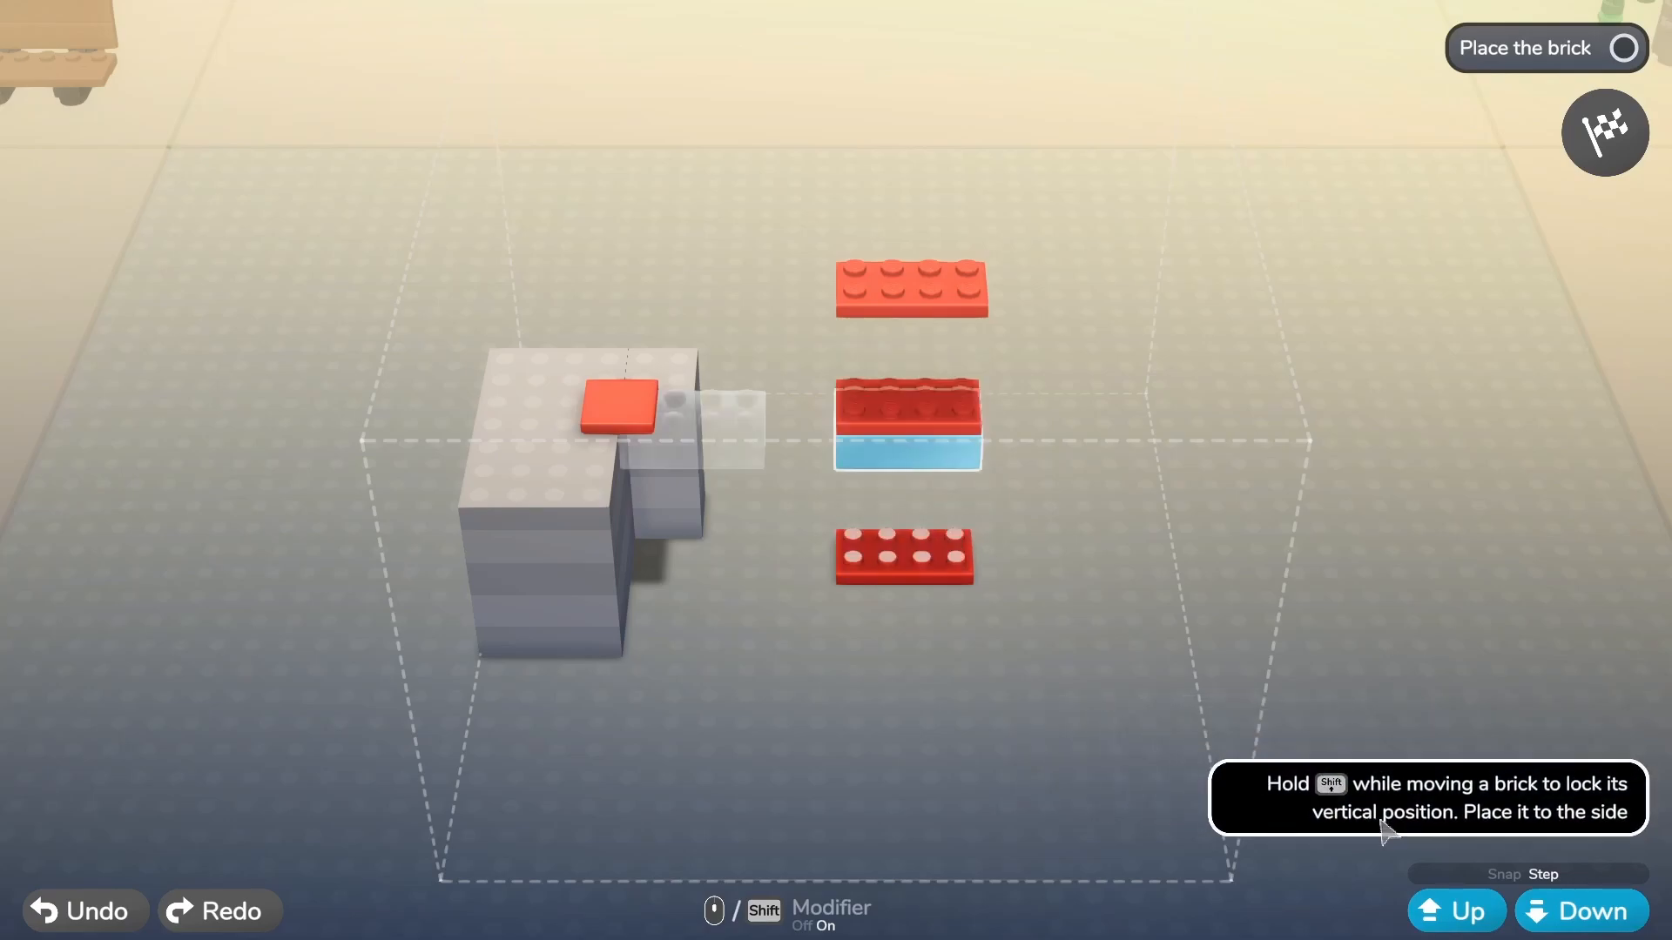
mouse_move(1375, 829)
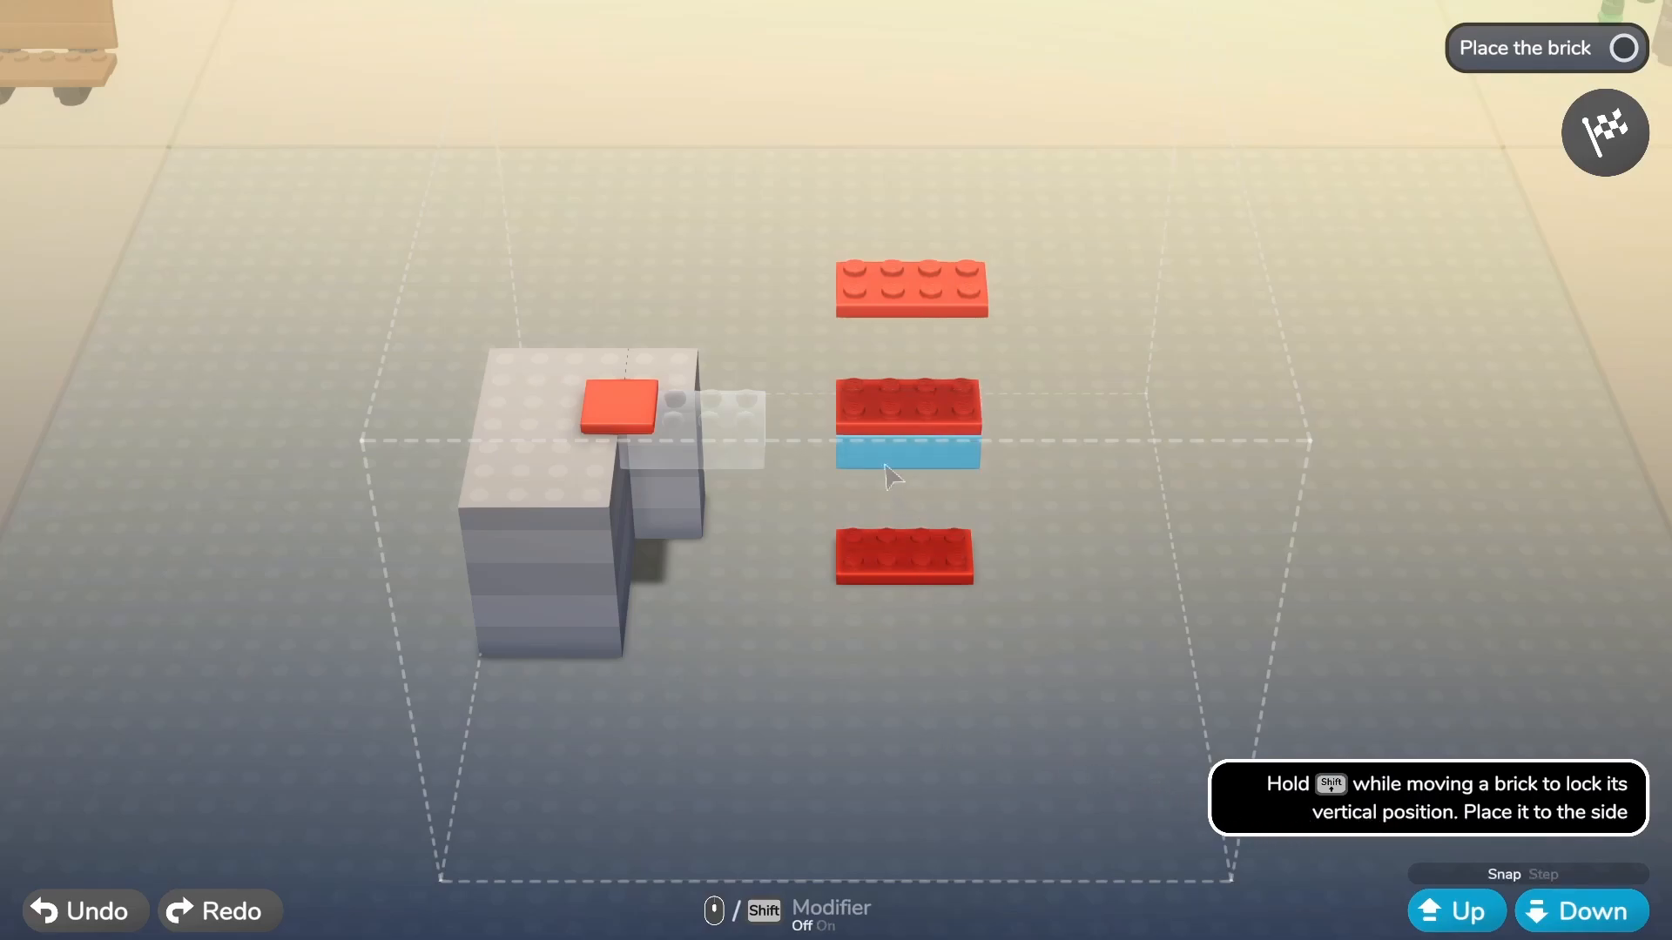
mouse_move(1459, 819)
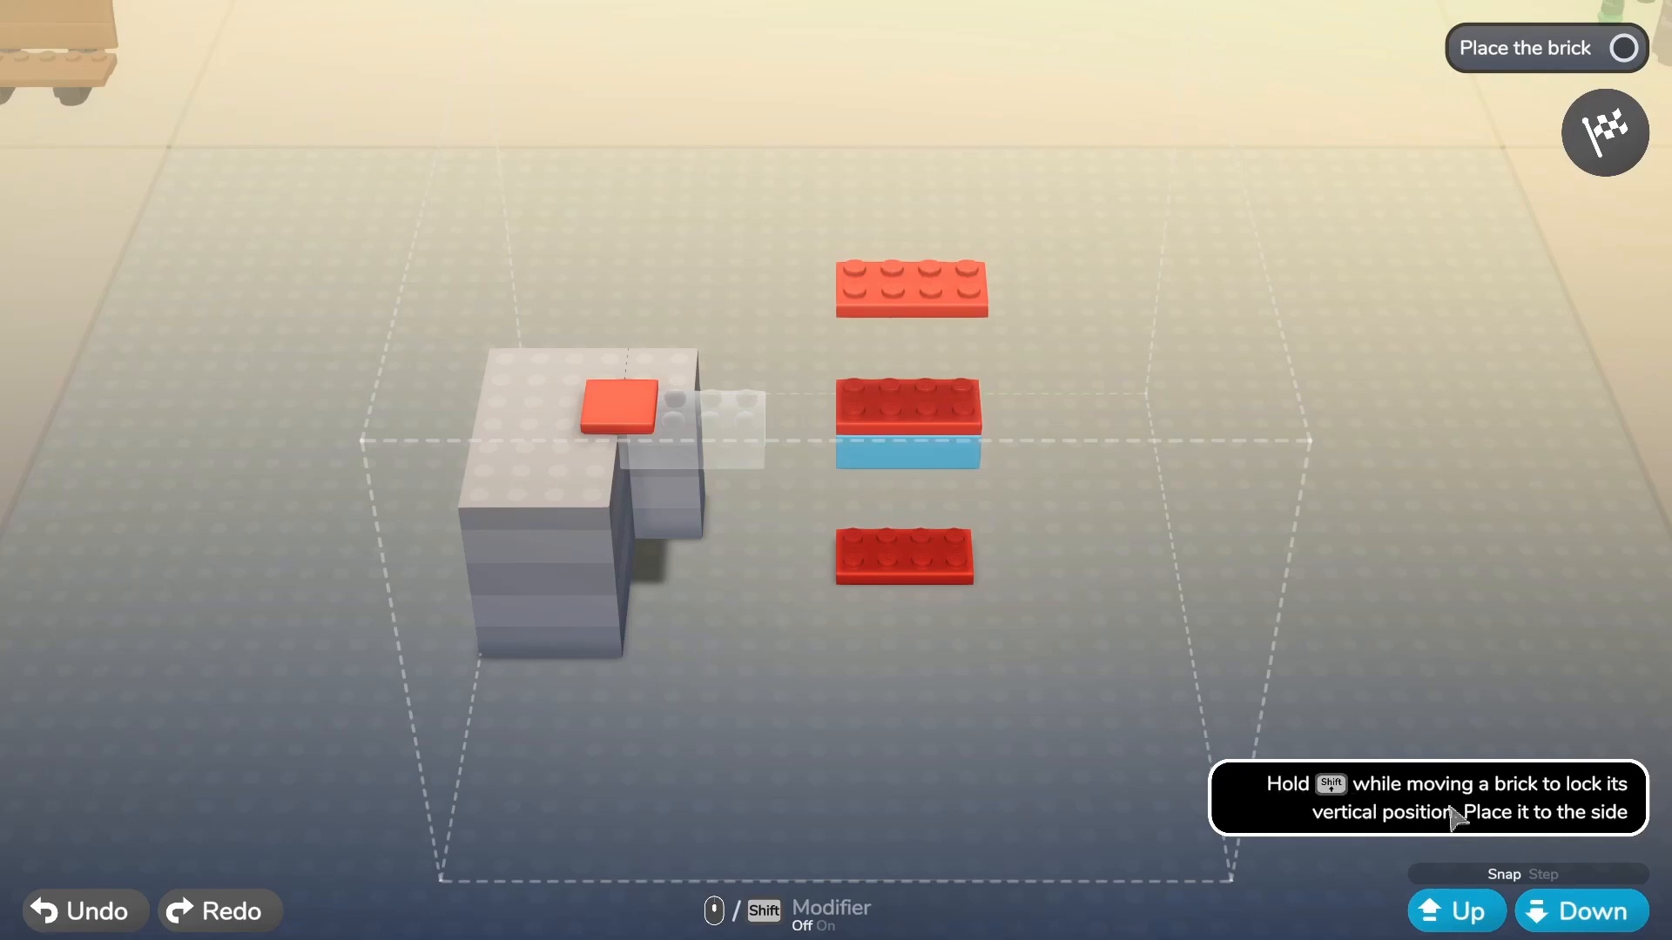
mouse_move(1044, 606)
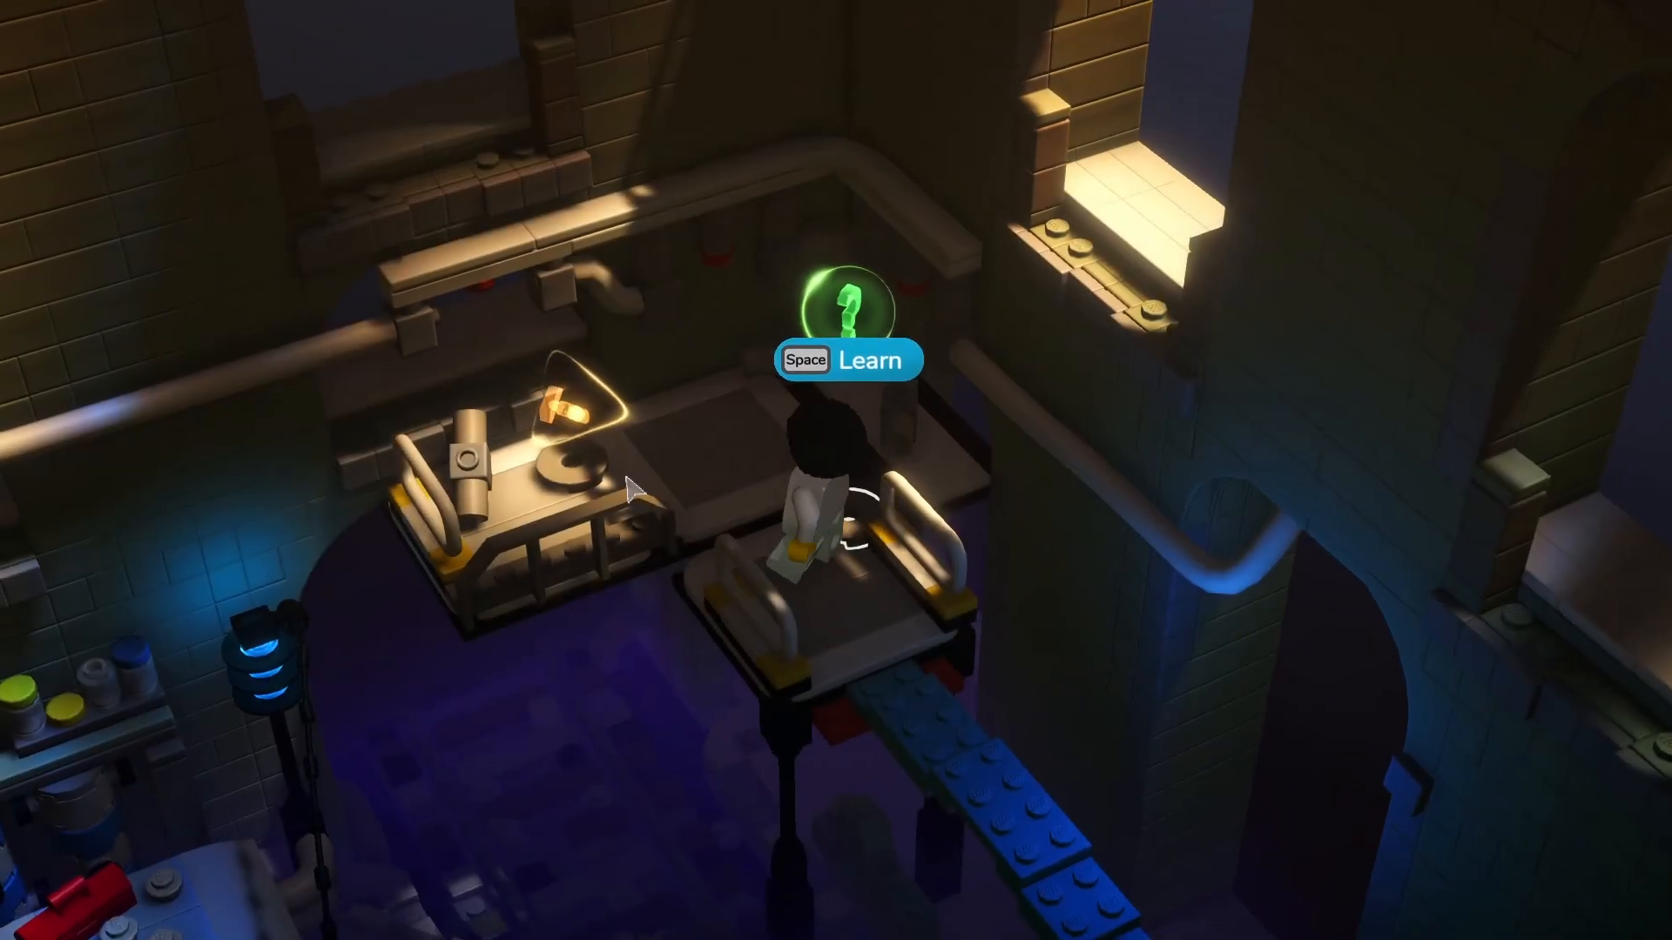
Step: Enter the 'Reconnect the pipes' puzzle and pick up the loose pipe piece
key("space")
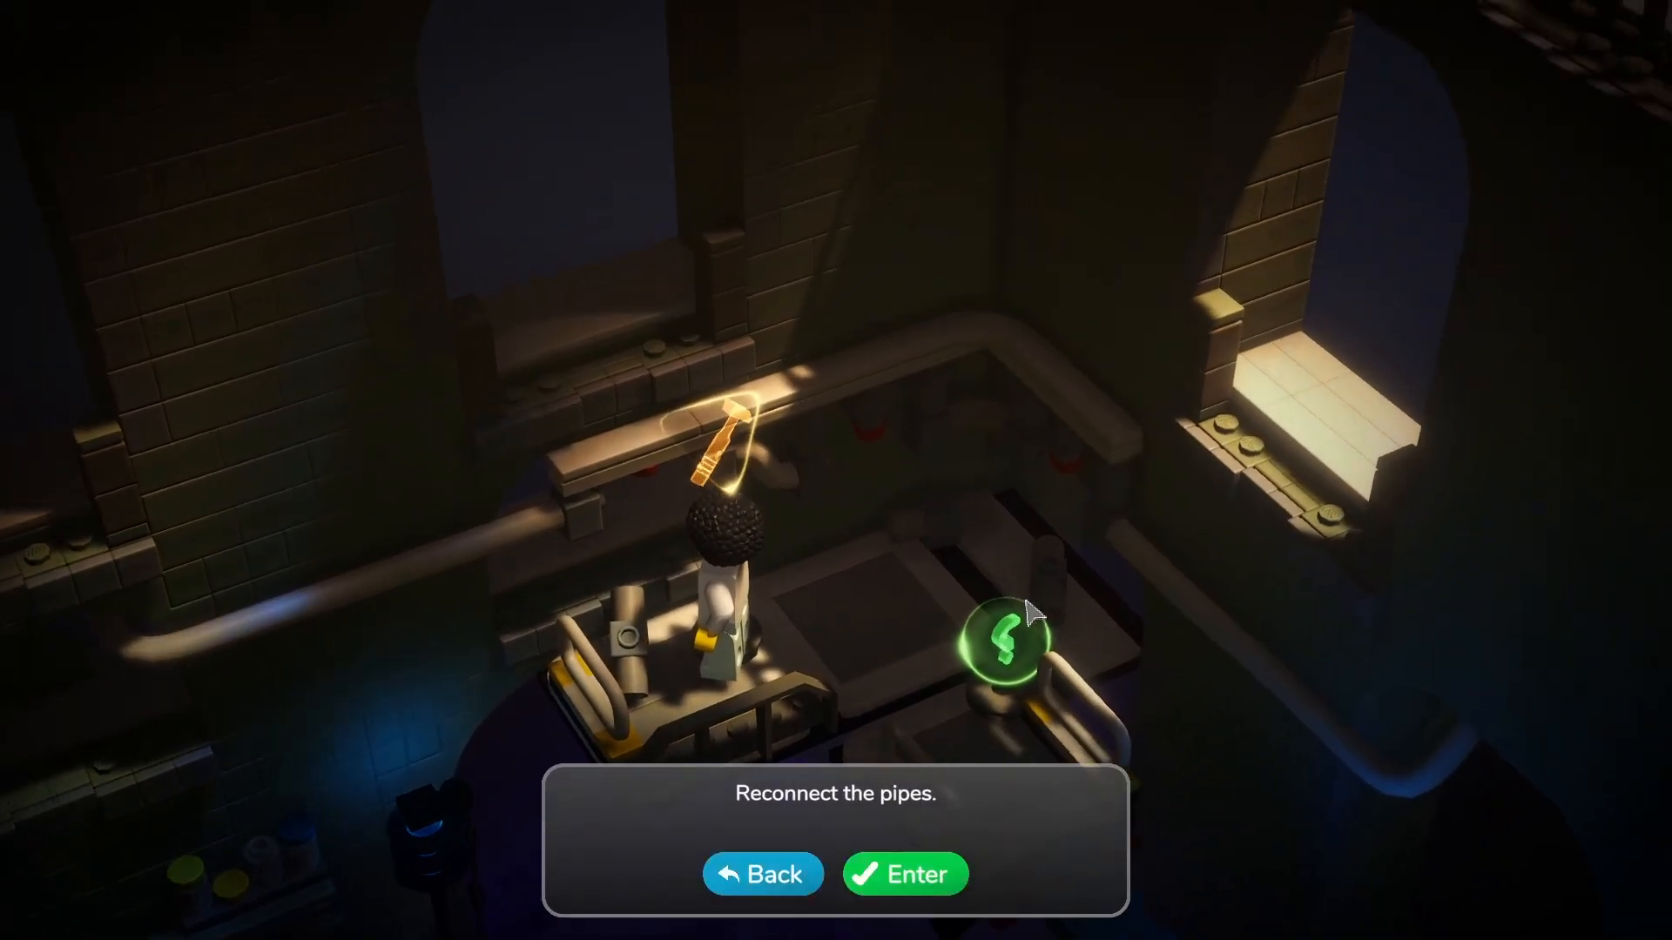
left_click(903, 874)
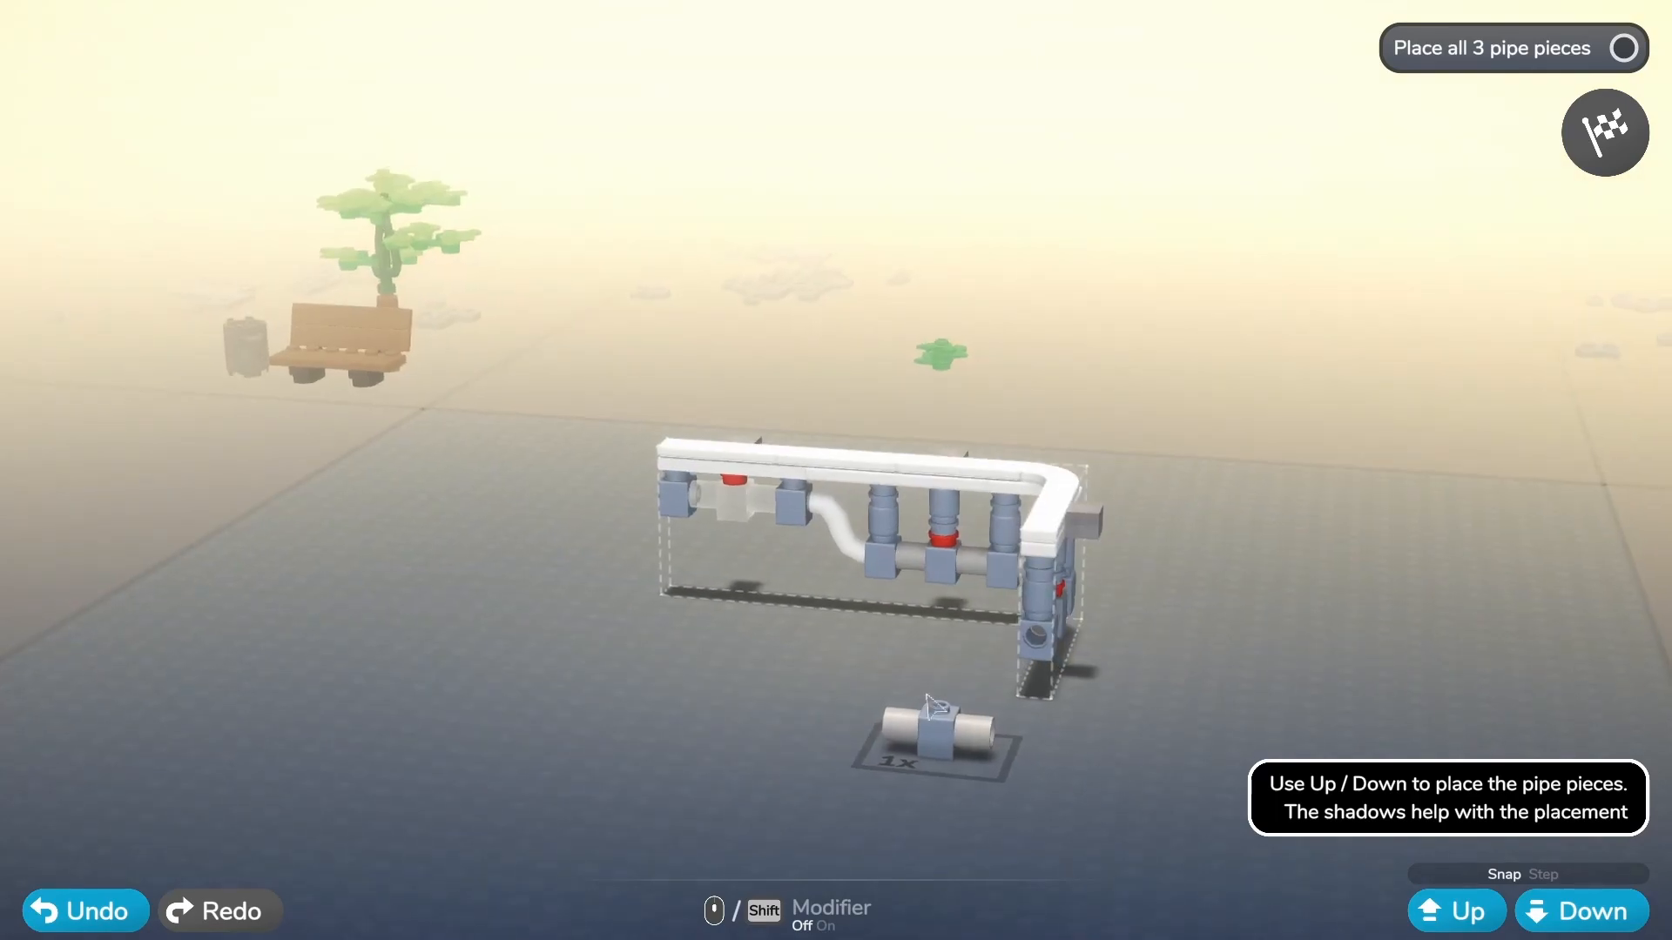
left_click(1454, 911)
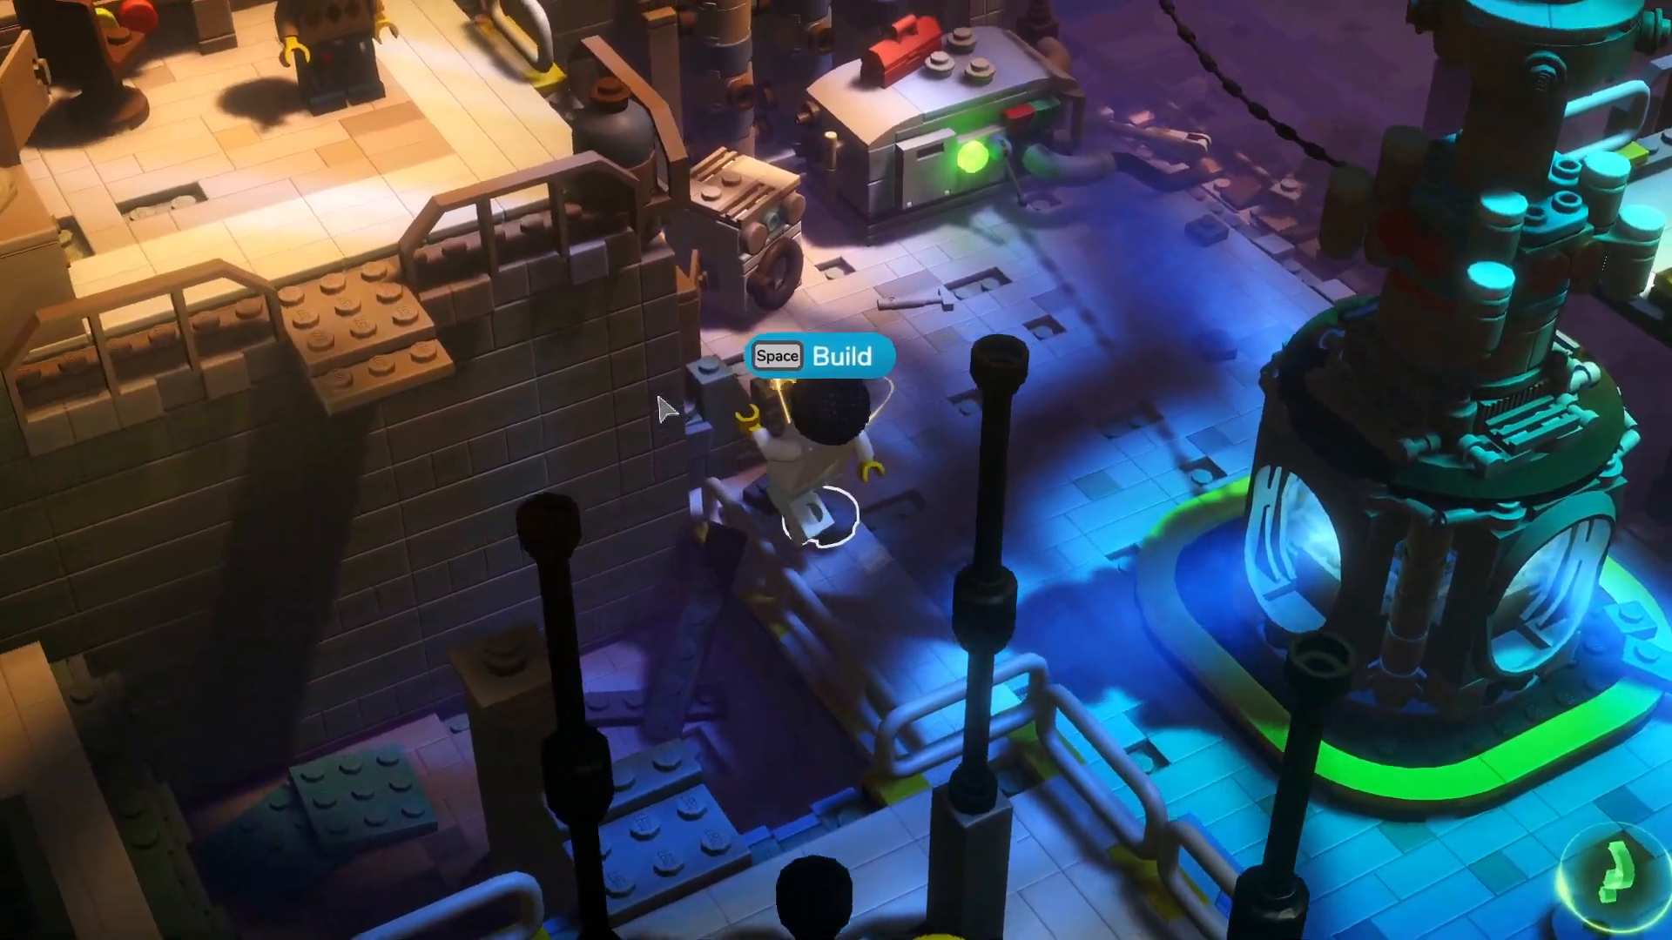
Step: Bring up the challenge to build a walkway to Grandpa's platform
key("space")
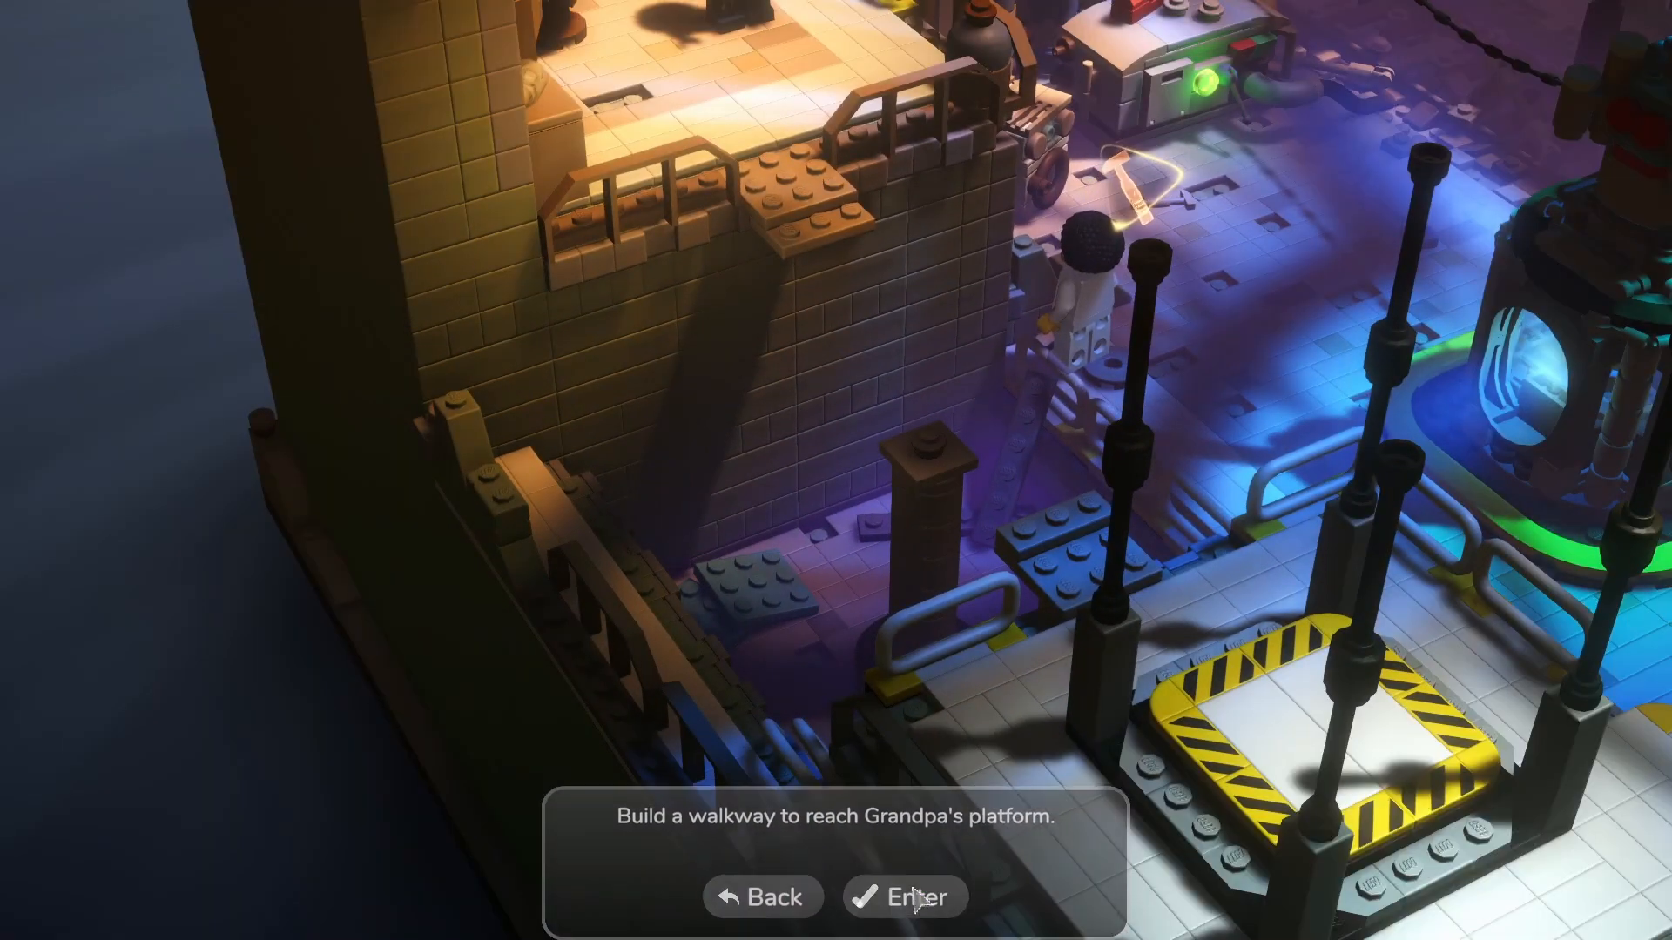
Step: Enter the walkway puzzle, build the blue-plate ramp to the flag, and send the test robot across
left_click(903, 898)
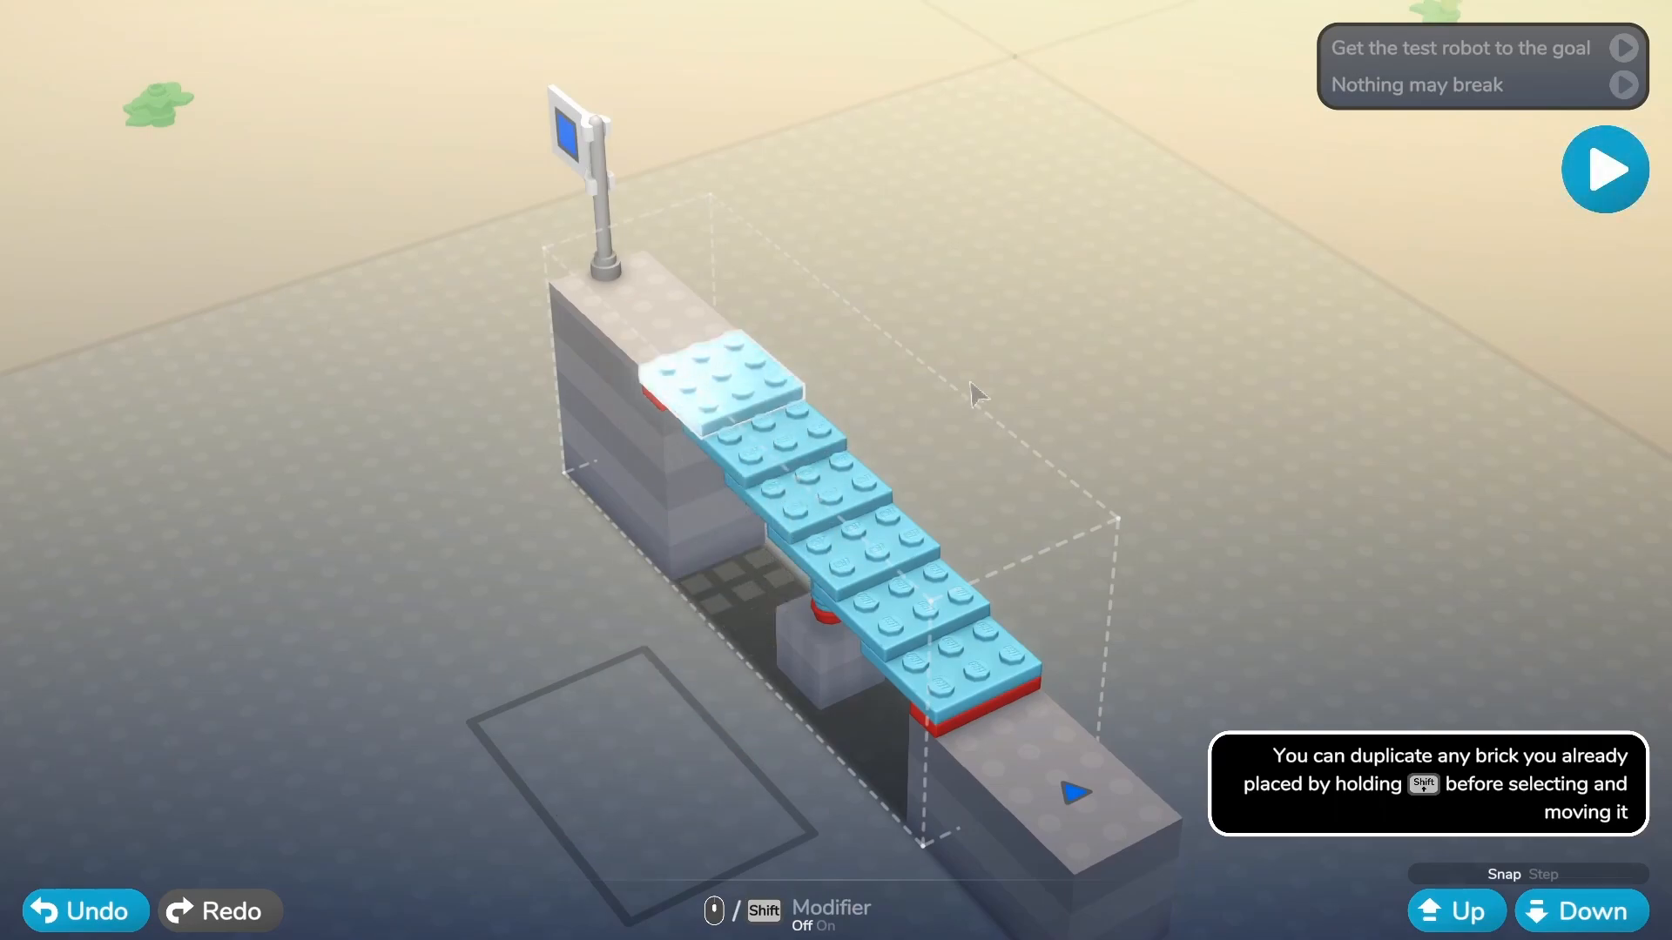
left_click(1604, 168)
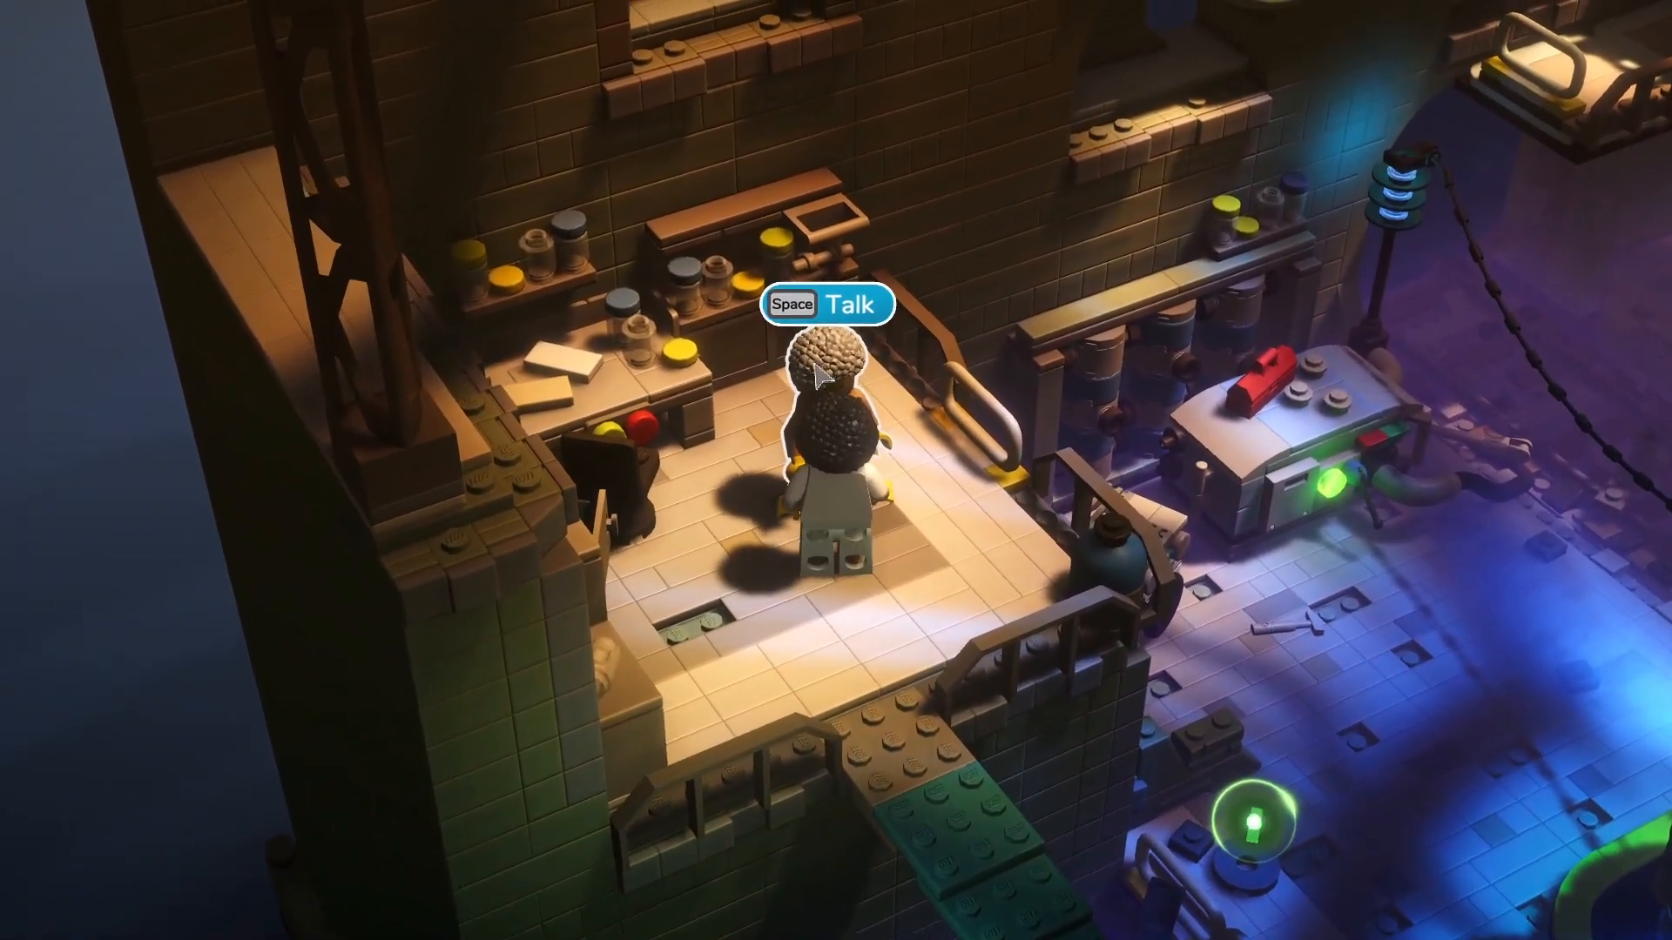
Step: Walk up to Grandpa on his platform and start the conversation with him
key("space")
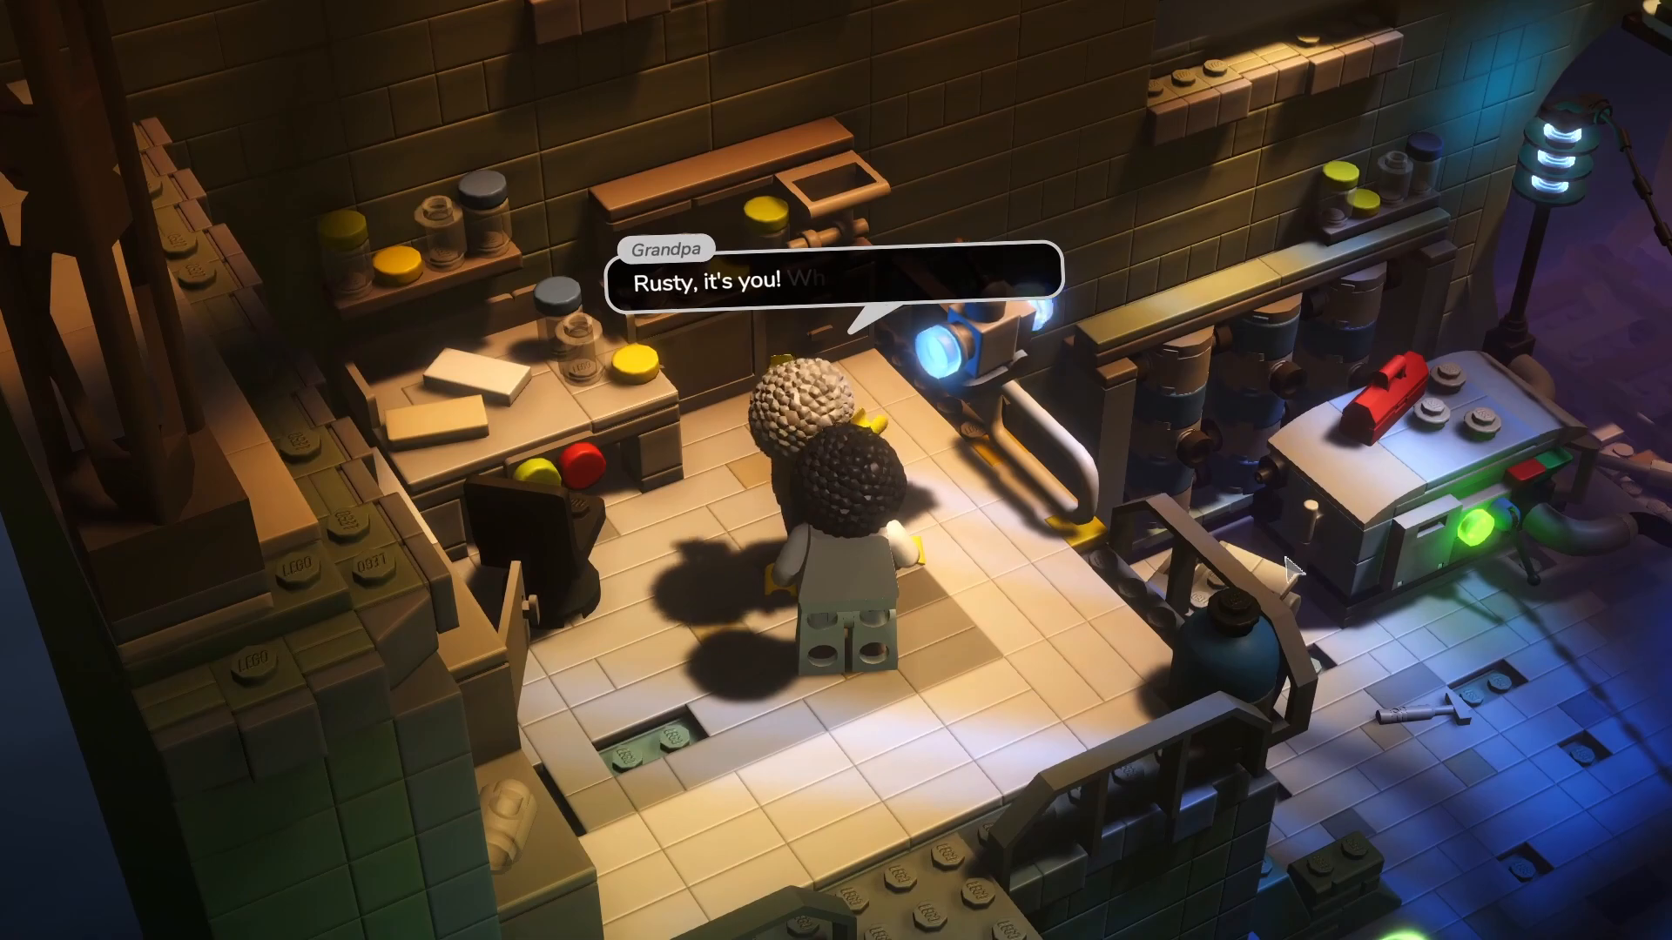